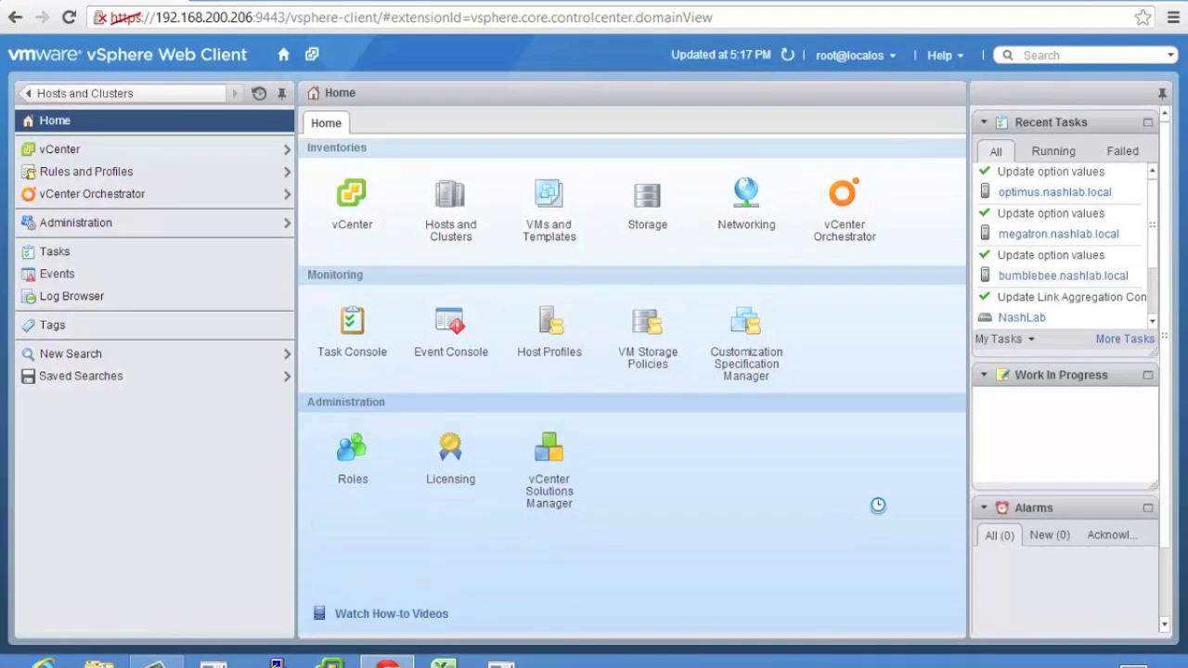
{"action": "mouse_move", "coordinate": [736, 465]}
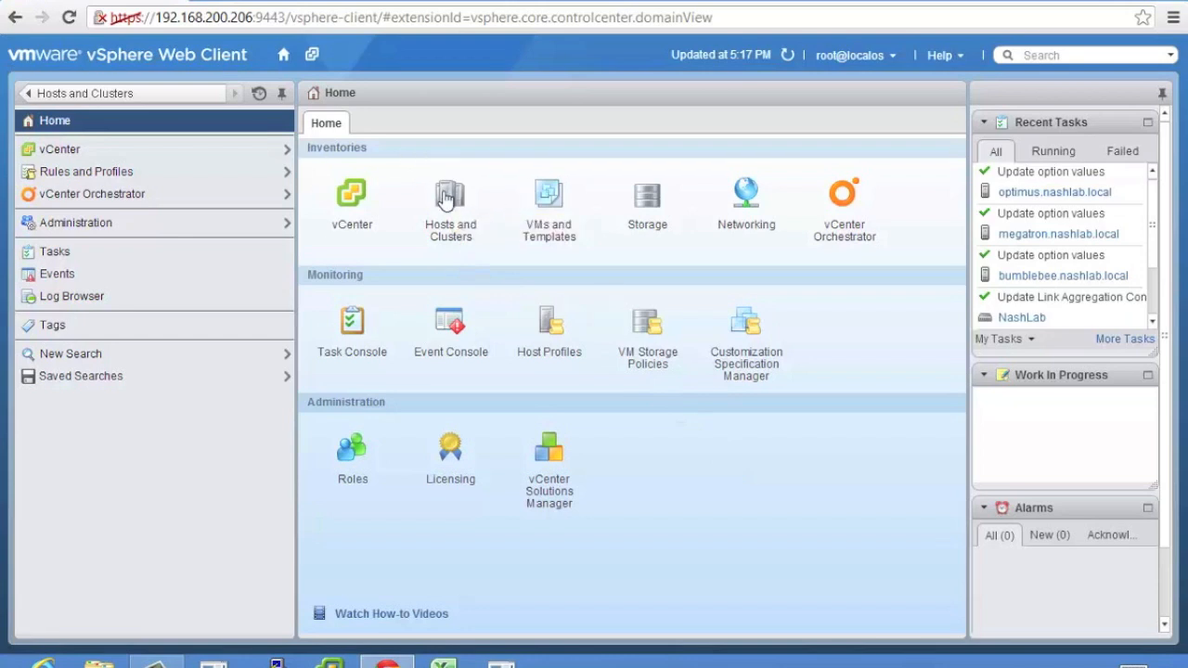
Open Hosts and Clusters from Home to list the Cybertron cluster's hosts and VMs.
{"action": "left_click", "coordinate": [450, 195]}
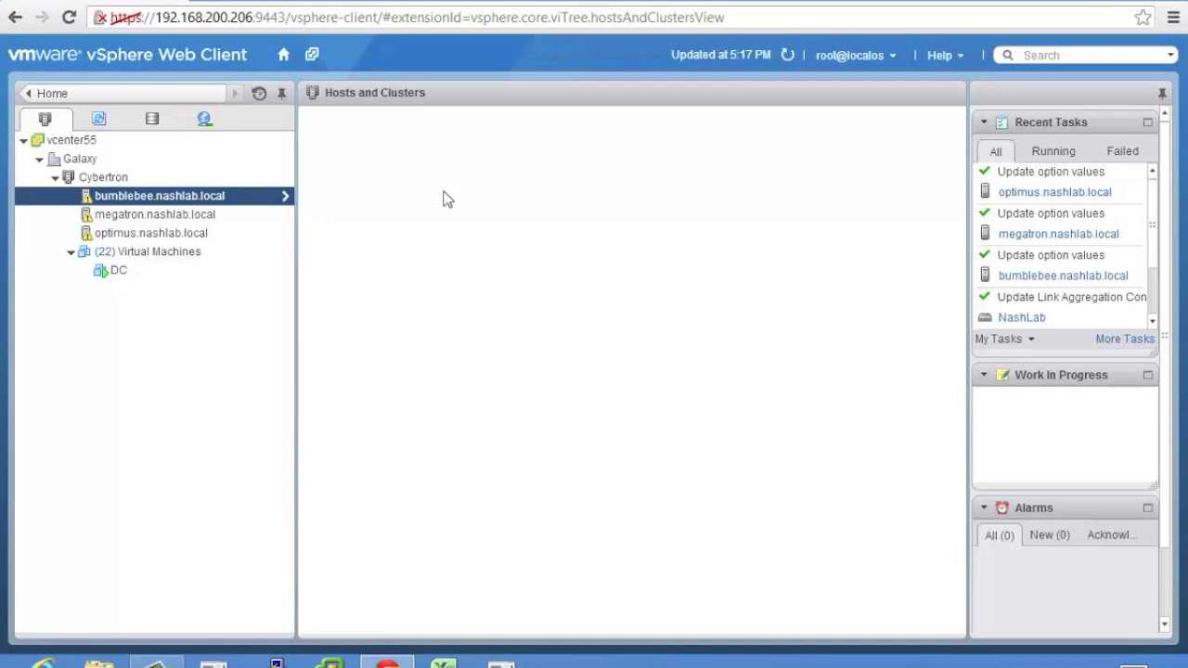
Show Flash Read Cache Resource Management under bumblebee.nashlab.local's Manage > Settings.
{"action": "left_click", "coordinate": [787, 55]}
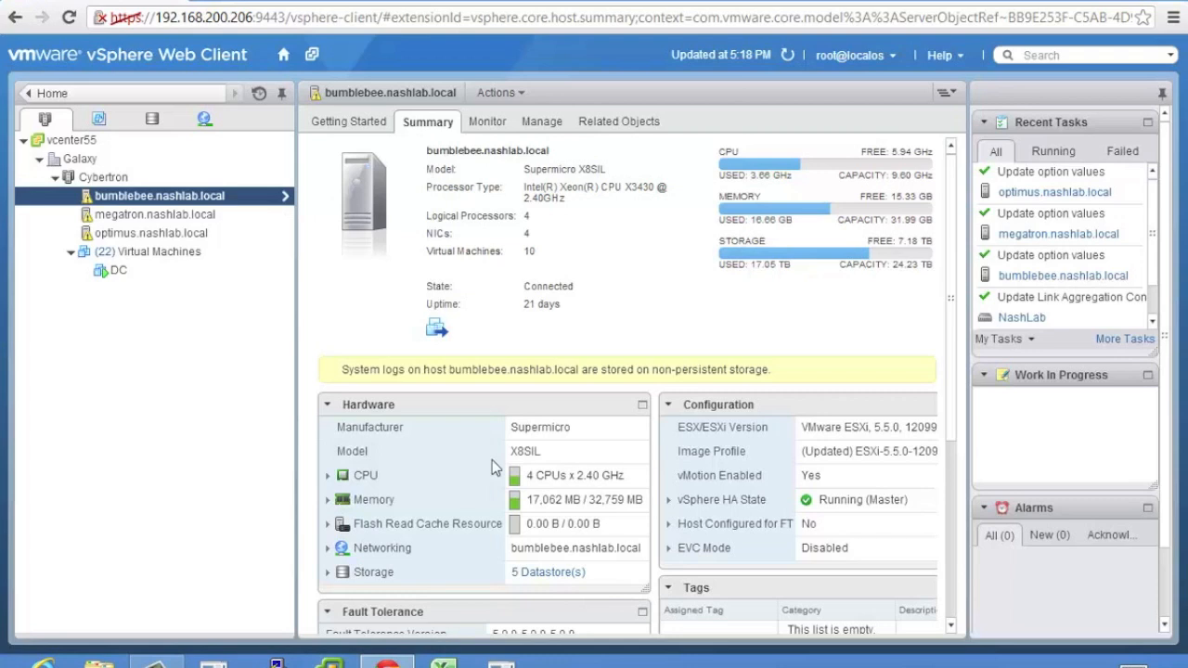
{"action": "mouse_move", "coordinate": [664, 358]}
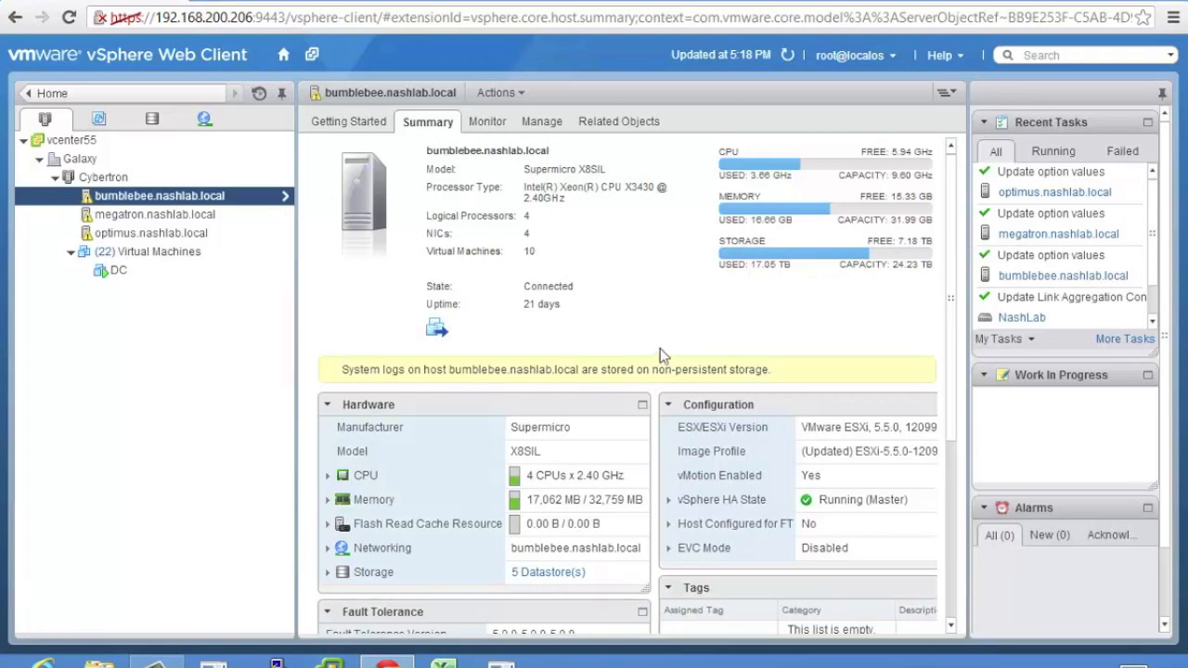
{"action": "left_click", "coordinate": [540, 121]}
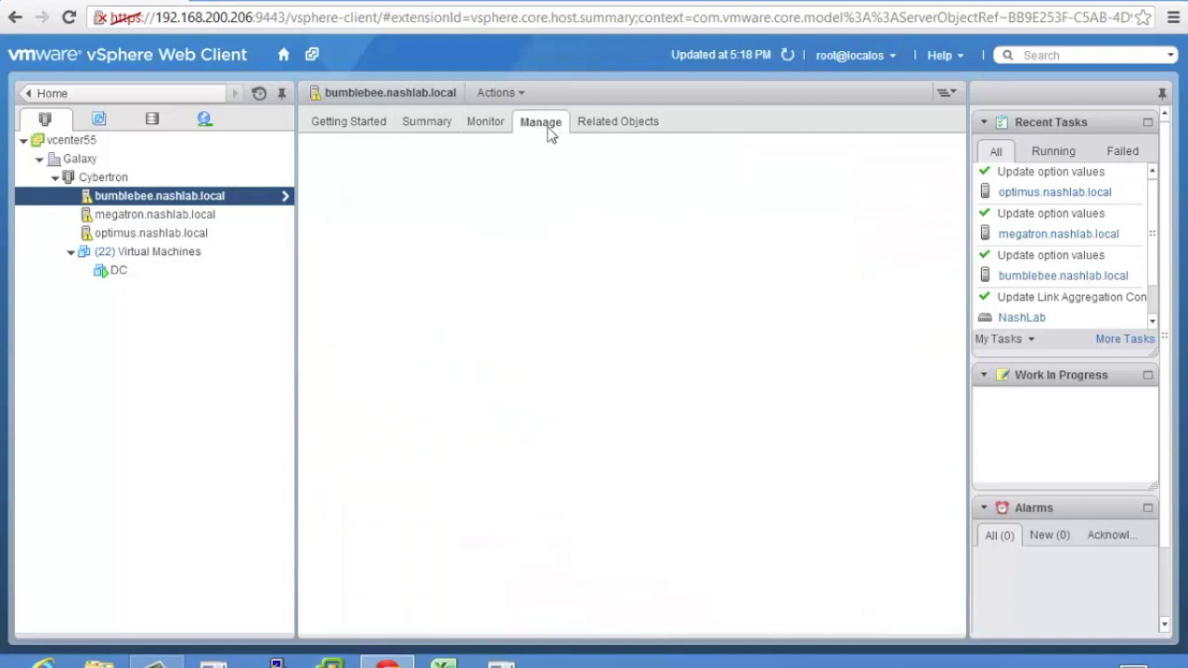
{"action": "left_click", "coordinate": [540, 122]}
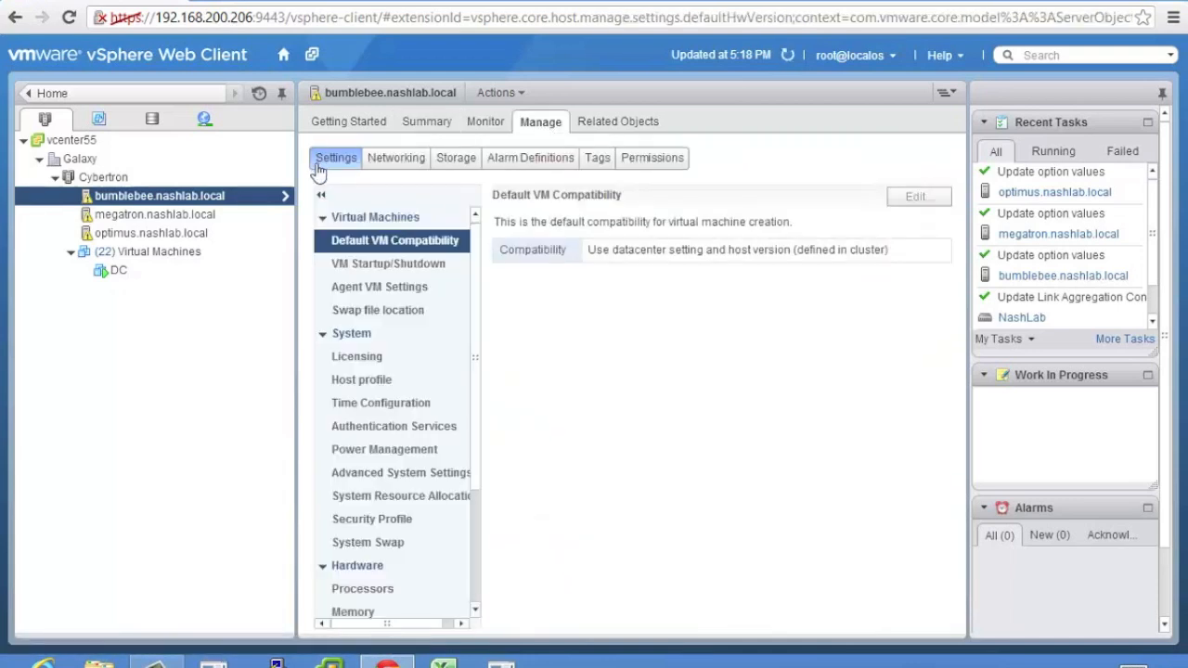
{"action": "mouse_move", "coordinate": [476, 451]}
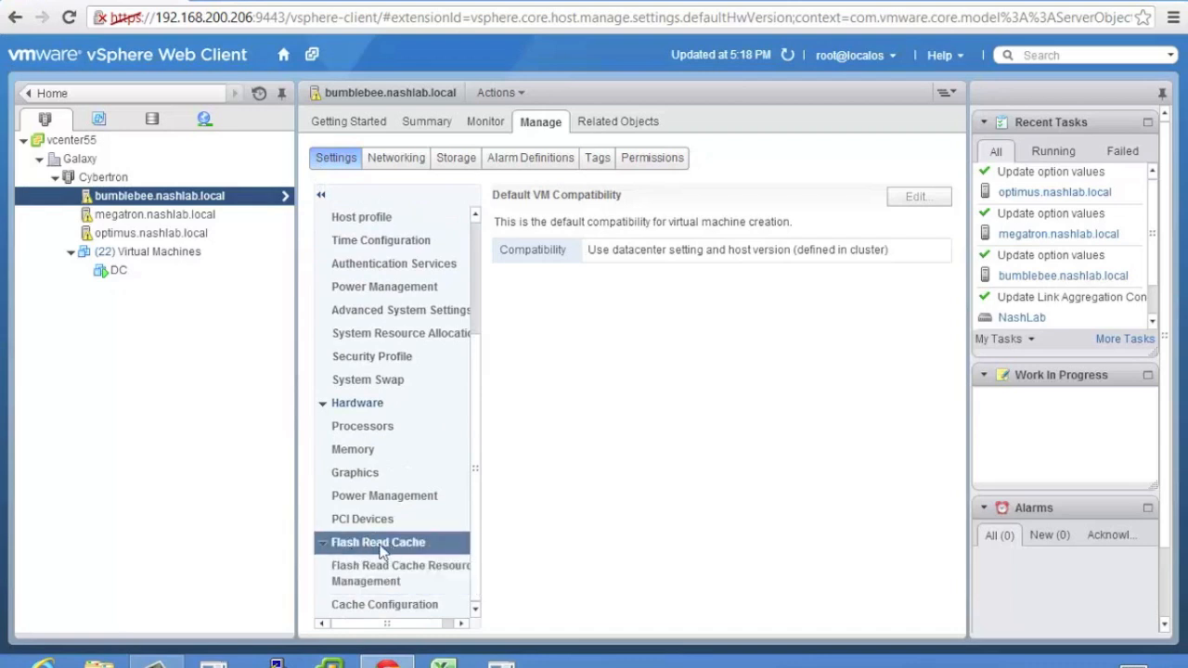
{"action": "left_click", "coordinate": [400, 573]}
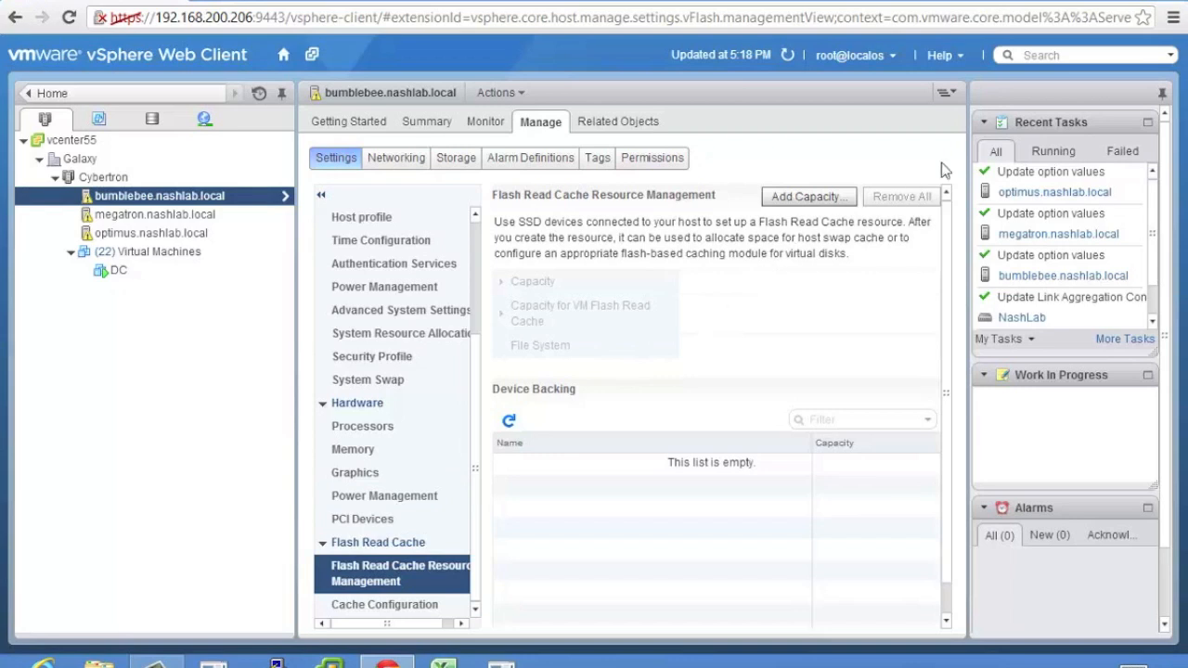
Add flash read cache capacity using the 119.24 GB Local ATA Samsung SSD.
{"action": "left_click", "coordinate": [806, 196]}
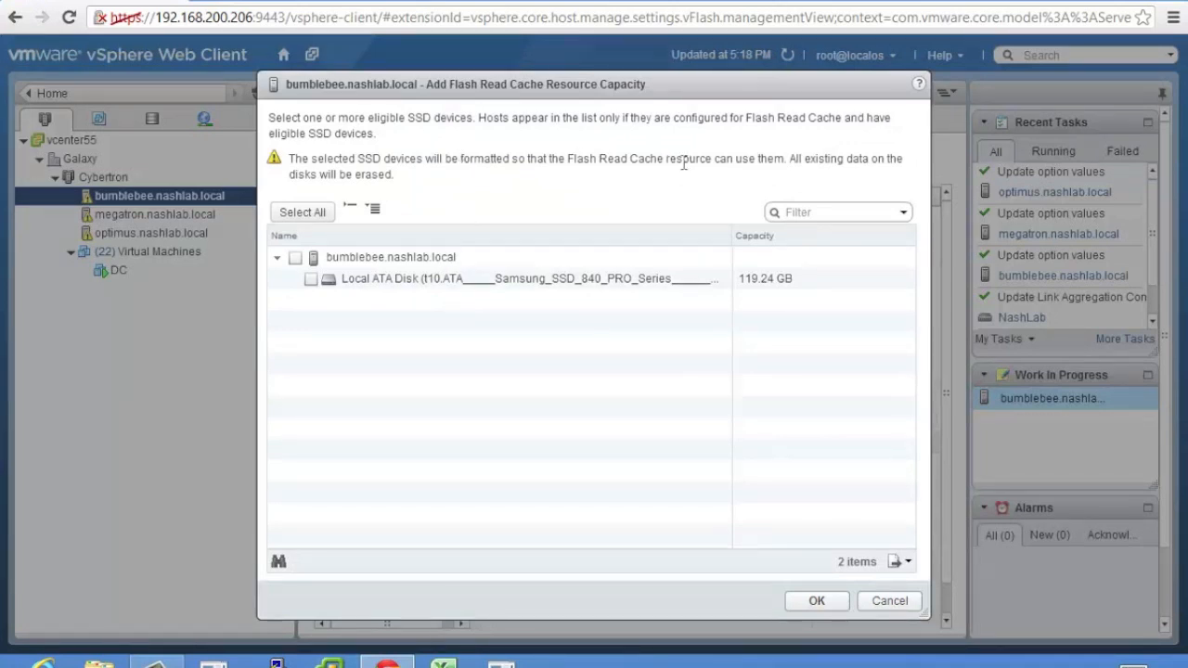
{"action": "mouse_move", "coordinate": [678, 157]}
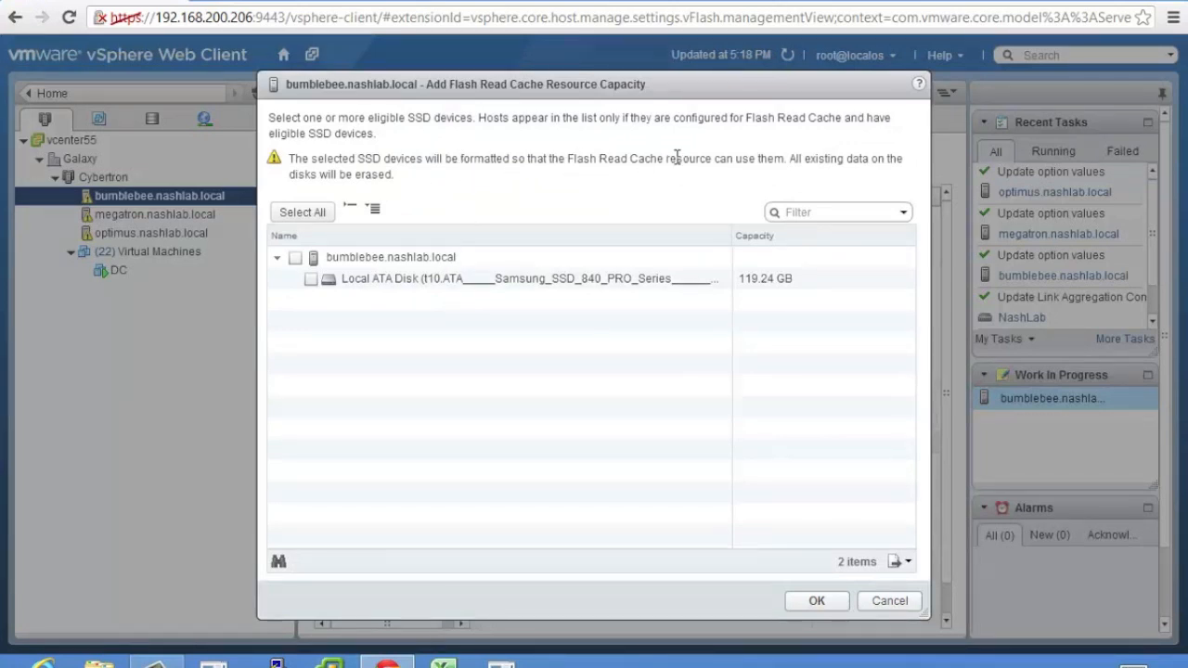
{"action": "mouse_move", "coordinate": [613, 375]}
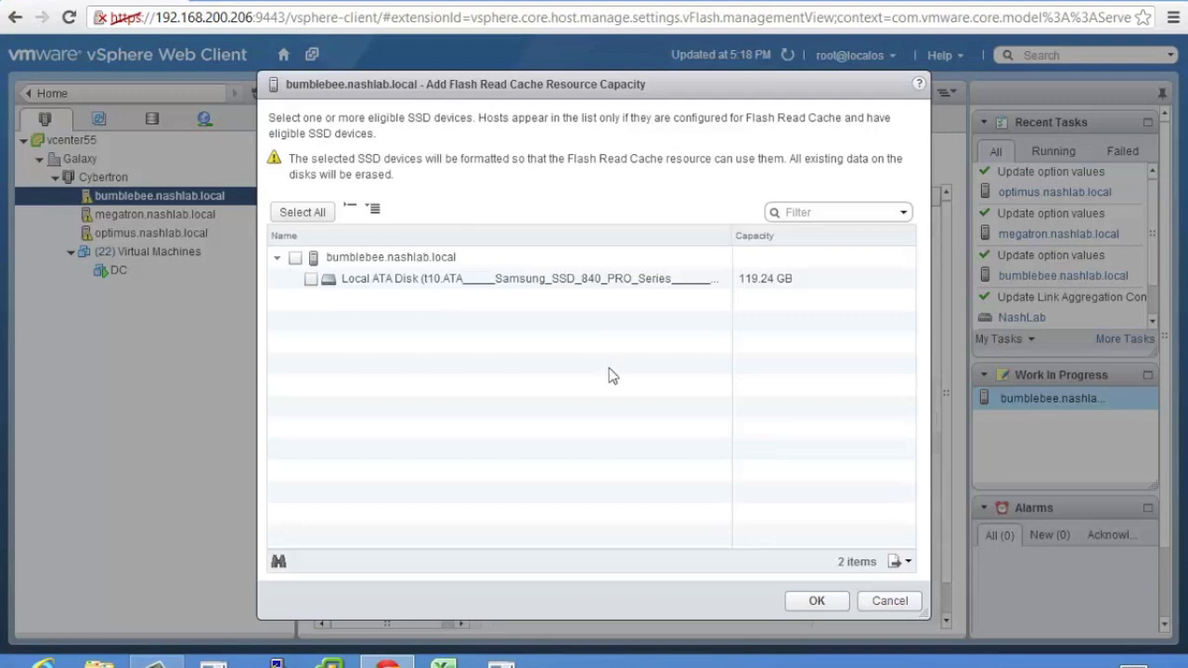
{"action": "mouse_move", "coordinate": [546, 273]}
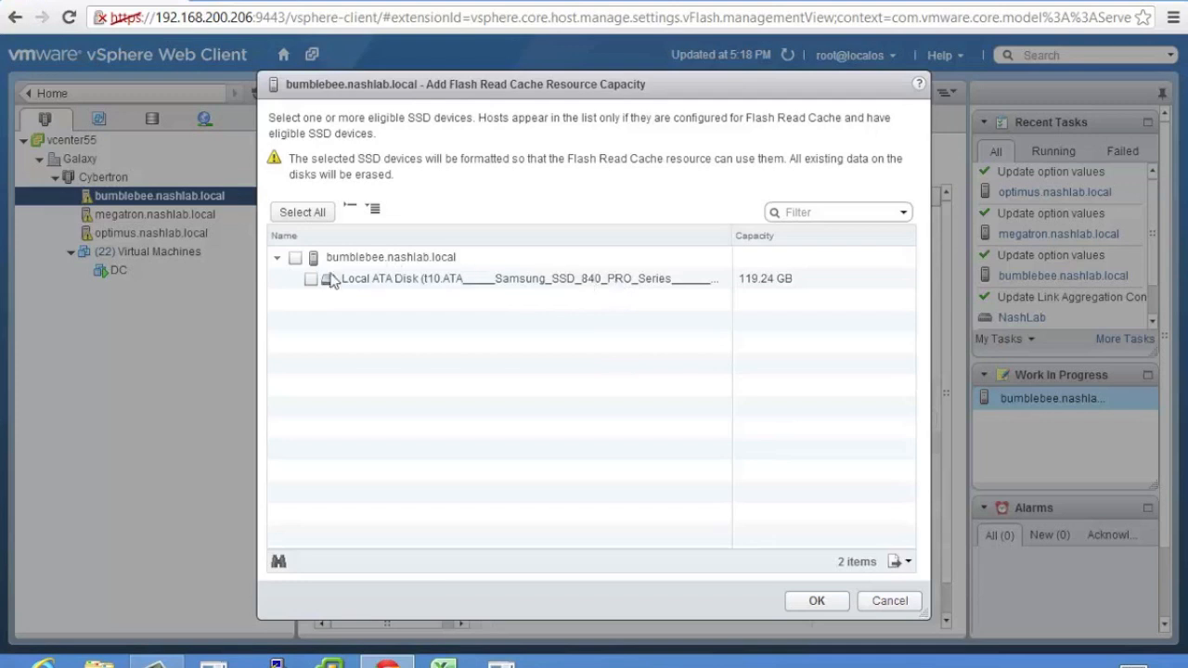
{"action": "left_click", "coordinate": [311, 278]}
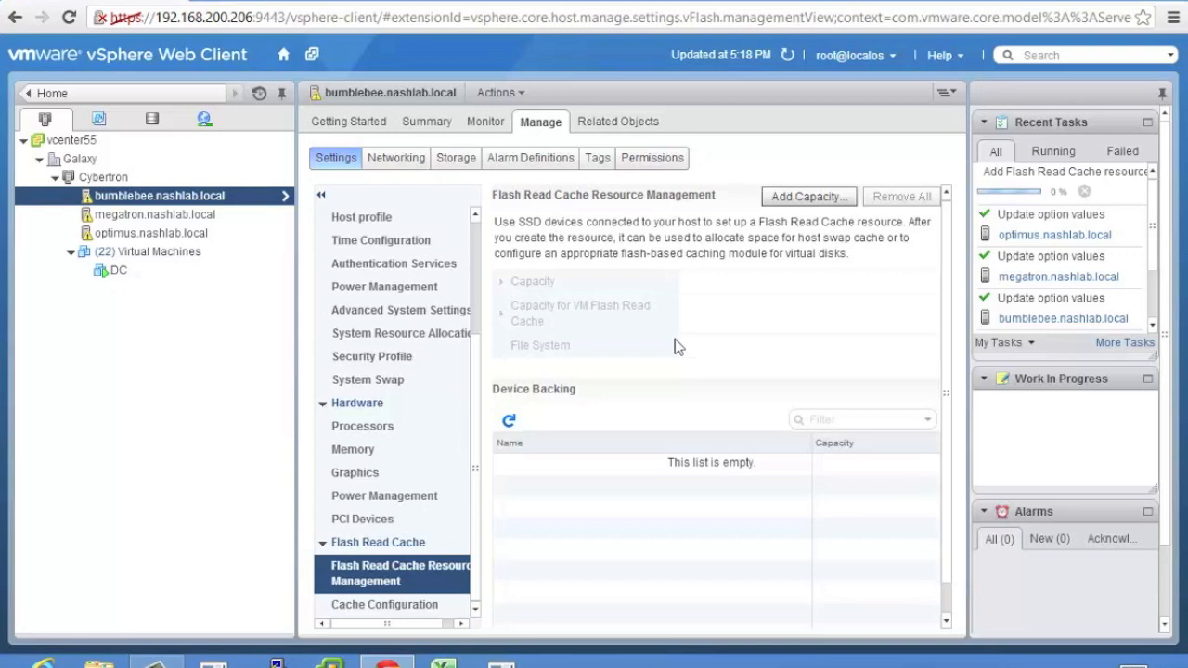
{"action": "mouse_move", "coordinate": [956, 387]}
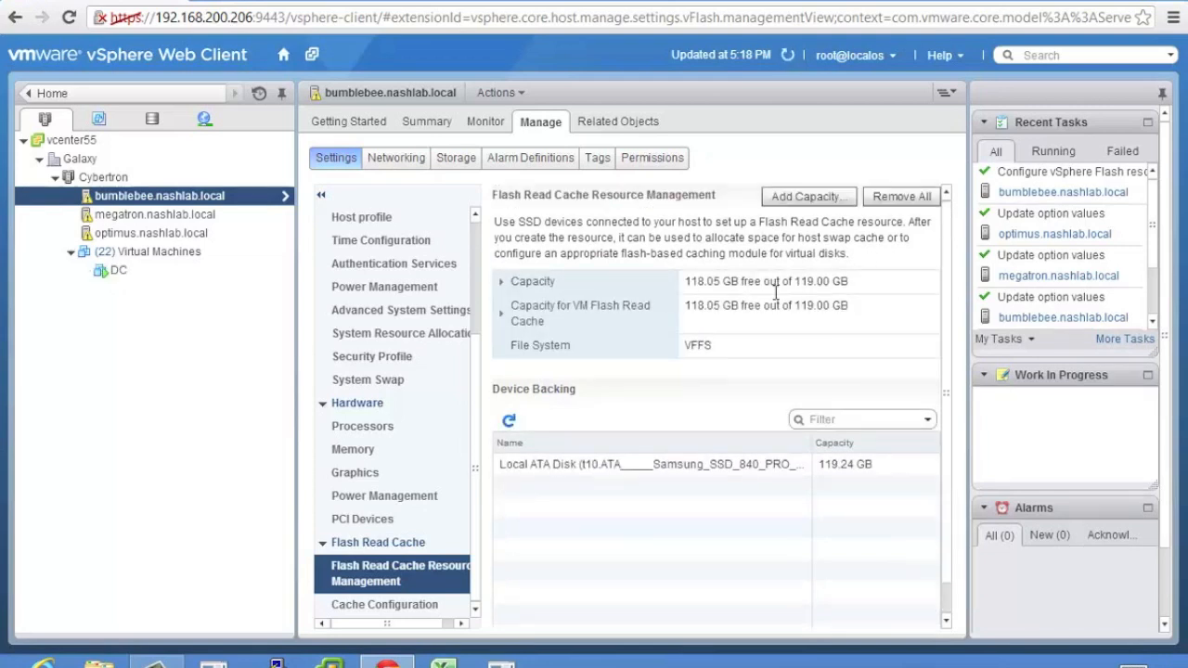
Review bumblebee's 119 GB VFFS cache capacity and local SSD device backing details.
{"action": "left_click", "coordinate": [502, 281]}
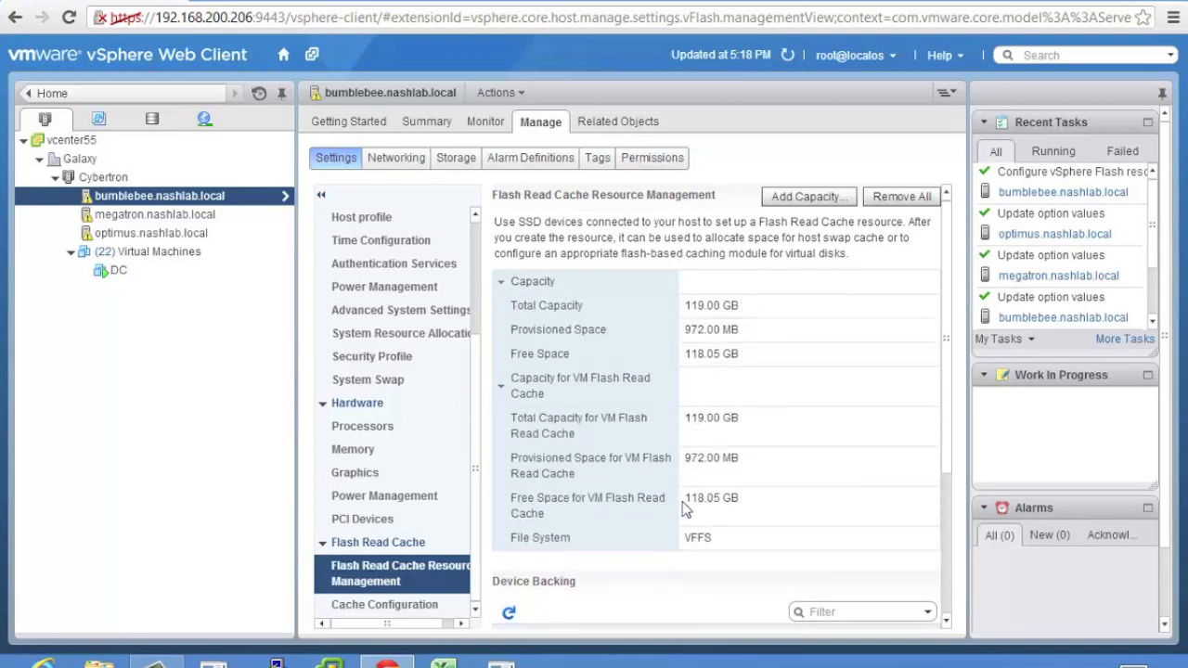
{"action": "scroll", "scroll_direction": "down", "scroll_amount": 3}
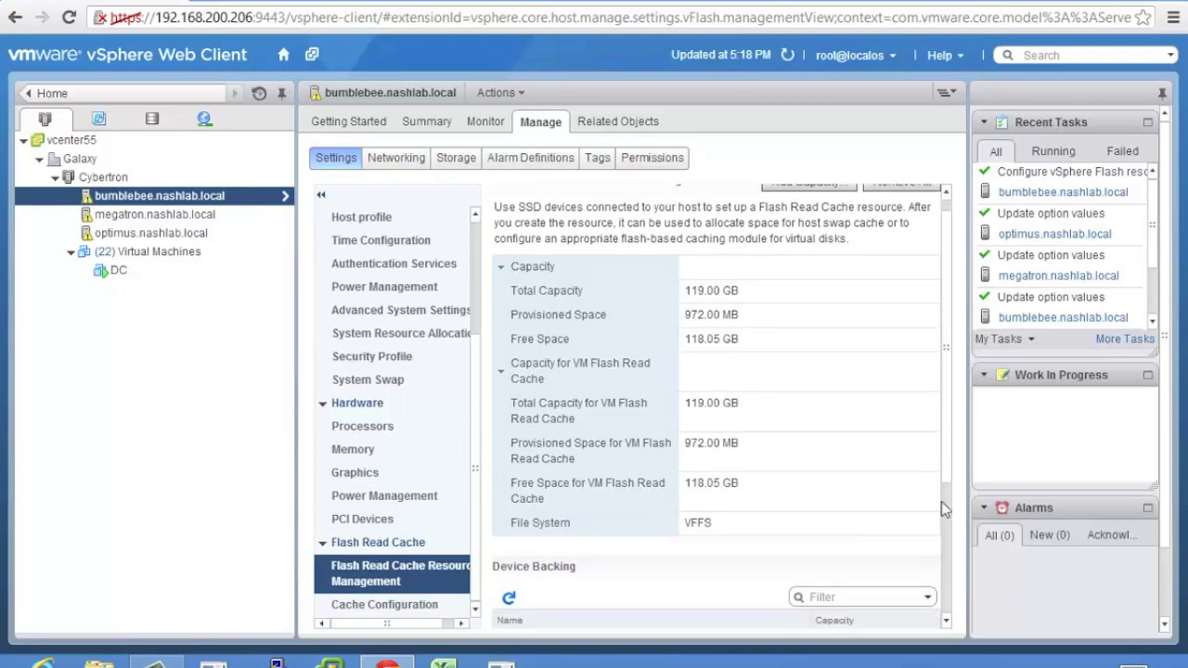
{"action": "scroll", "scroll_direction": "down", "scroll_amount": 3}
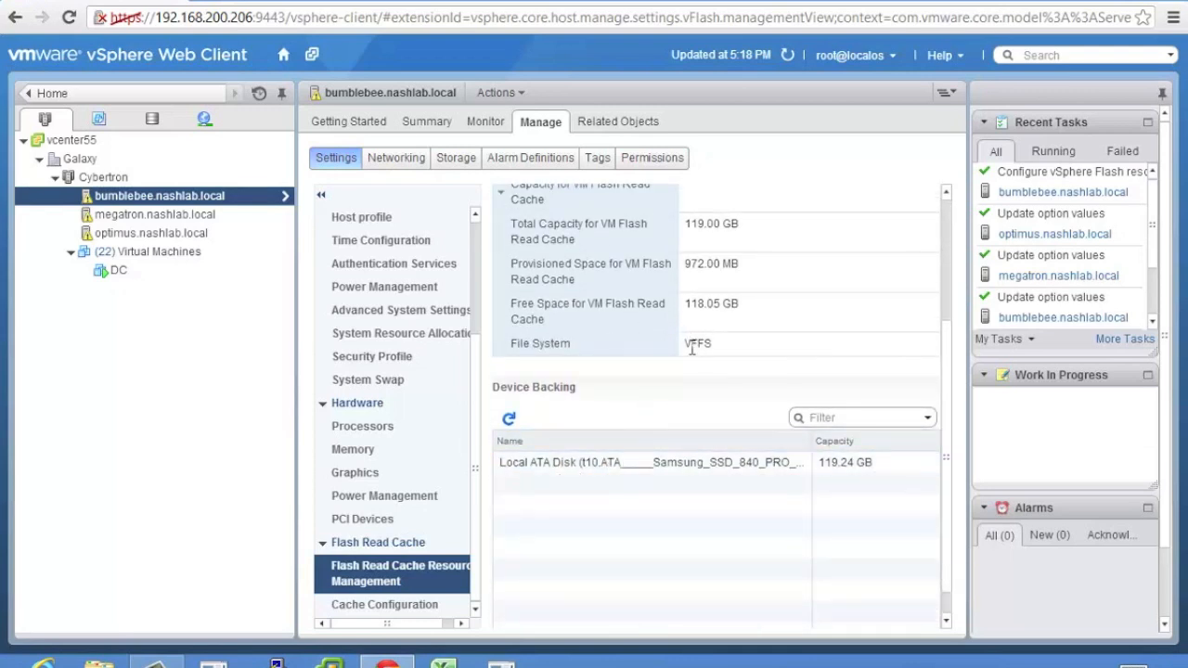
{"action": "left_click", "coordinate": [650, 462]}
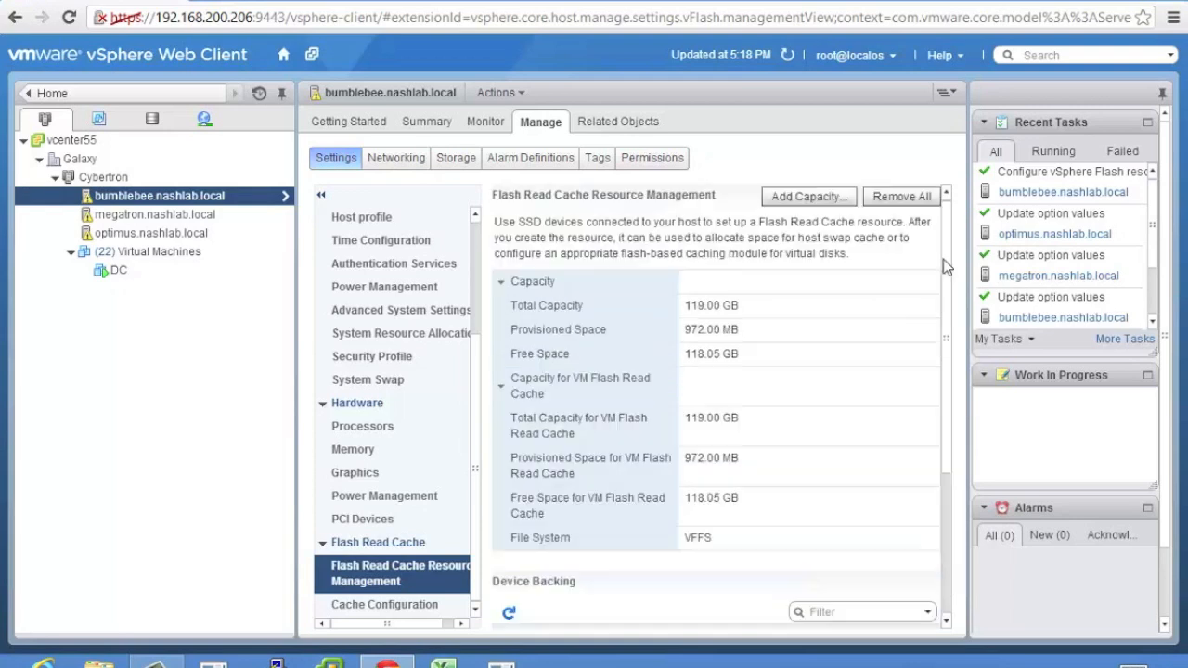
{"action": "mouse_move", "coordinate": [901, 196]}
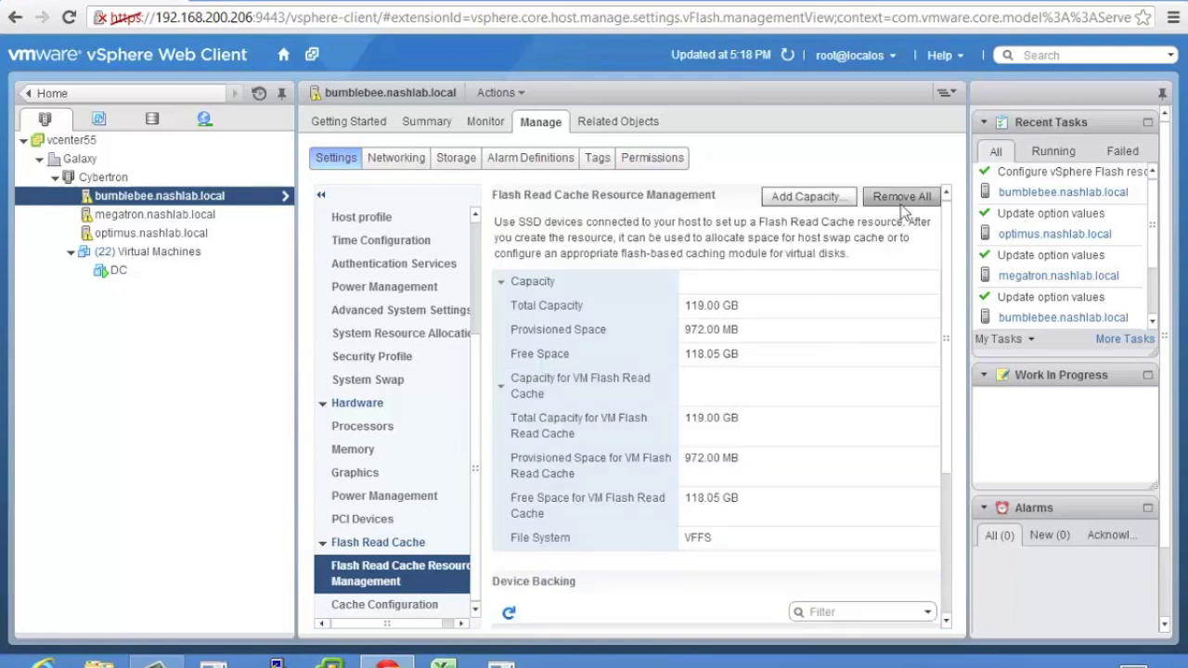
{"action": "mouse_move", "coordinate": [804, 388]}
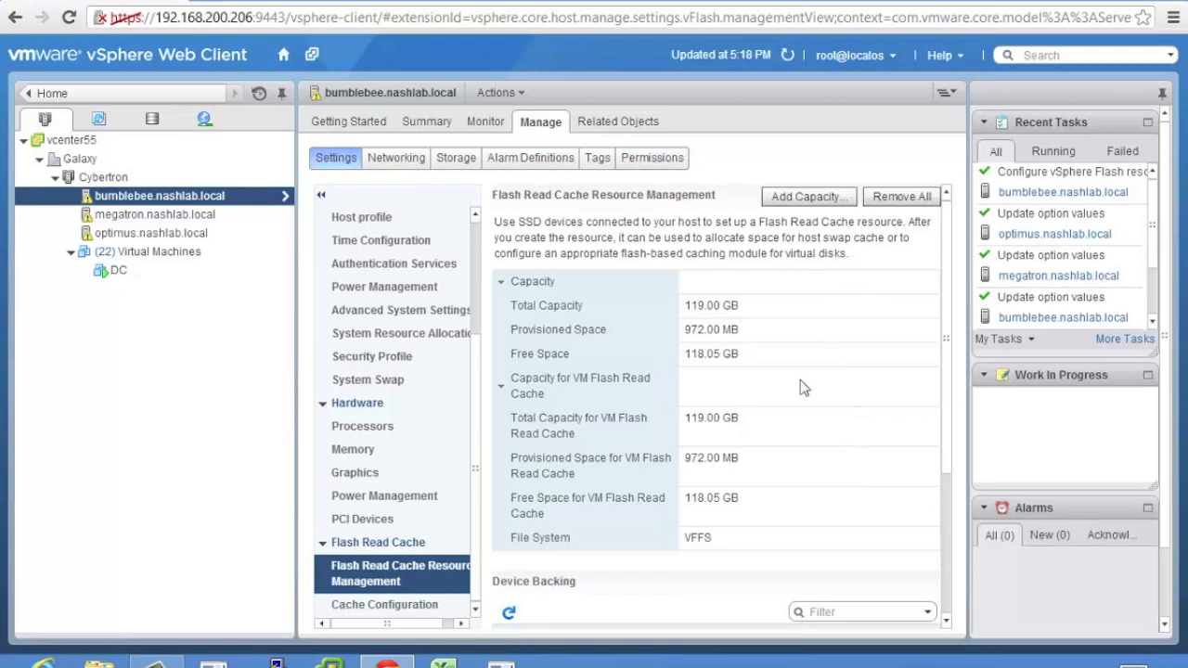
{"action": "mouse_move", "coordinate": [723, 417]}
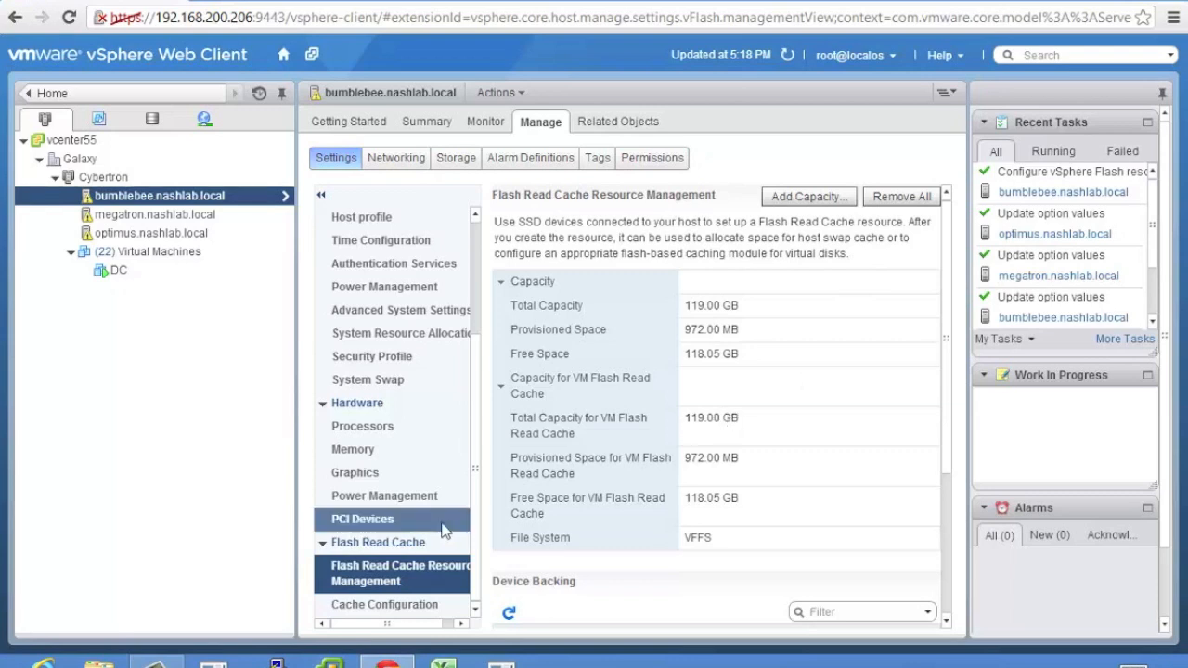
Inspect bumblebee's cache configuration, toggling host swap cache but cancelling, leaving it disabled.
{"action": "left_click", "coordinate": [384, 604]}
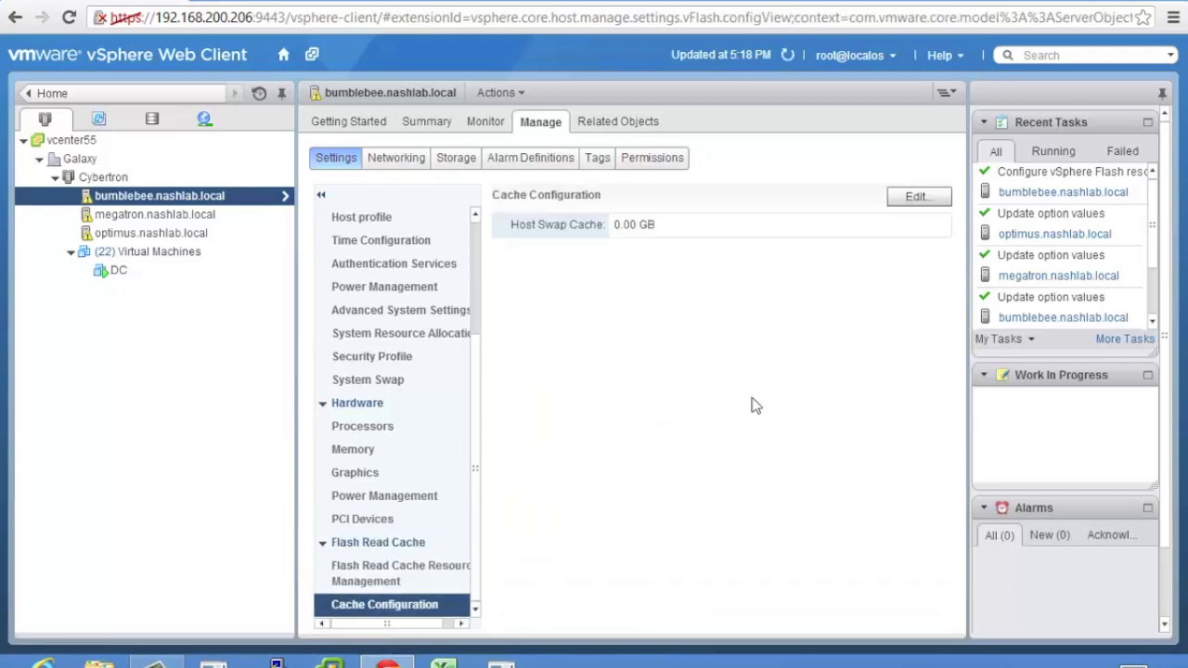
{"action": "mouse_move", "coordinate": [918, 197]}
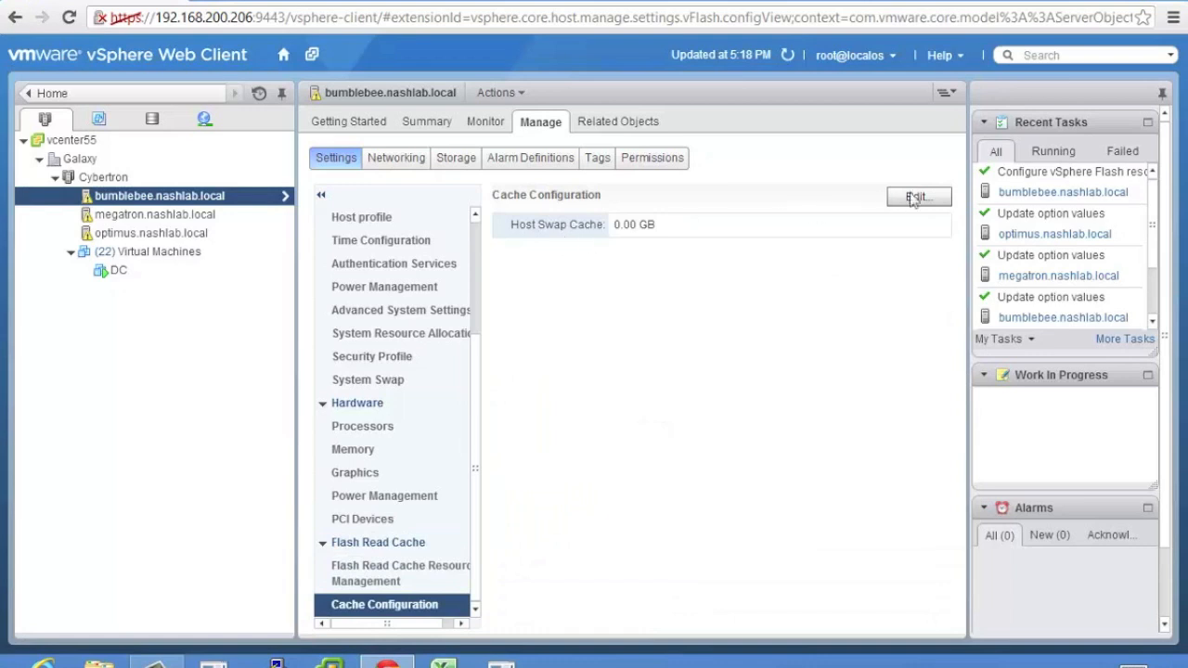
{"action": "left_click", "coordinate": [918, 196]}
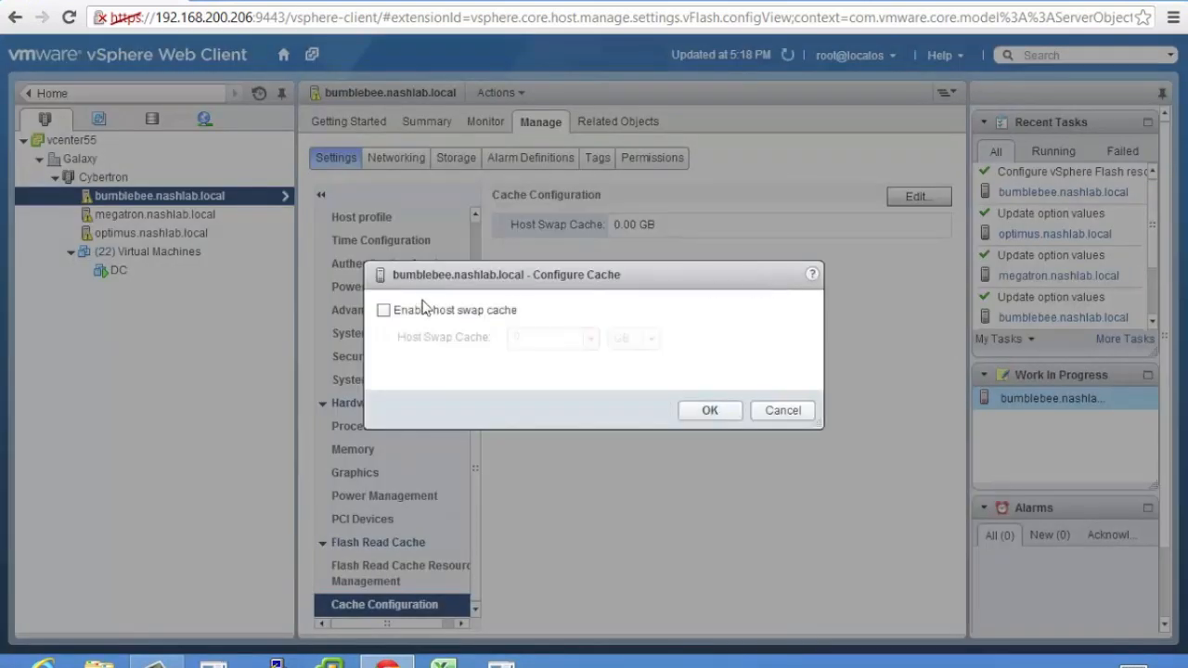
{"action": "left_click", "coordinate": [383, 309]}
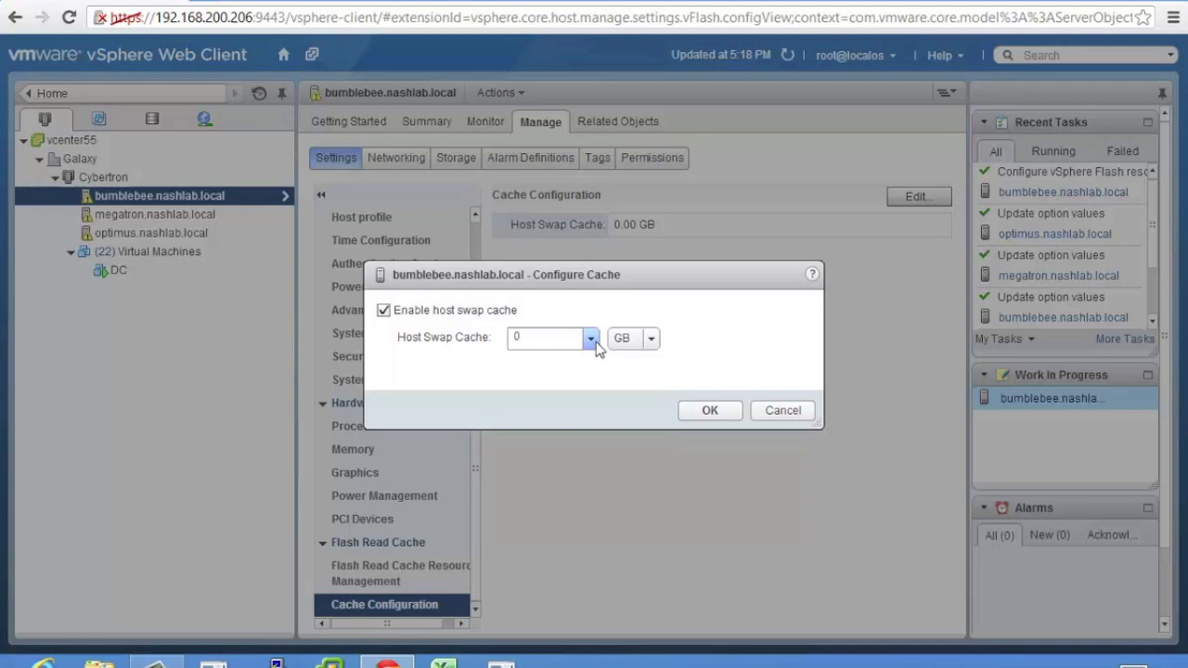
{"action": "left_click", "coordinate": [383, 310]}
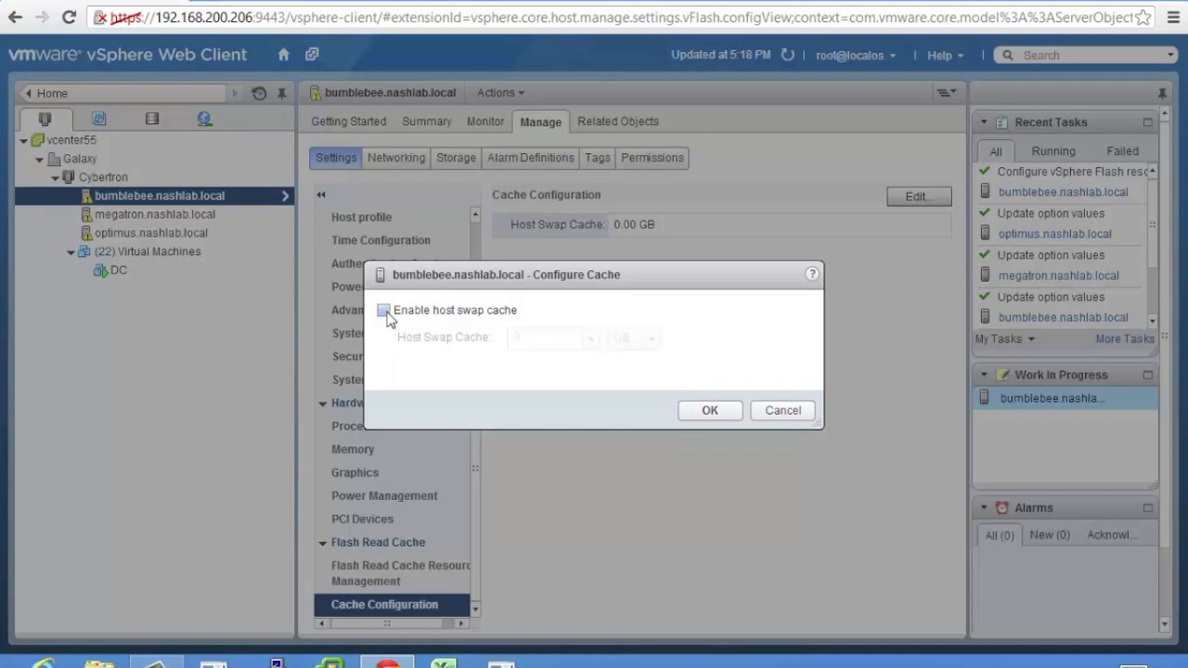
{"action": "left_click", "coordinate": [782, 410]}
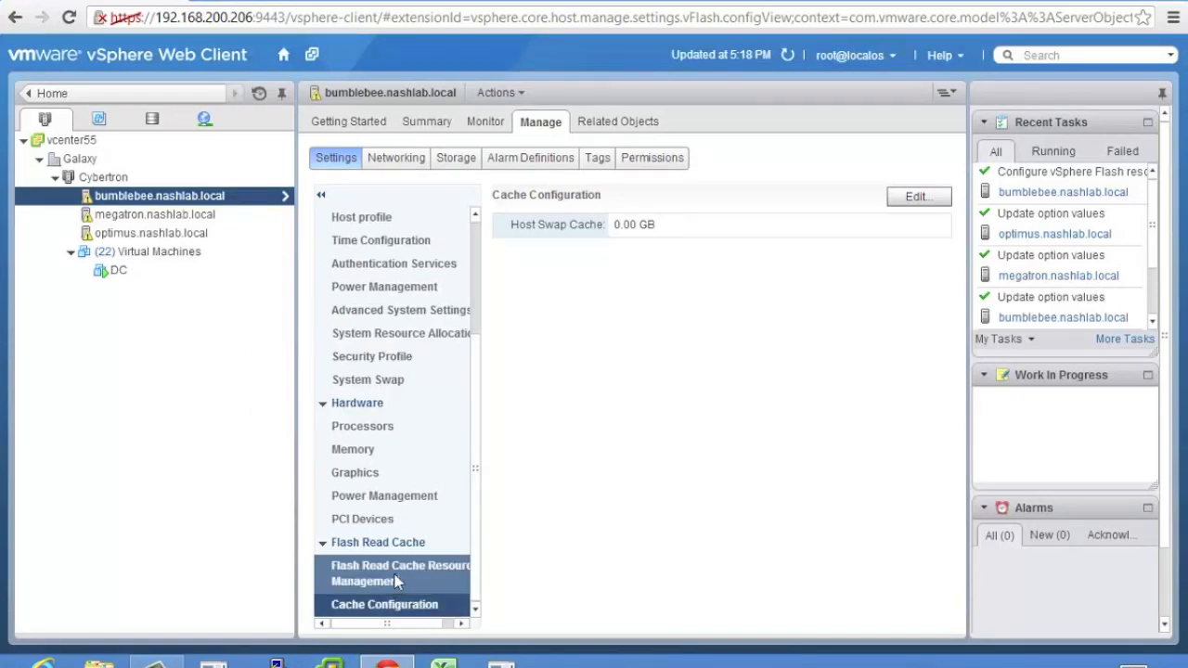
{"action": "mouse_move", "coordinate": [381, 564]}
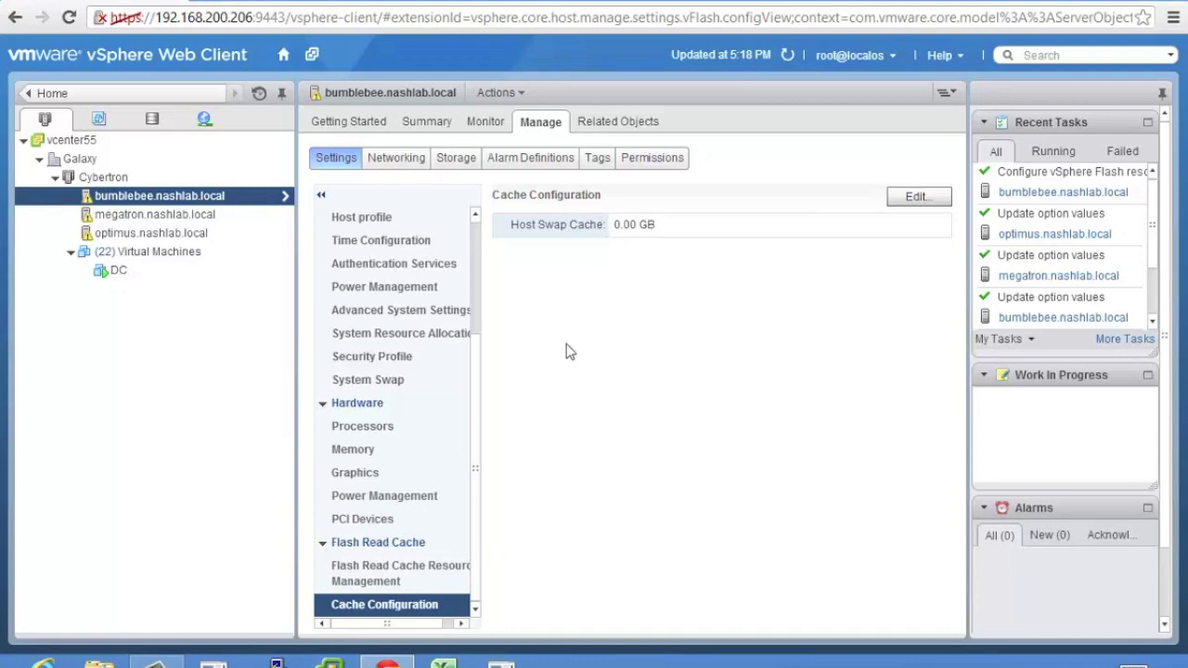
Show DC's summary: powered on, Windows Server 2008 R2, 1 CPU, 1024 MB memory.
{"action": "left_click", "coordinate": [118, 270]}
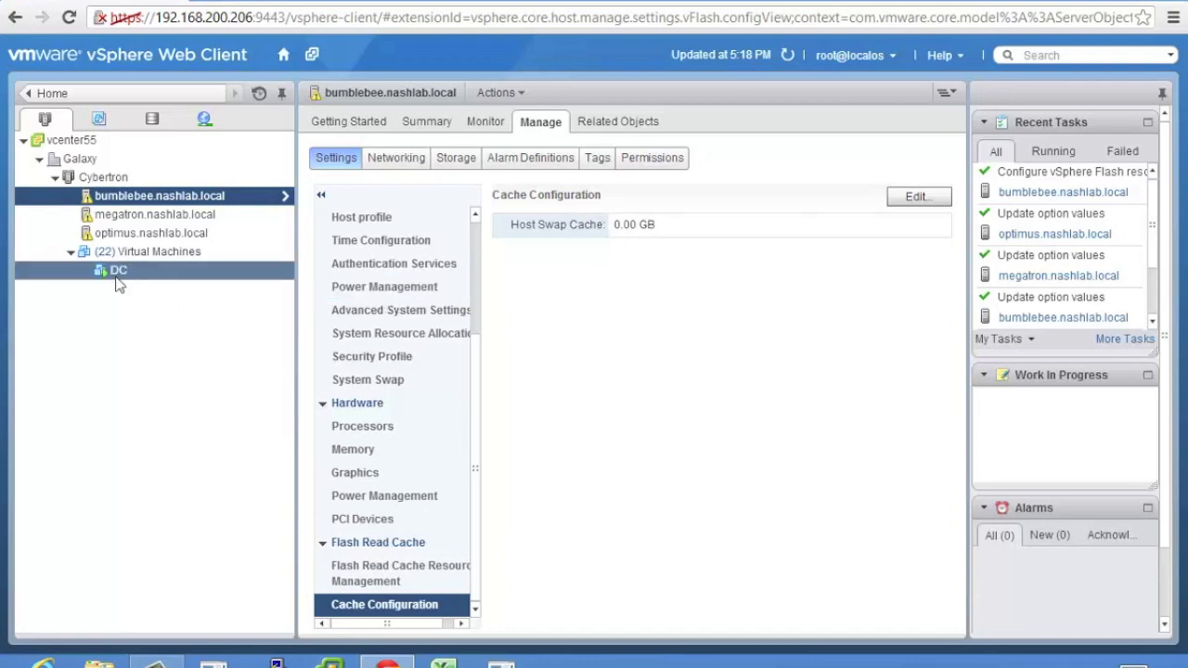
{"action": "left_click", "coordinate": [118, 271]}
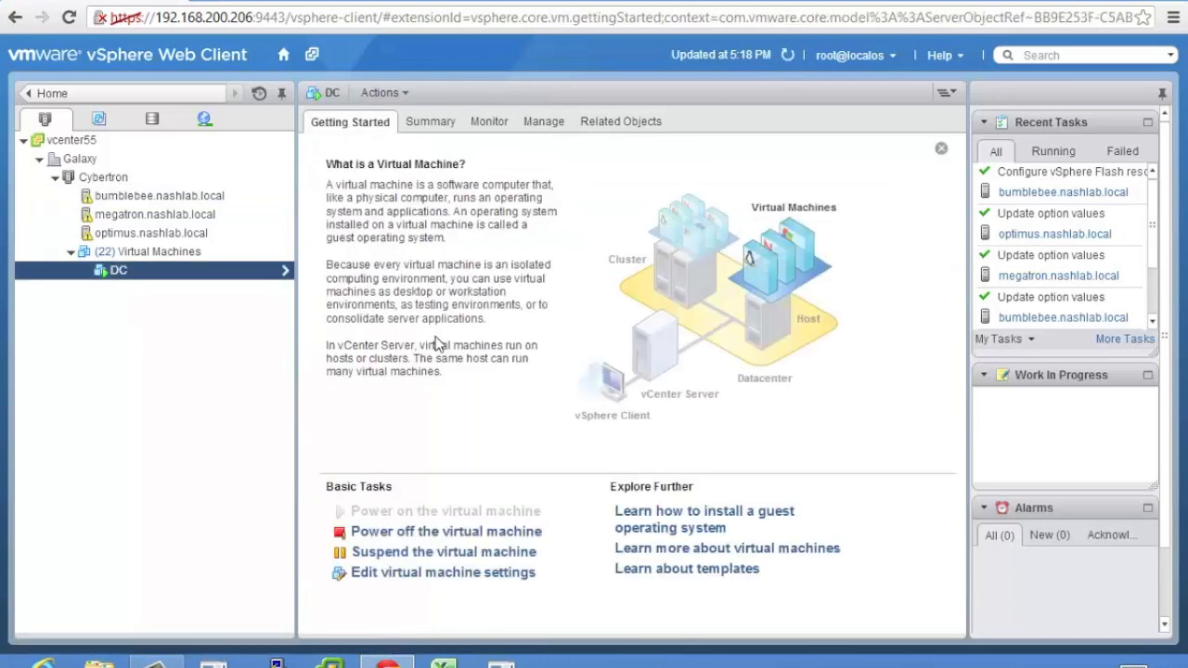
{"action": "left_click", "coordinate": [428, 121]}
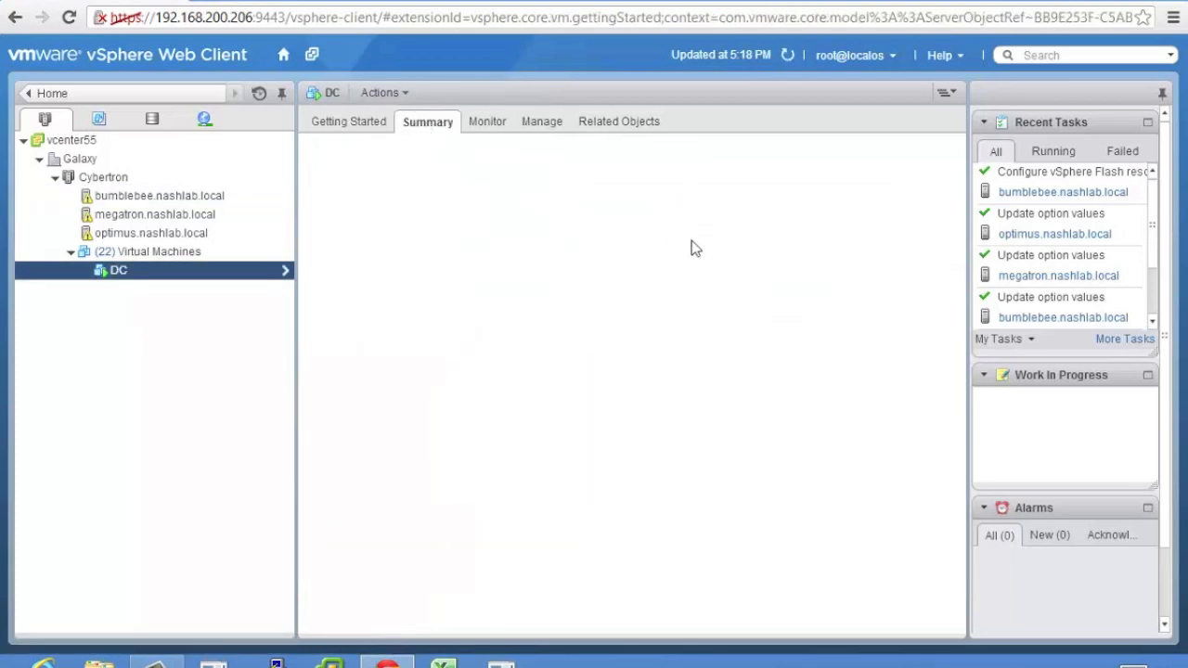
{"action": "left_click", "coordinate": [428, 121]}
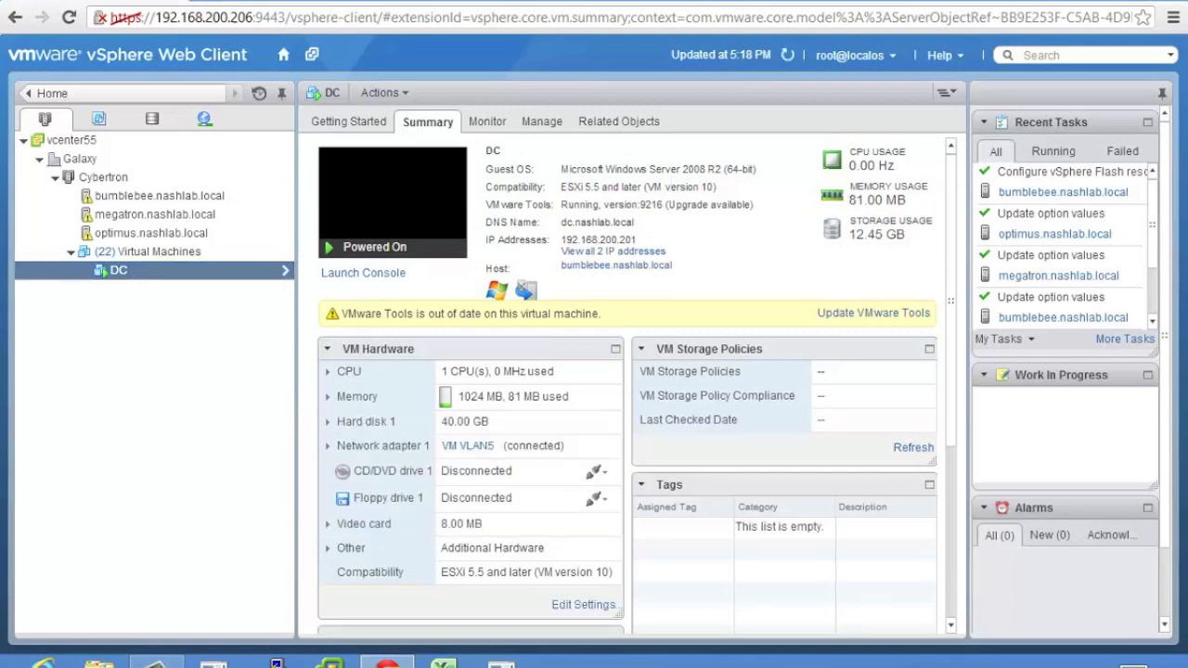
Open DC's Edit Settings and expand Hard disk 1, showing Flash Read Cache at 0 GB.
{"action": "right_click", "coordinate": [118, 270]}
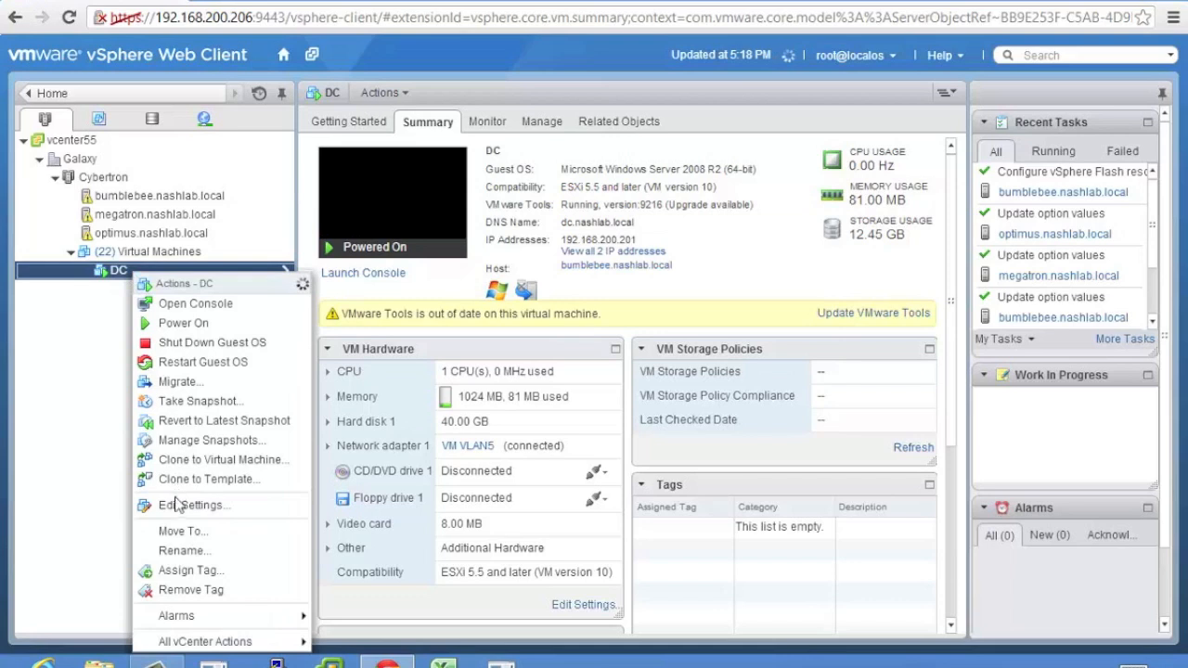
{"action": "left_click", "coordinate": [193, 505]}
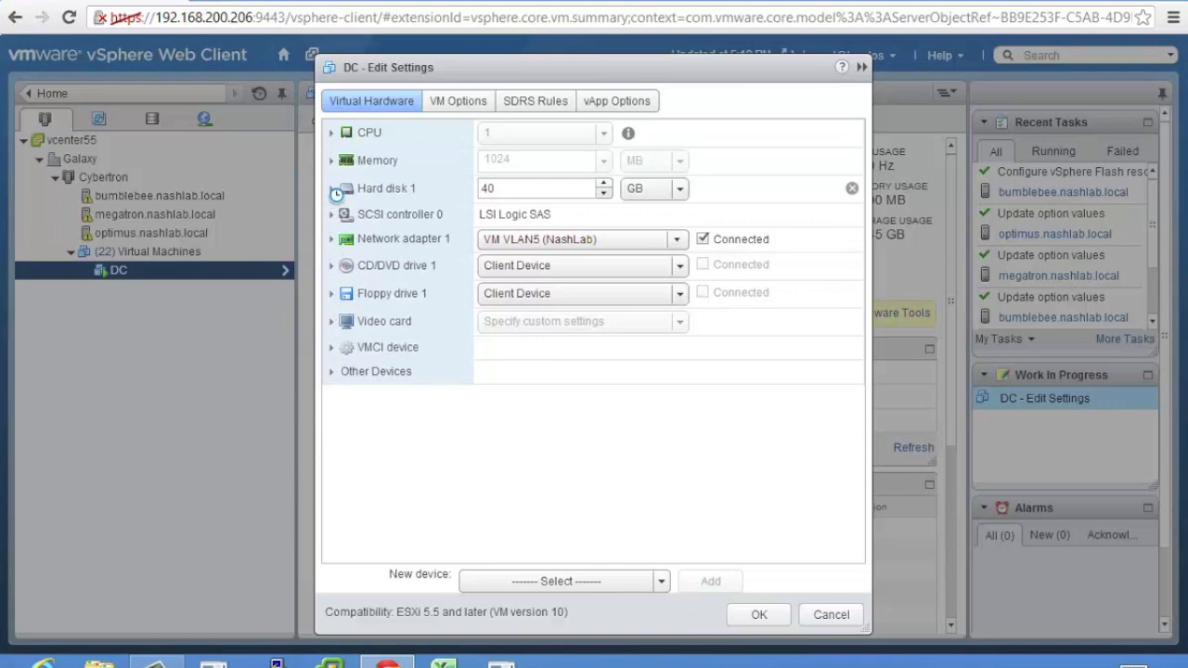
{"action": "left_click", "coordinate": [330, 189]}
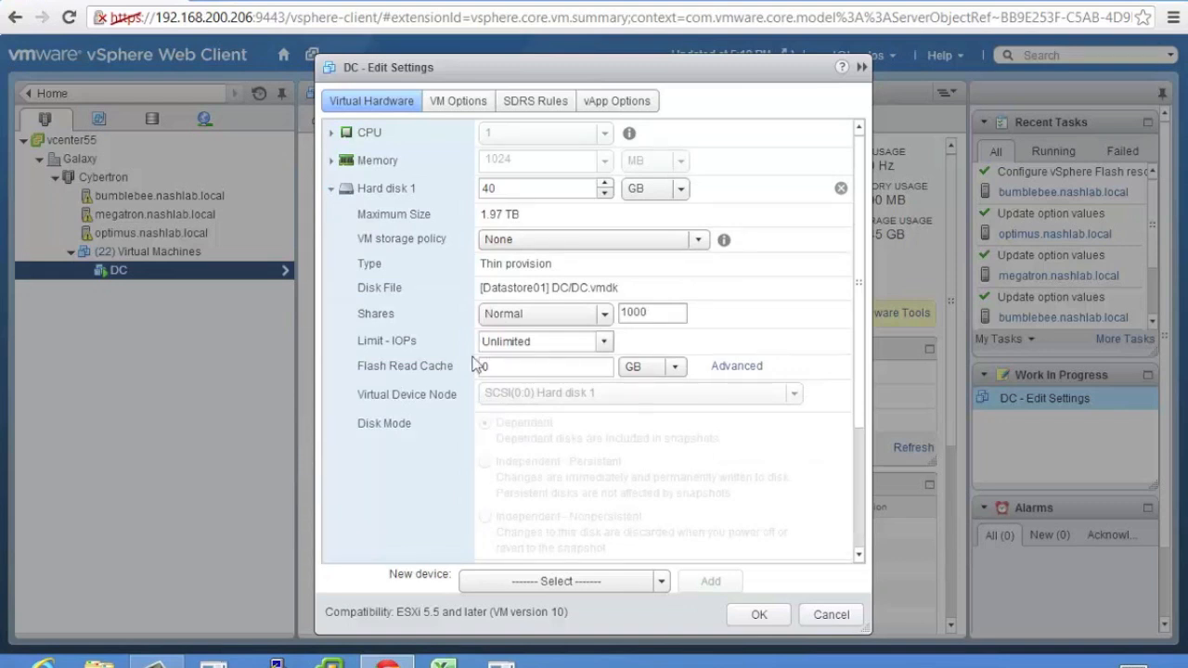
In Hard disk 1's advanced settings, enable Flash Read Cache at 10 GB with 16 KB blocks.
{"action": "left_click", "coordinate": [736, 366]}
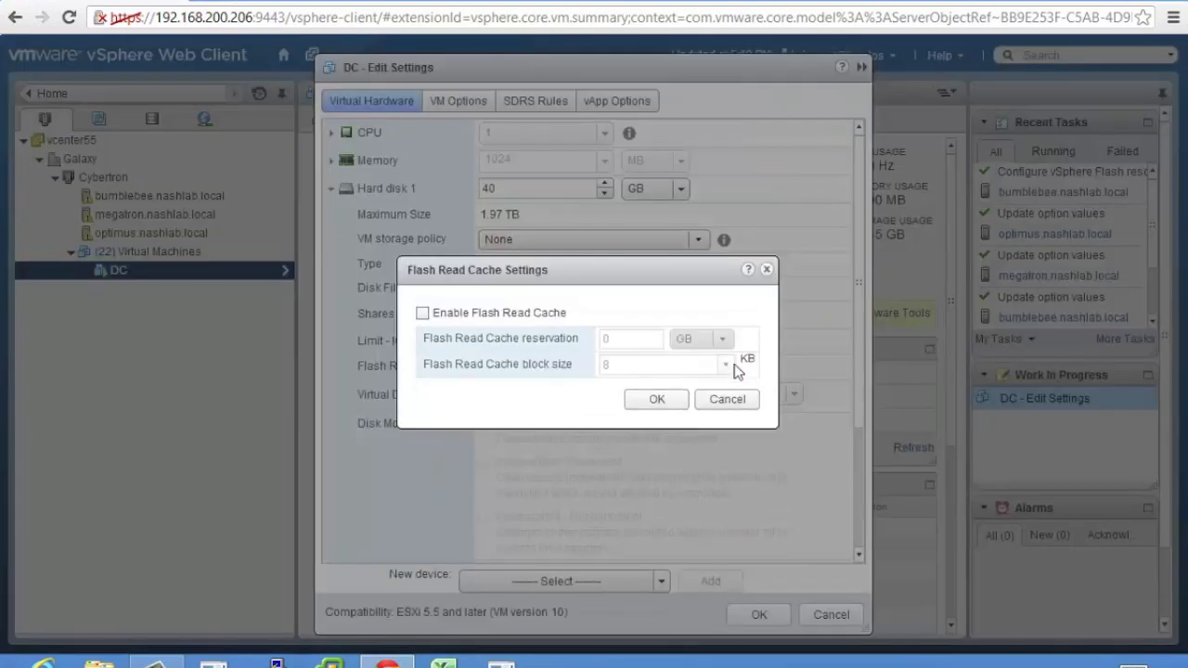
{"action": "mouse_move", "coordinate": [497, 464]}
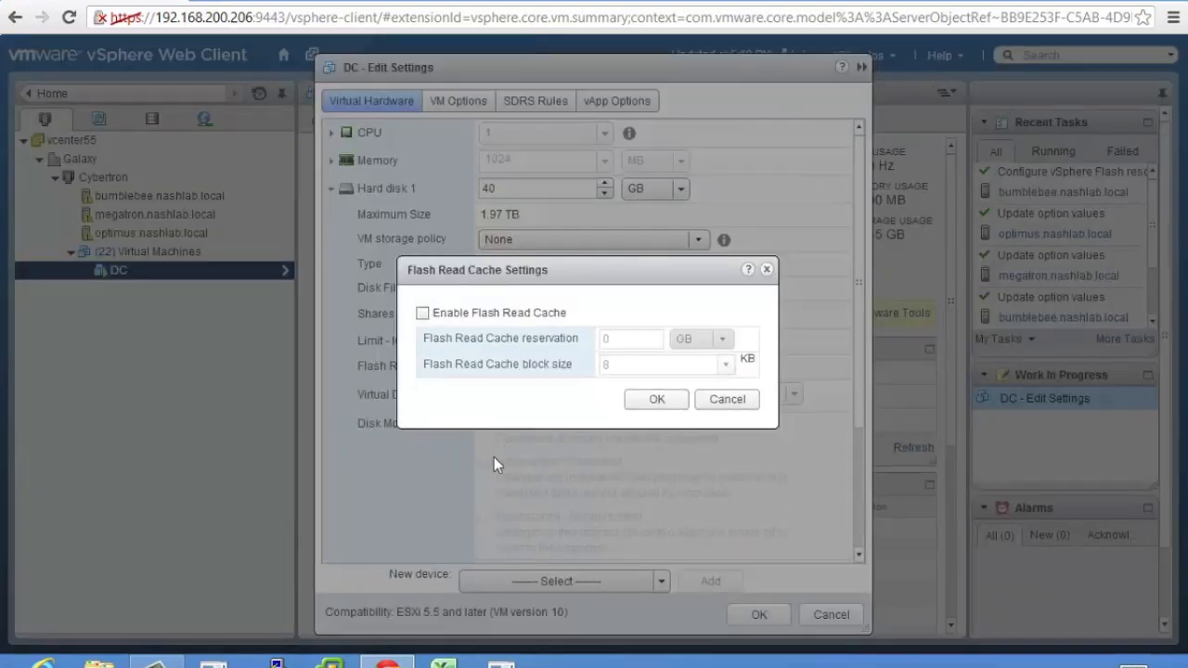
{"action": "mouse_move", "coordinate": [613, 358]}
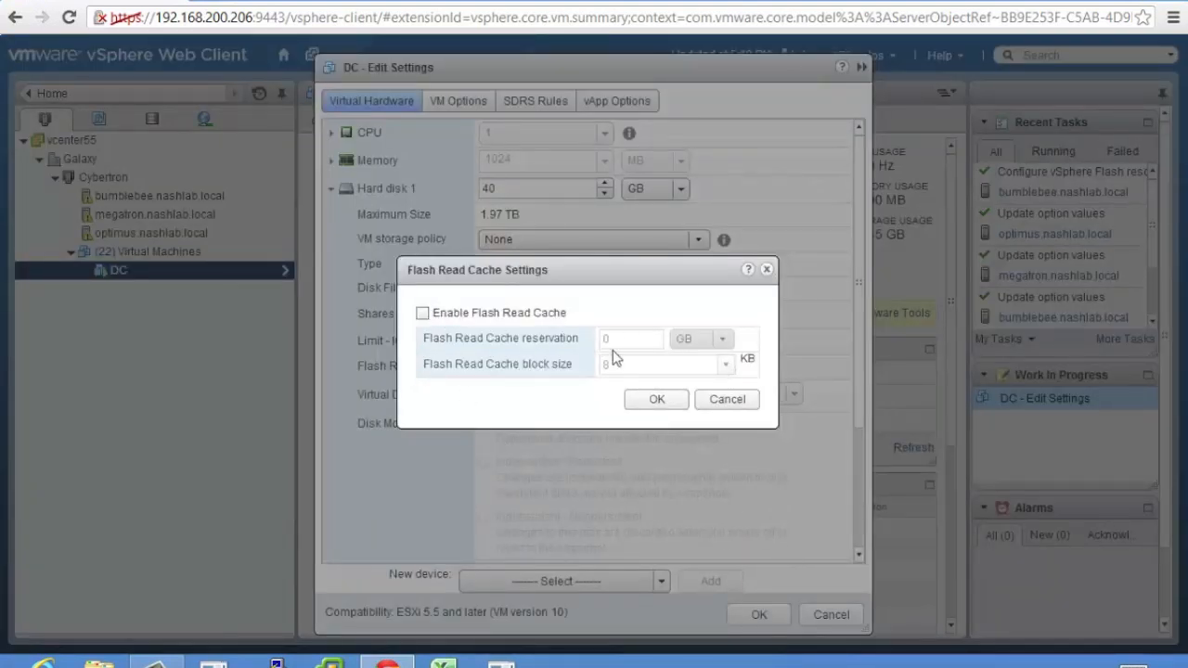
{"action": "left_click", "coordinate": [423, 313]}
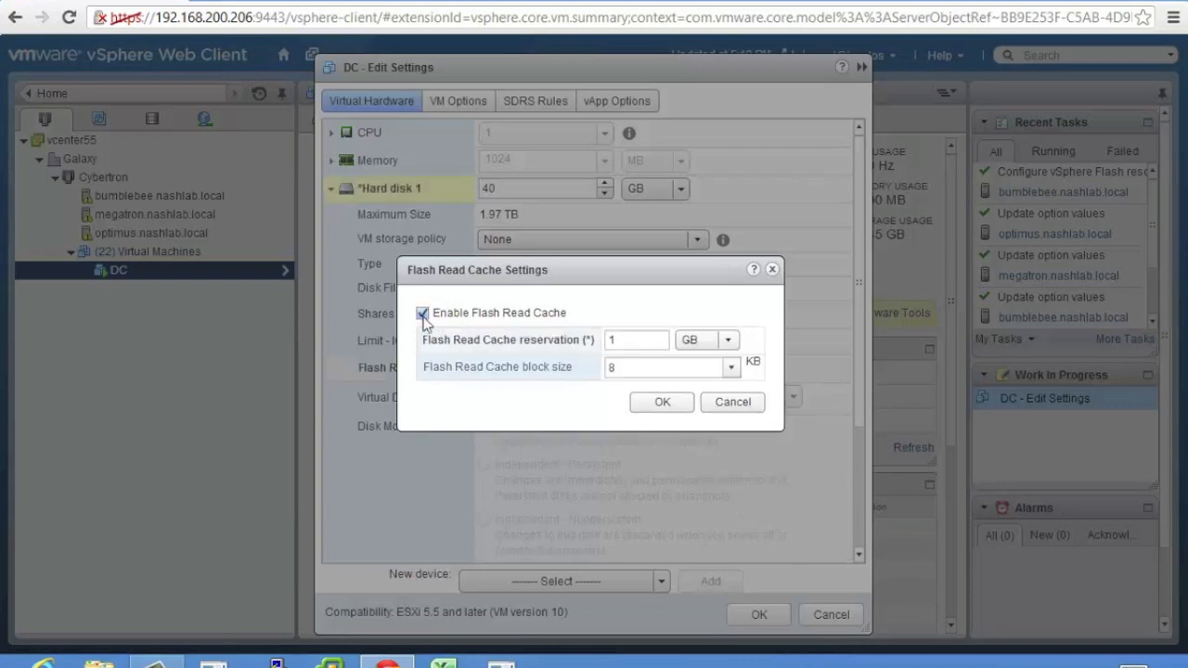
{"action": "left_click", "coordinate": [636, 340]}
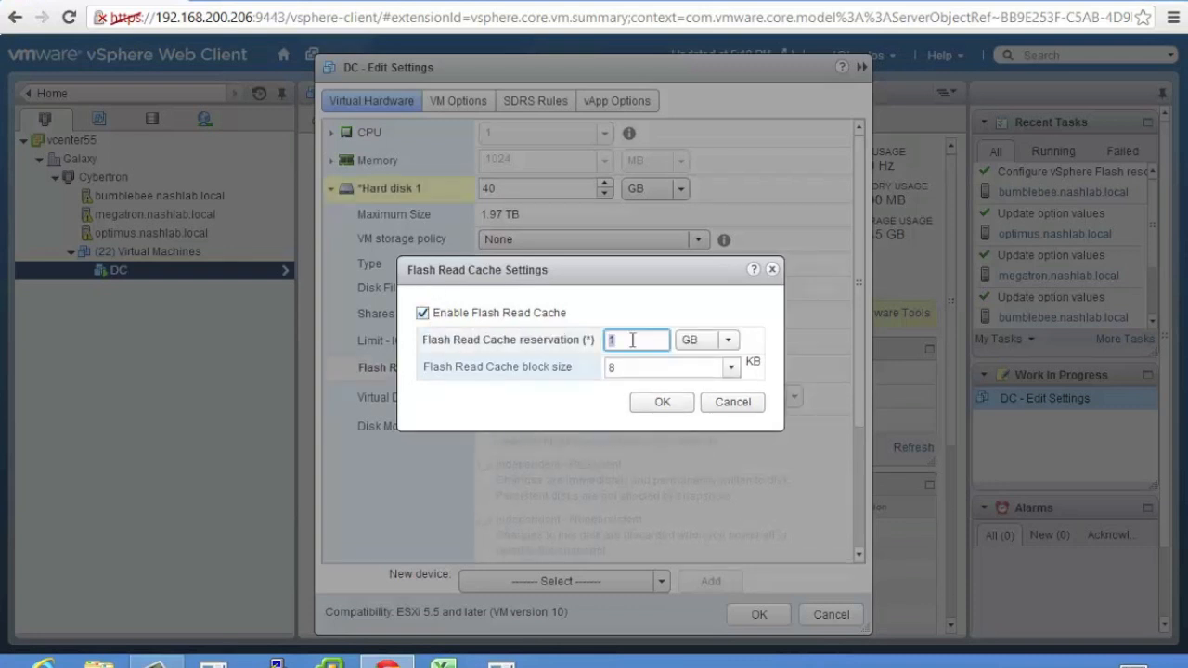
{"action": "type", "text": "0"}
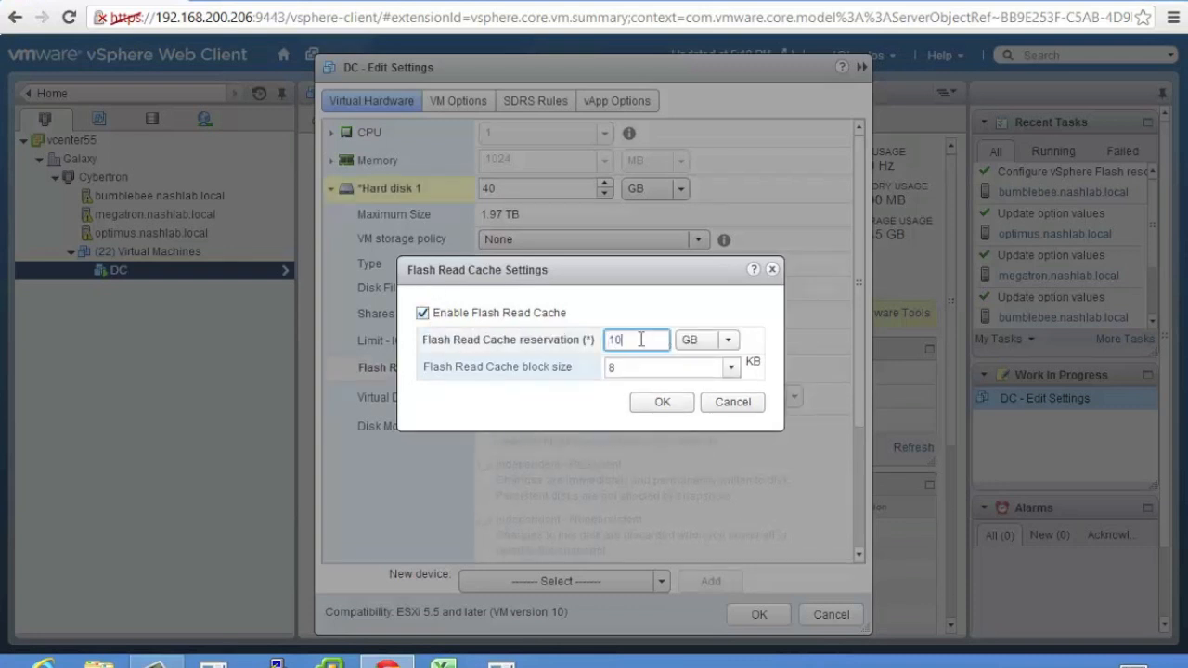
{"action": "left_click", "coordinate": [730, 367]}
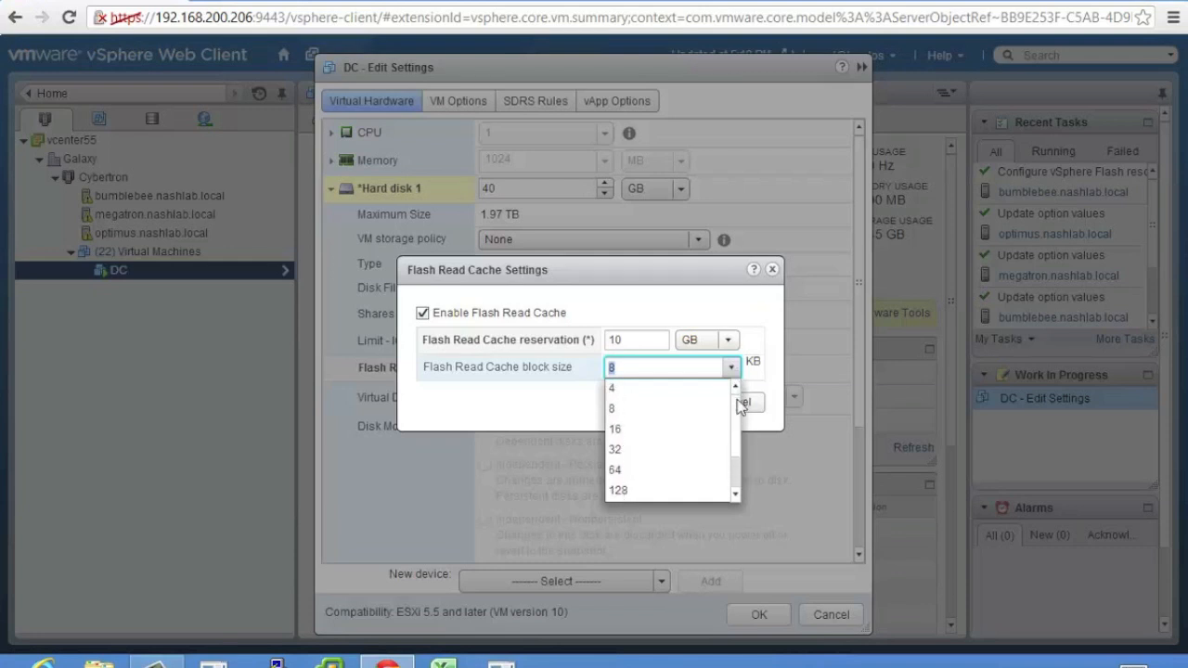
{"action": "mouse_move", "coordinate": [631, 420]}
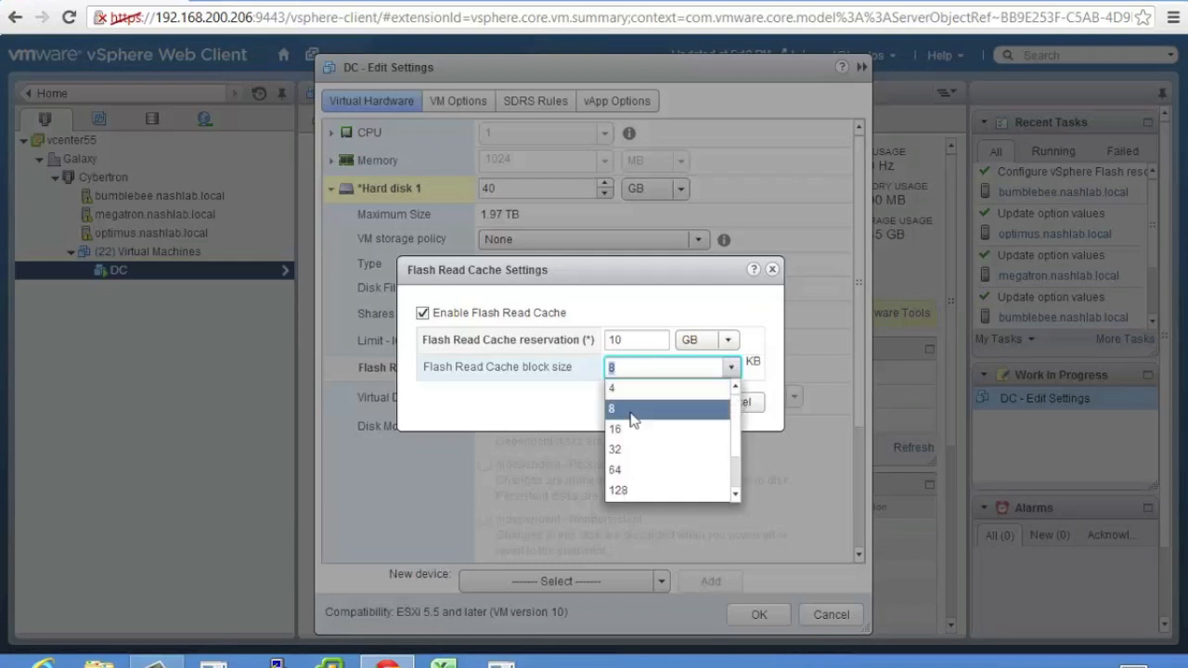
{"action": "left_click", "coordinate": [615, 429]}
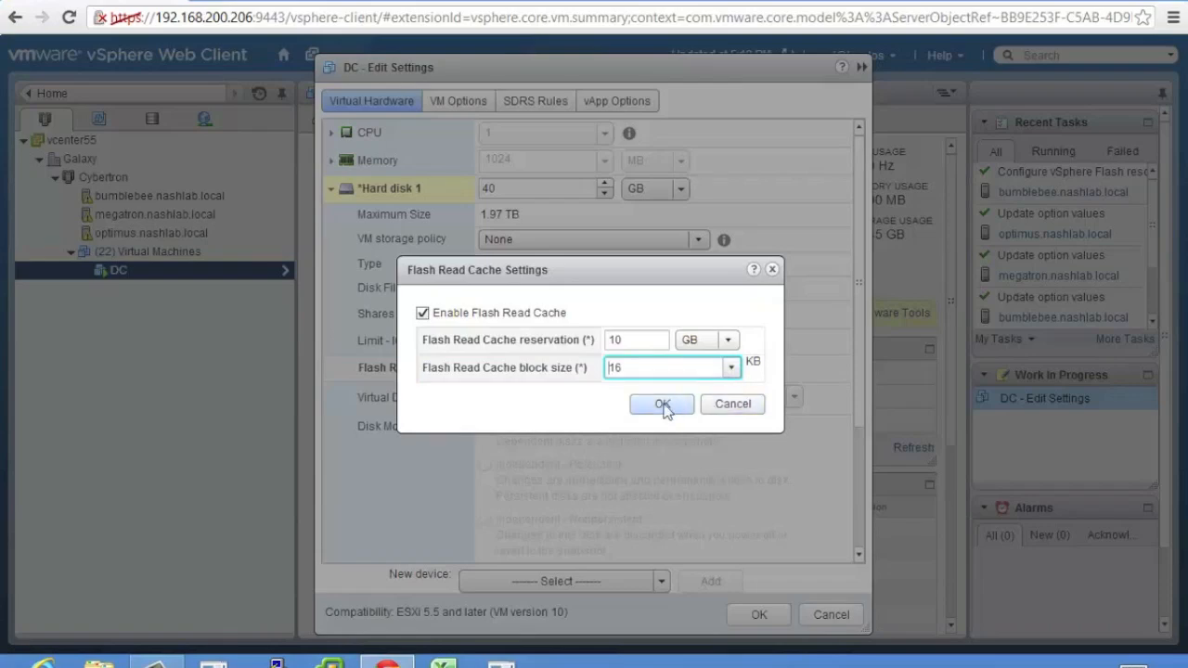
Apply DC's 10 GB flash read cache change and reopen its Edit Settings dialog.
{"action": "left_click", "coordinate": [661, 403]}
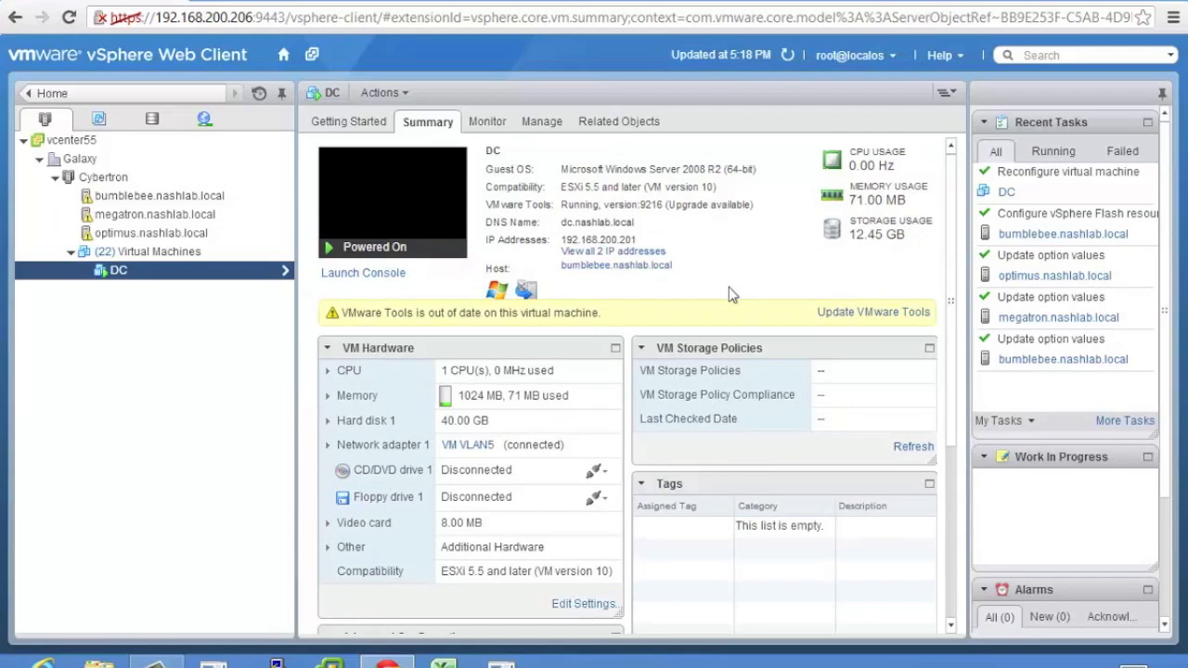
{"action": "left_click", "coordinate": [584, 603]}
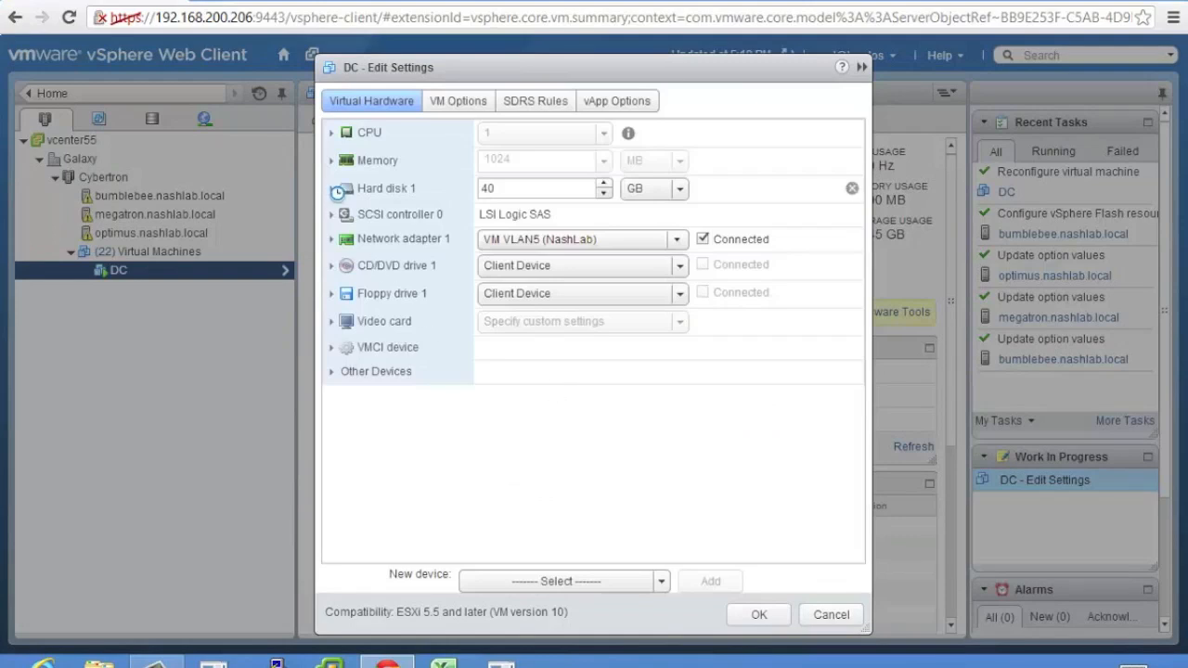
Set Hard disk 1's flash read cache to 41 GB and save; reconfiguration fails as unsupported.
{"action": "left_click", "coordinate": [331, 189]}
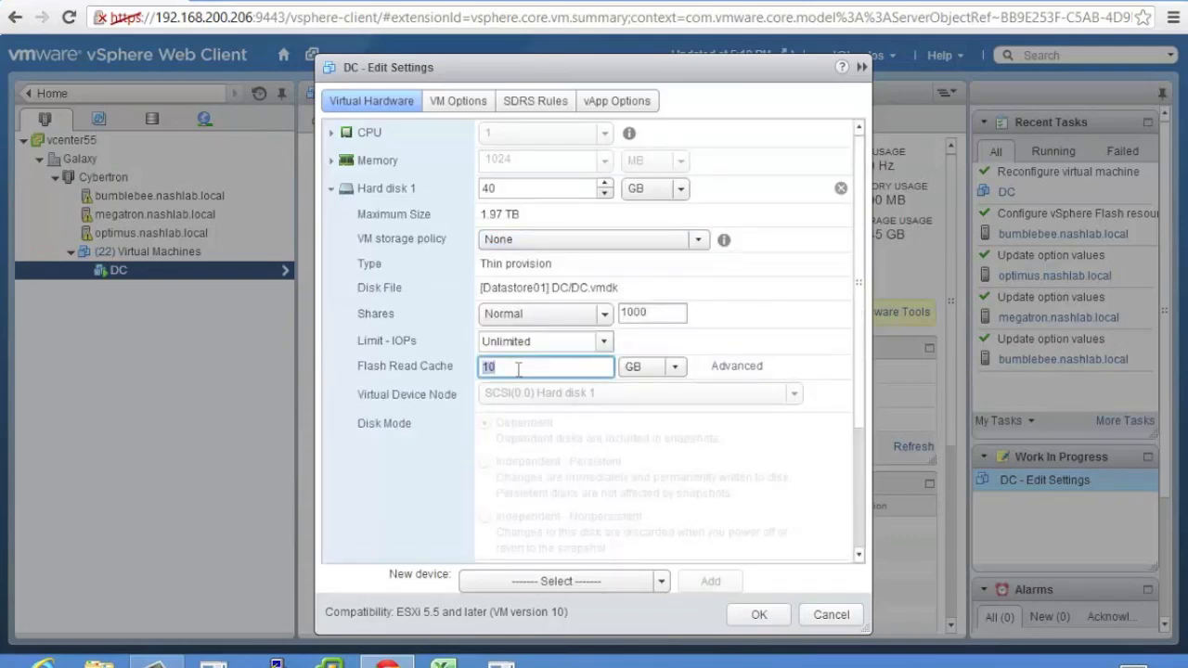
{"action": "left_click", "coordinate": [675, 367]}
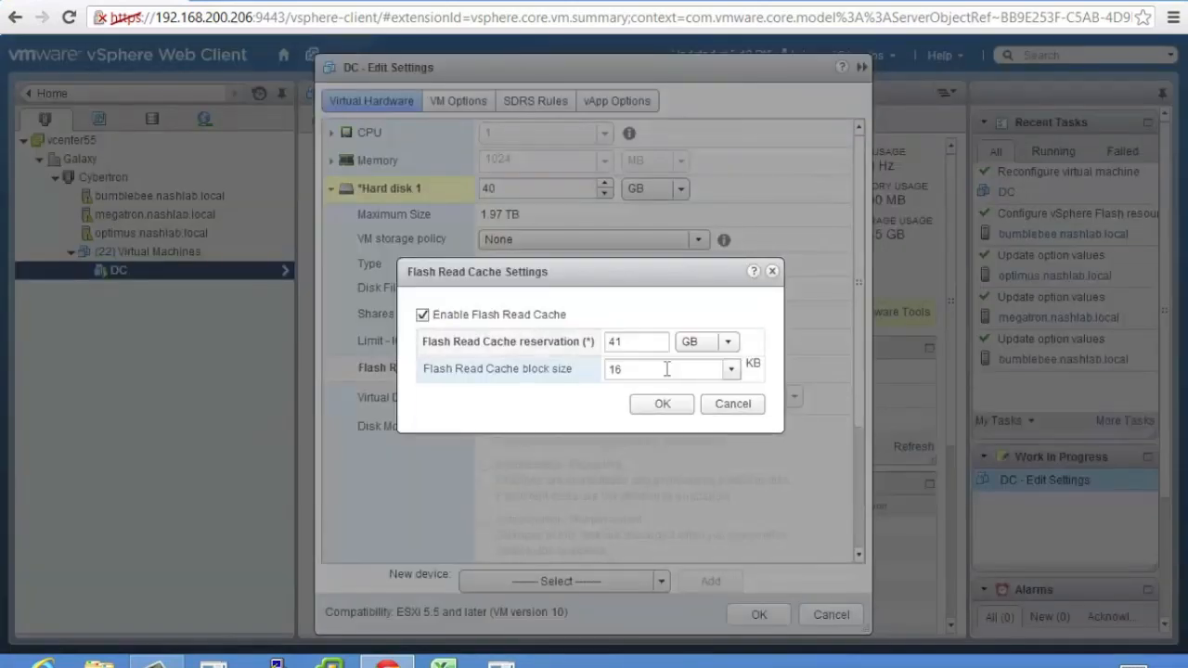
{"action": "left_click", "coordinate": [731, 369]}
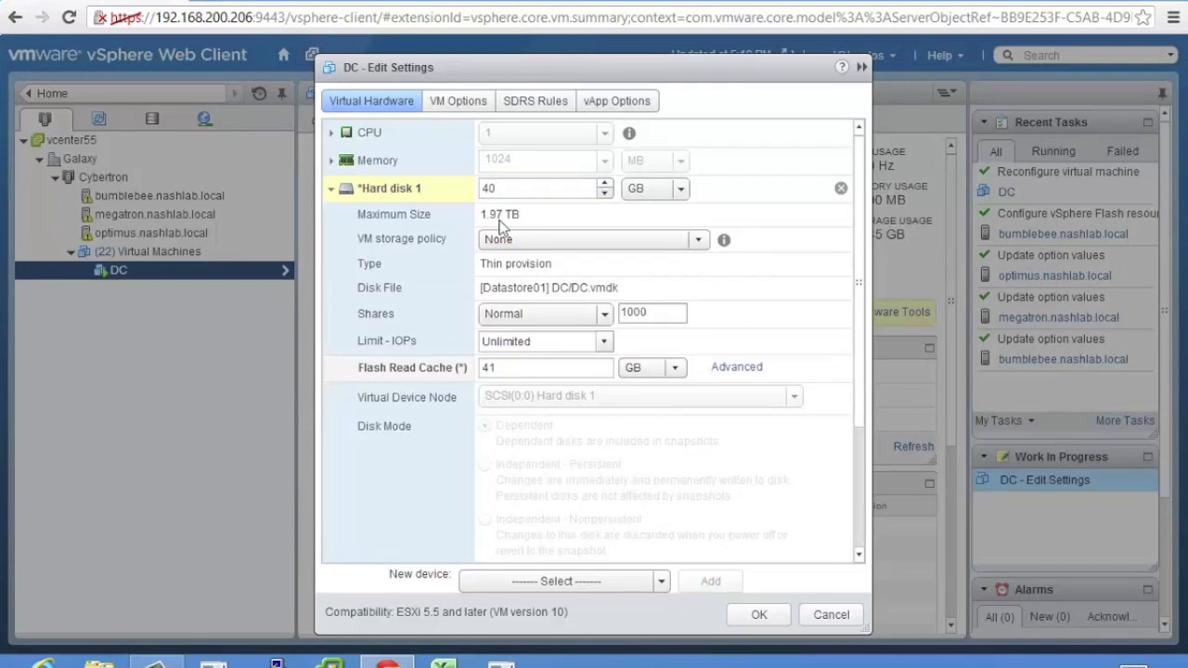
{"action": "left_click", "coordinate": [759, 615]}
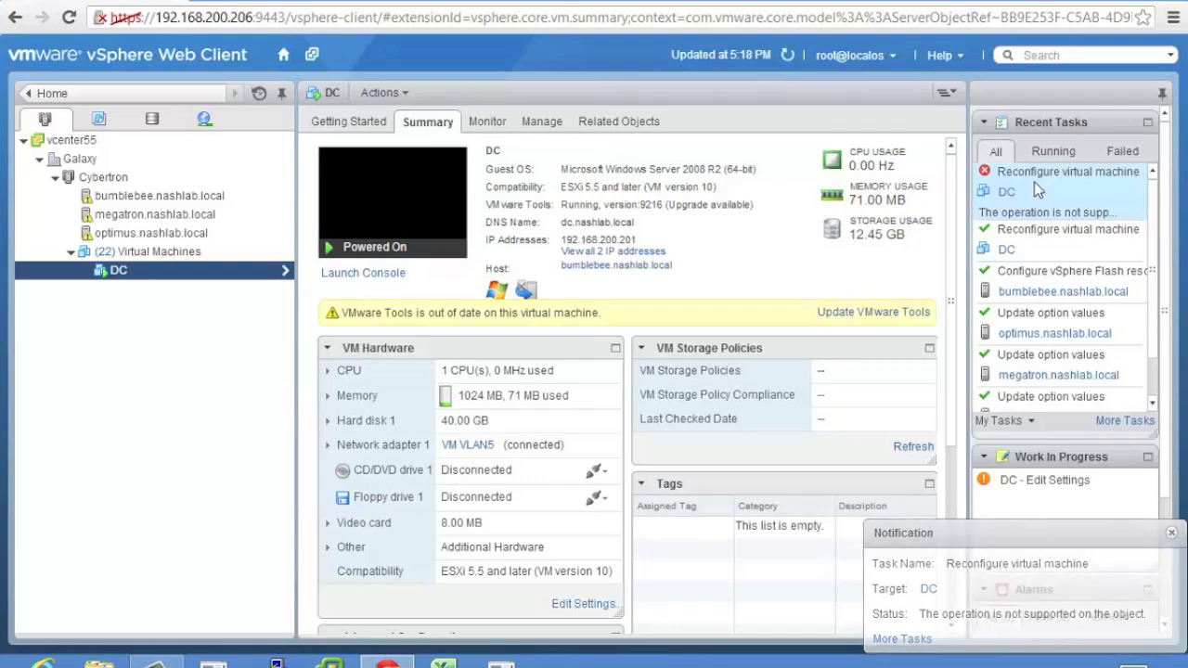
Reopen DC's pending Edit Settings and lower the disk's flash read cache to 5 GB with 8 KB blocks.
{"action": "left_click", "coordinate": [1172, 532]}
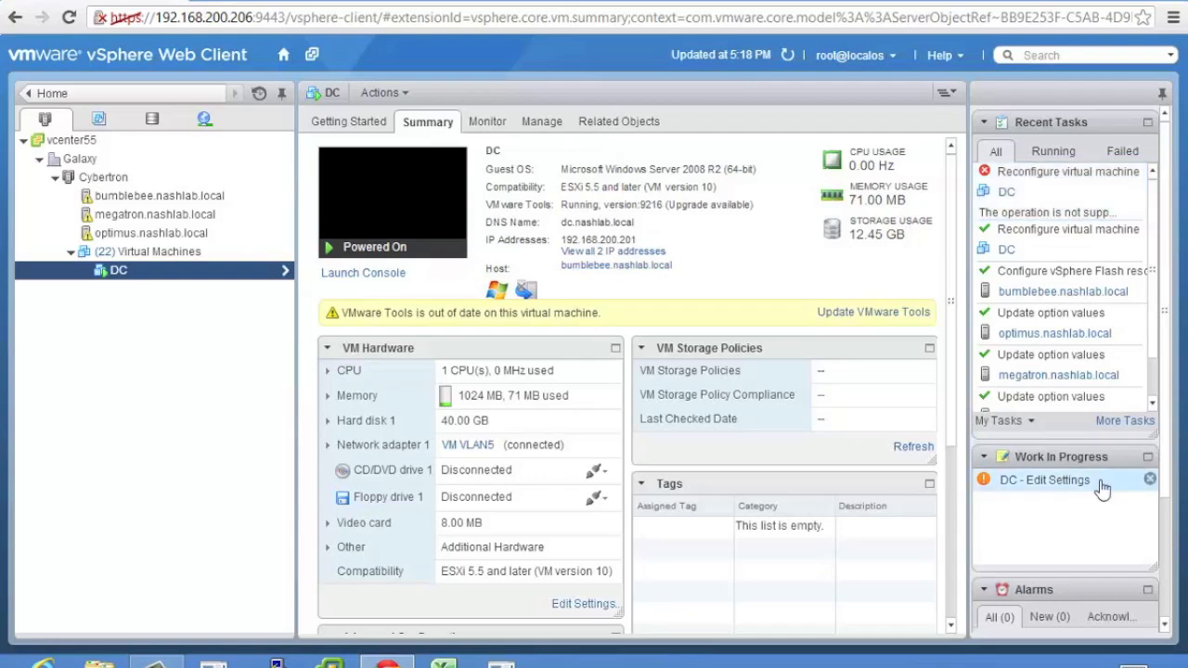
{"action": "left_click", "coordinate": [1044, 480]}
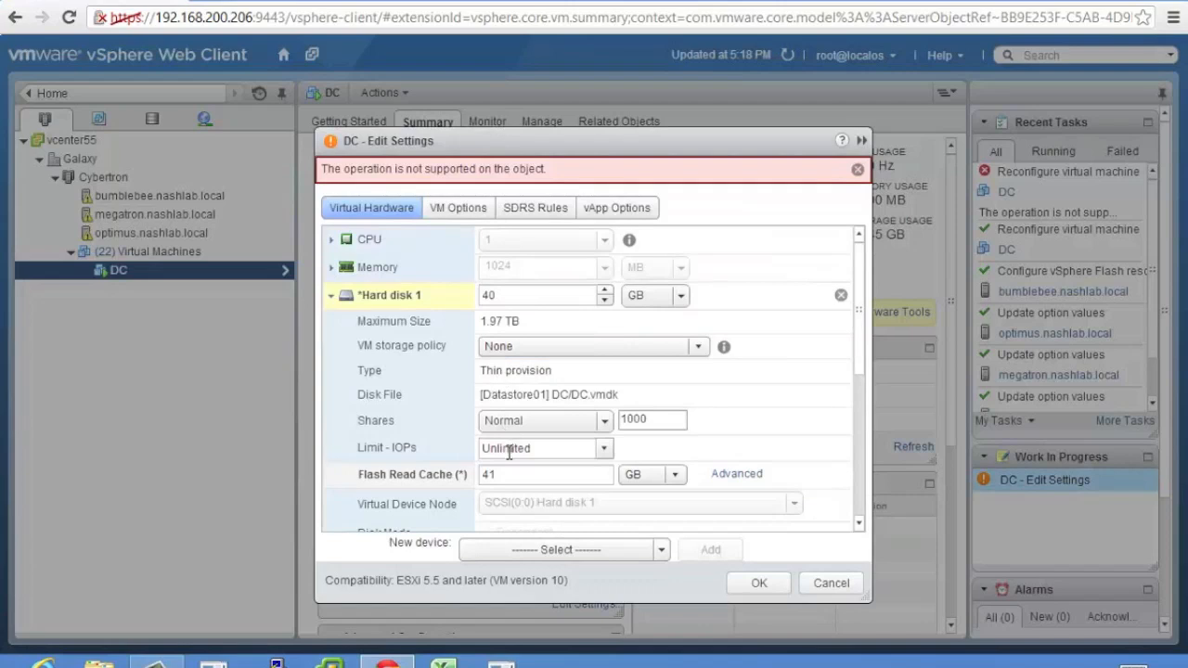
{"action": "left_click", "coordinate": [545, 475]}
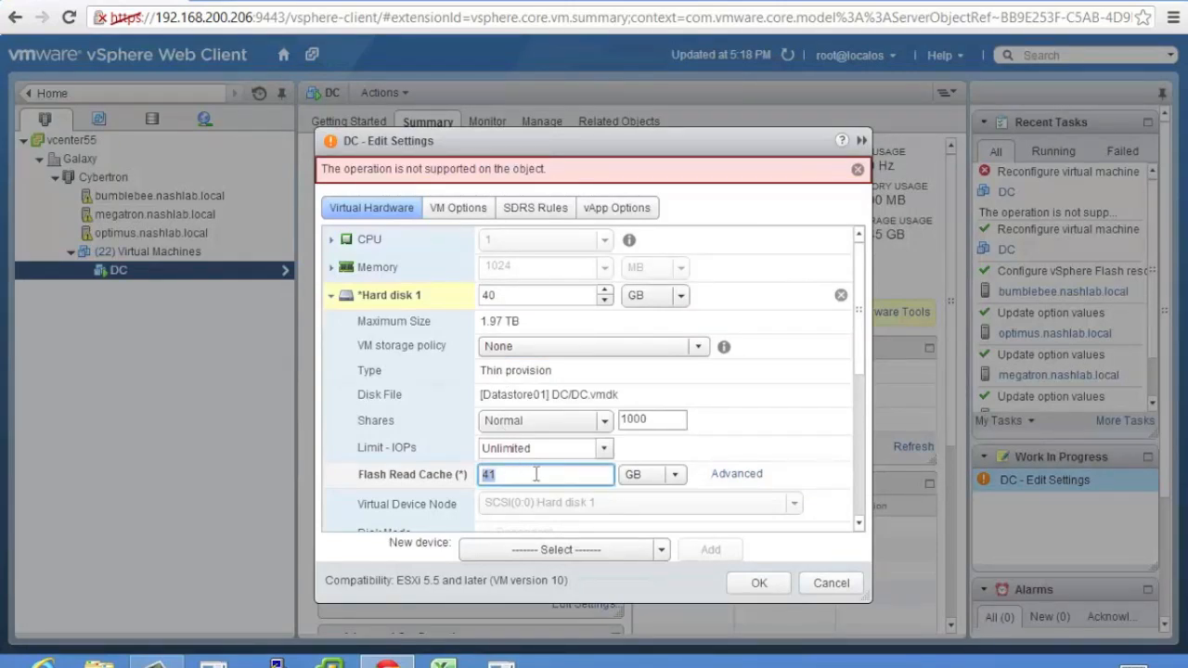
{"action": "left_click", "coordinate": [675, 474]}
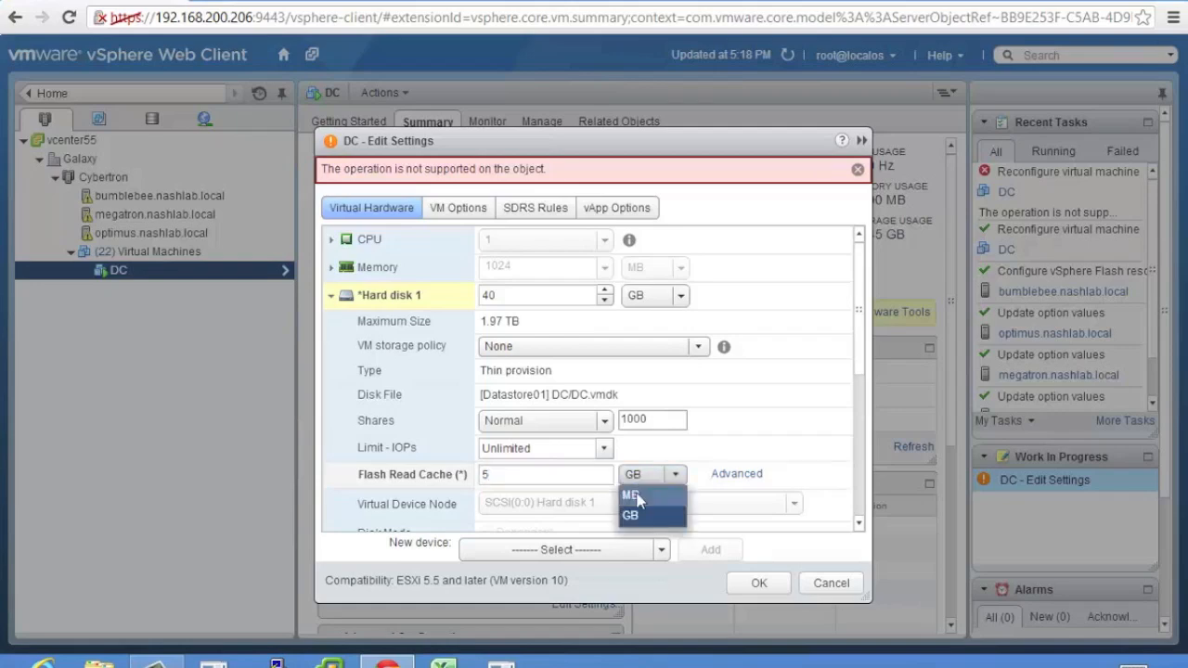
{"action": "left_click", "coordinate": [736, 474]}
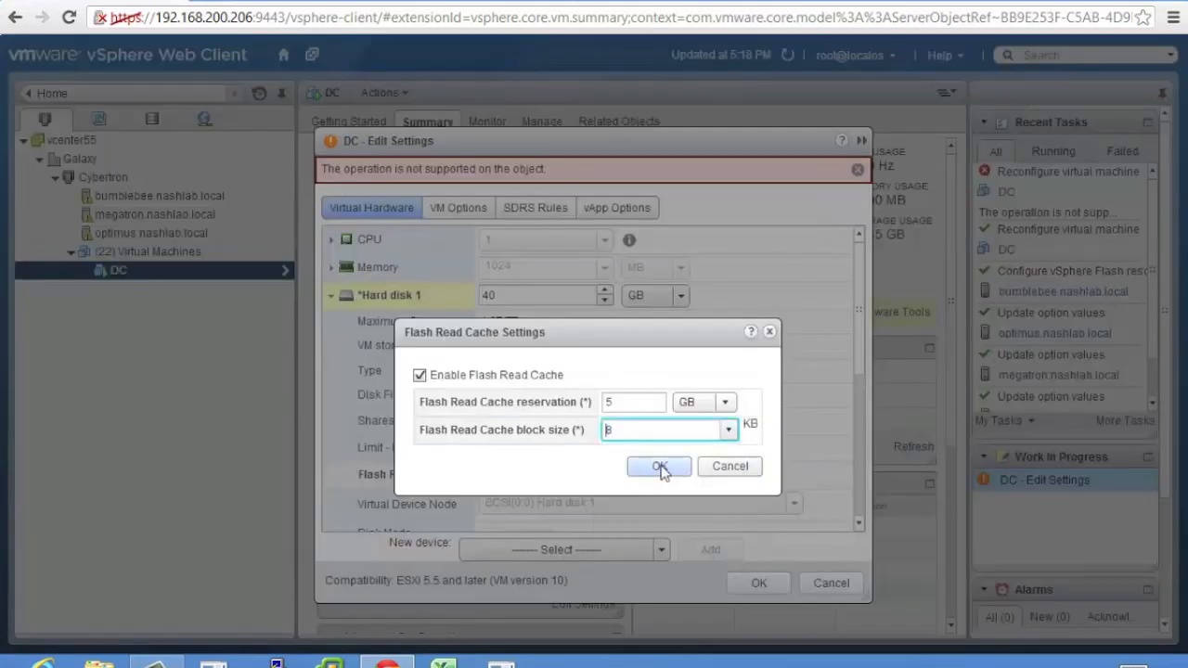
{"action": "left_click", "coordinate": [659, 466]}
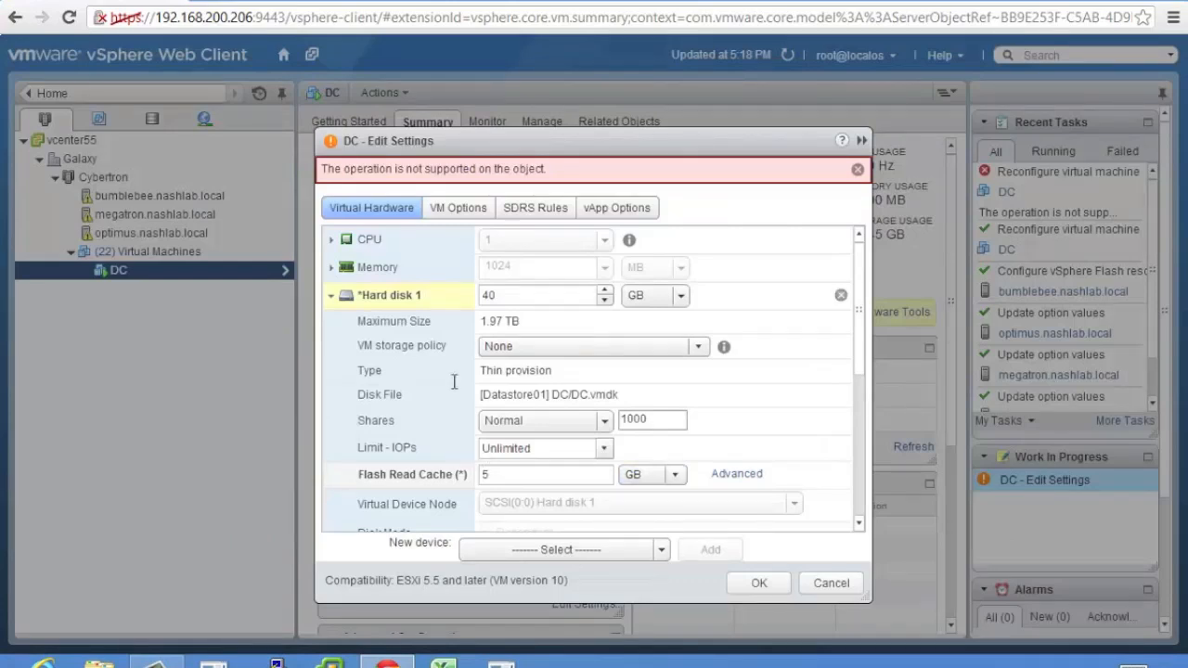
{"action": "mouse_move", "coordinate": [523, 313]}
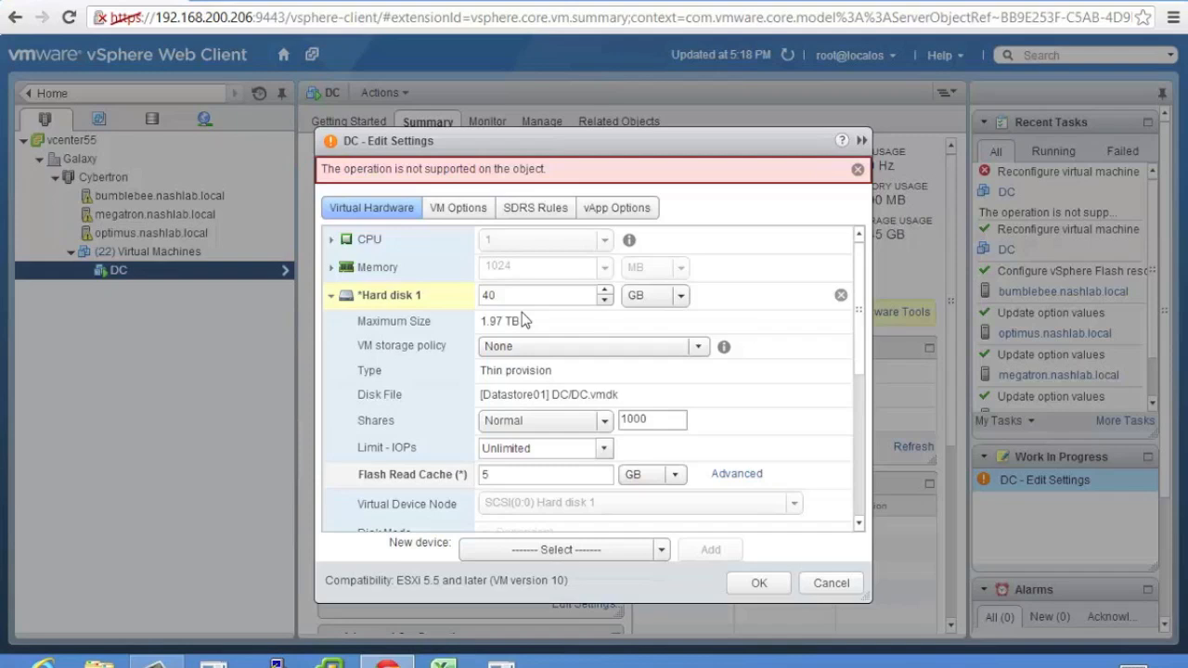
{"action": "mouse_move", "coordinate": [743, 560]}
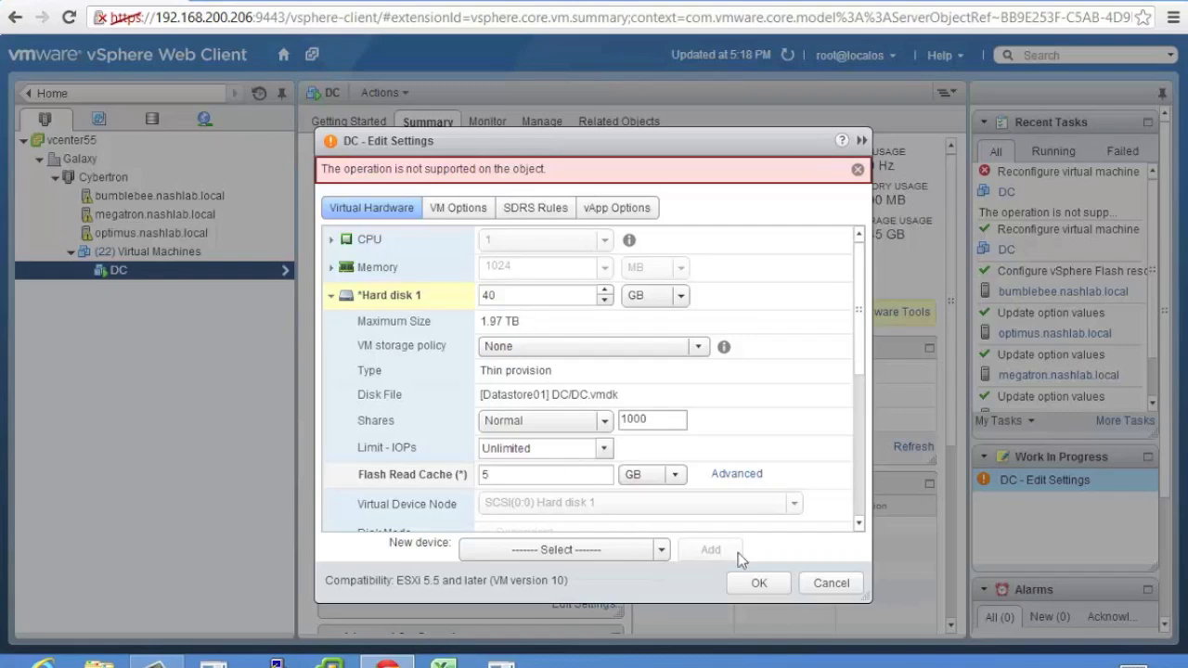
Save DC's 5 GB cache settings and go to host bumblebee.nashlab.local's cache configuration.
{"action": "left_click", "coordinate": [830, 583]}
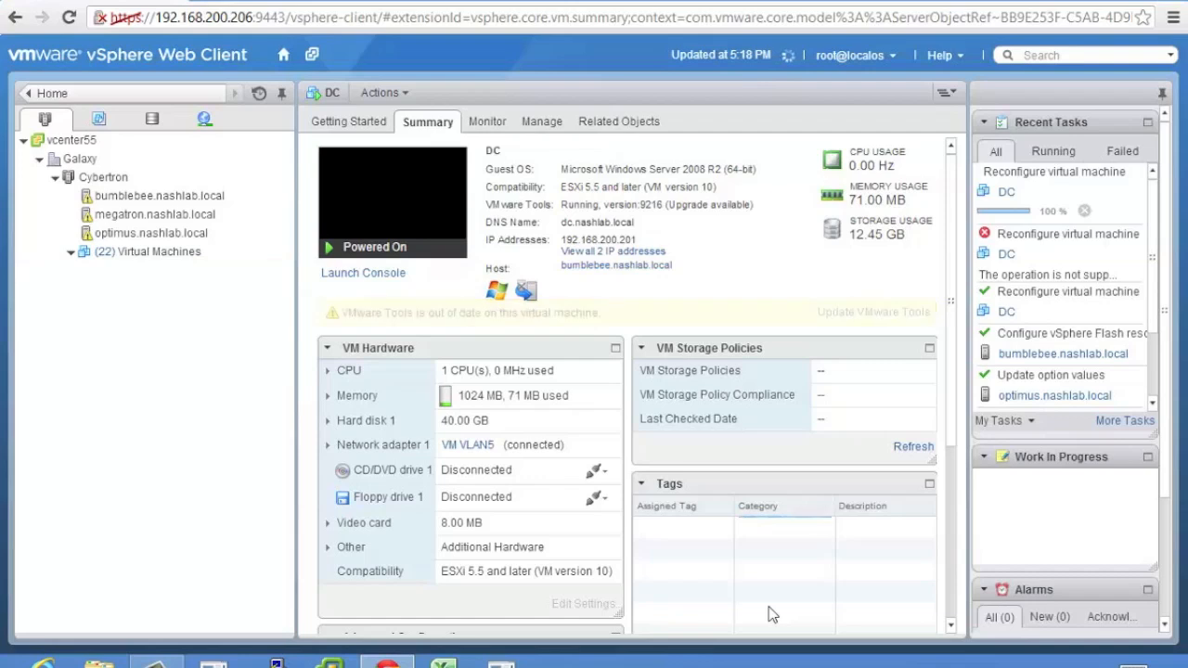
{"action": "left_click", "coordinate": [119, 270]}
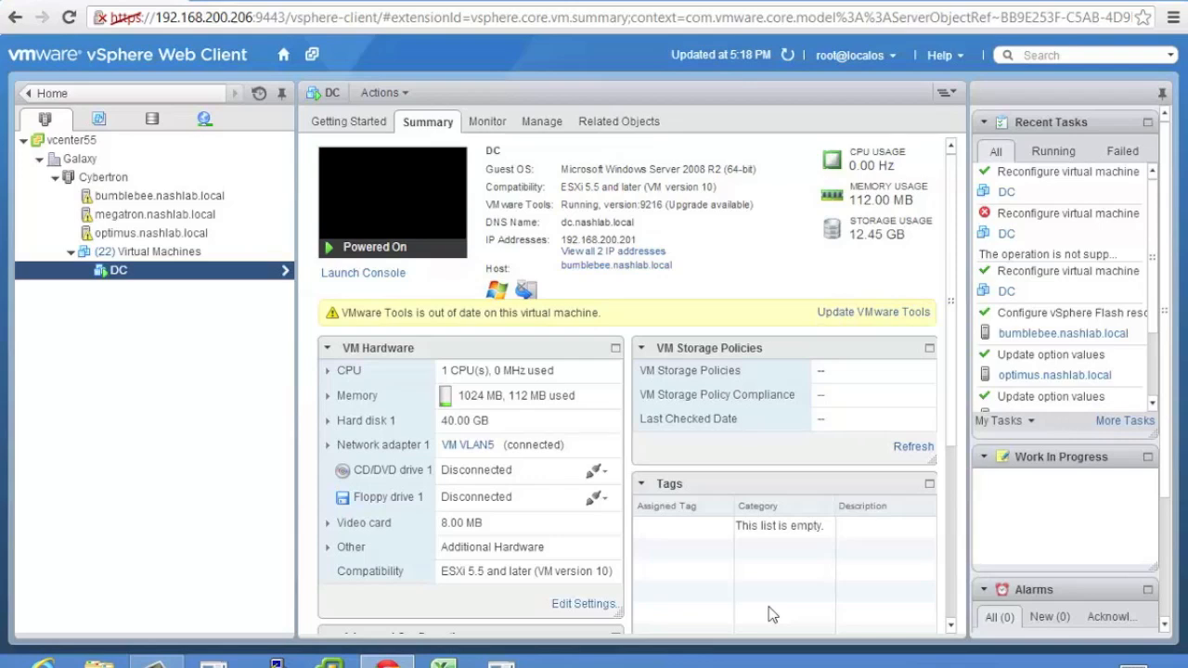
{"action": "mouse_move", "coordinate": [674, 560]}
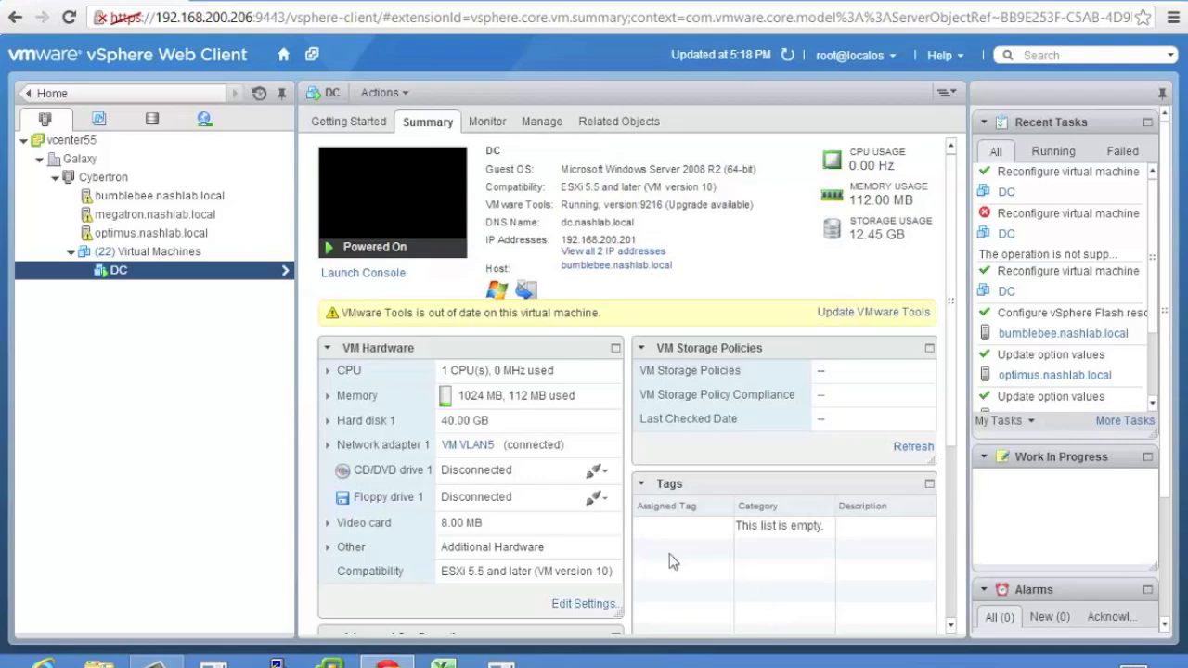
{"action": "mouse_move", "coordinate": [700, 277]}
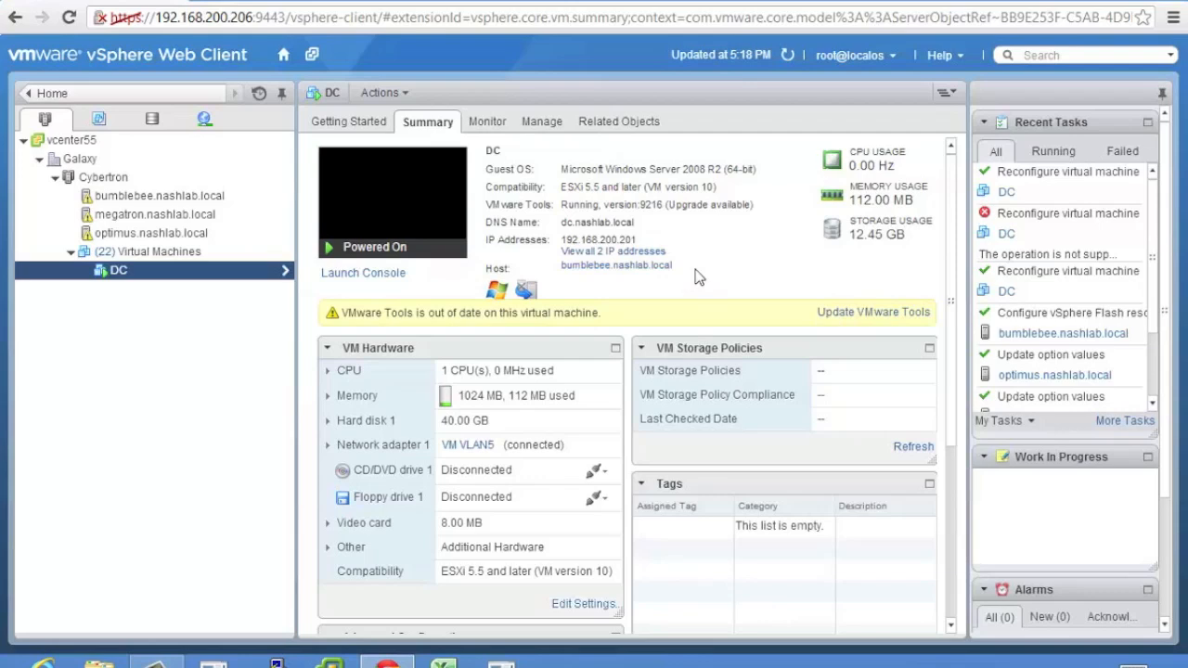
{"action": "left_click", "coordinate": [159, 196]}
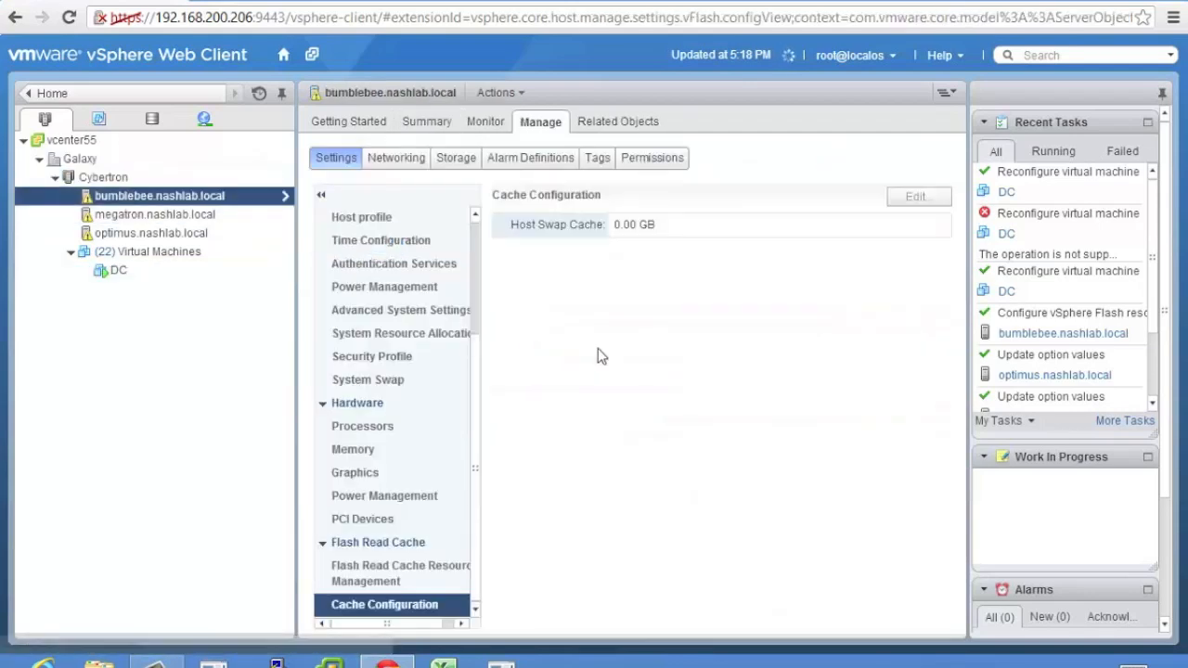
Check bumblebee's flash read cache resource (5.95 GB provisioned, 113.05 GB free), then select DC.
{"action": "left_click", "coordinate": [401, 573]}
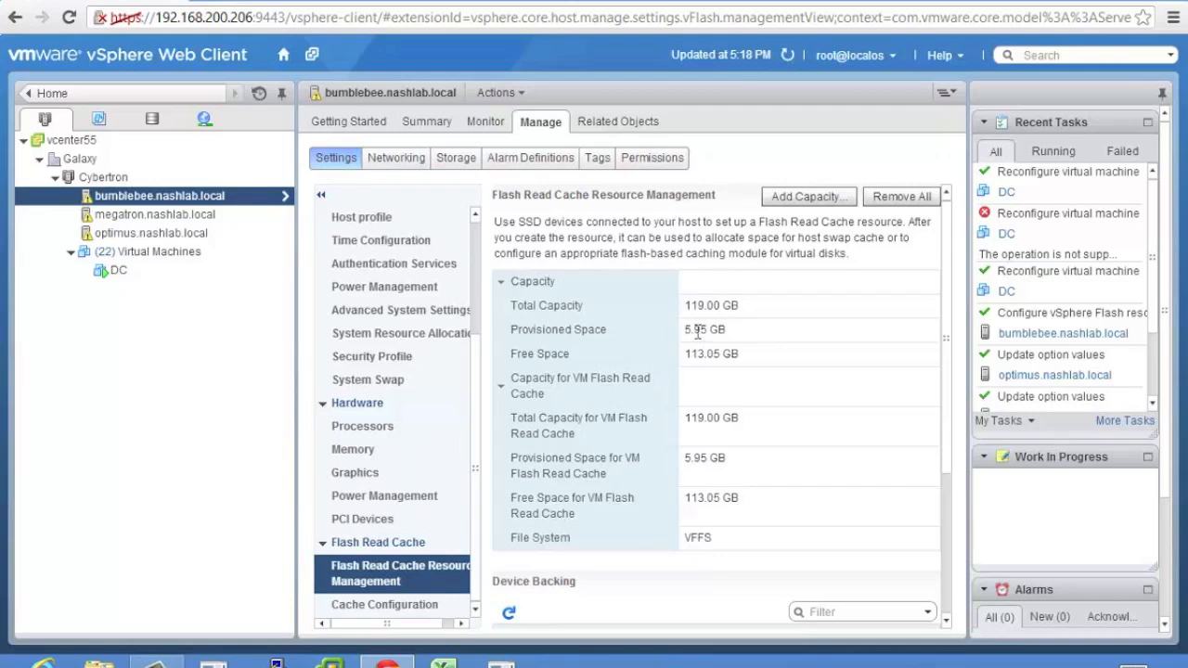
{"action": "double_click", "coordinate": [704, 330]}
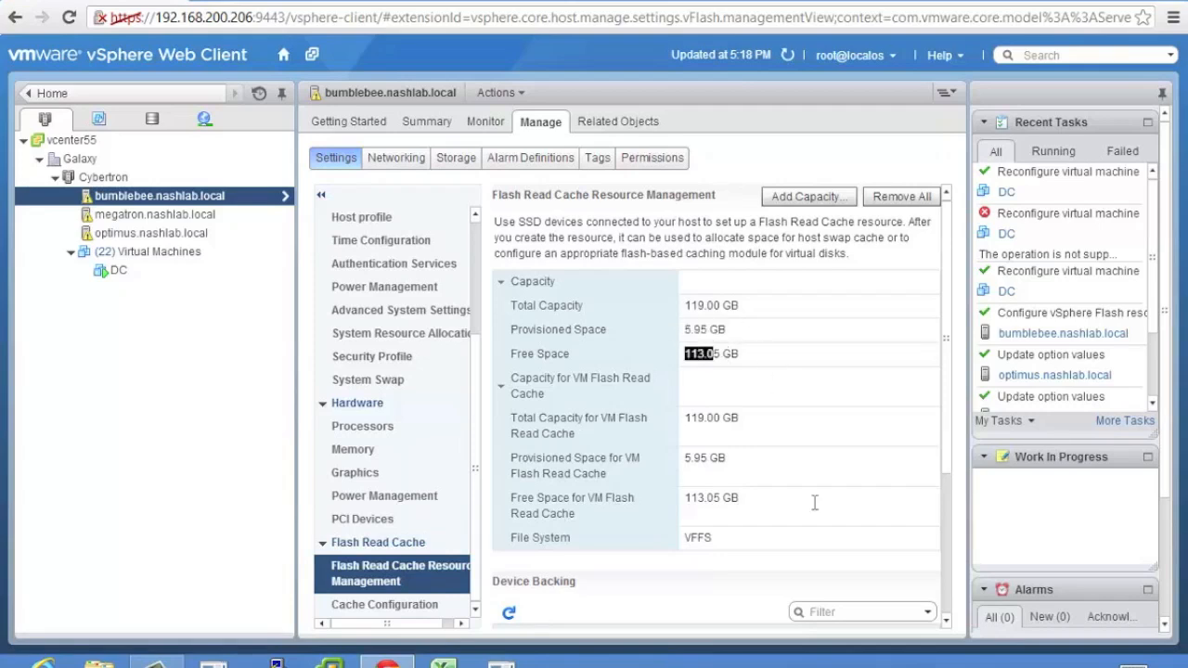
{"action": "mouse_move", "coordinate": [727, 387]}
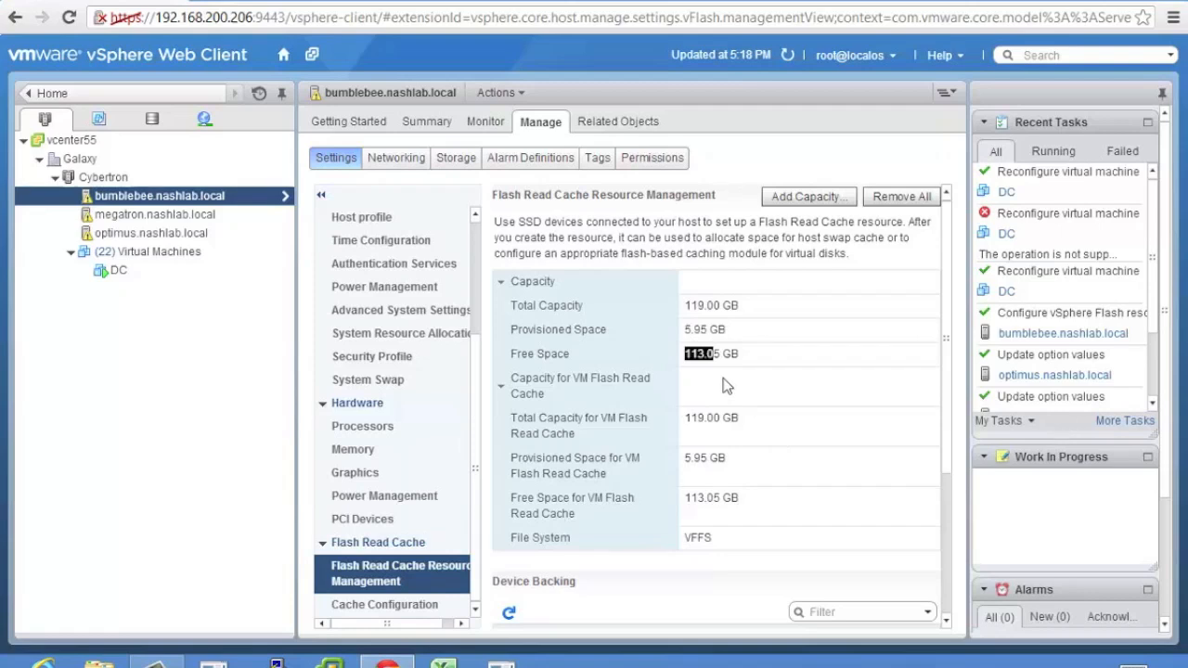
{"action": "left_click", "coordinate": [118, 270]}
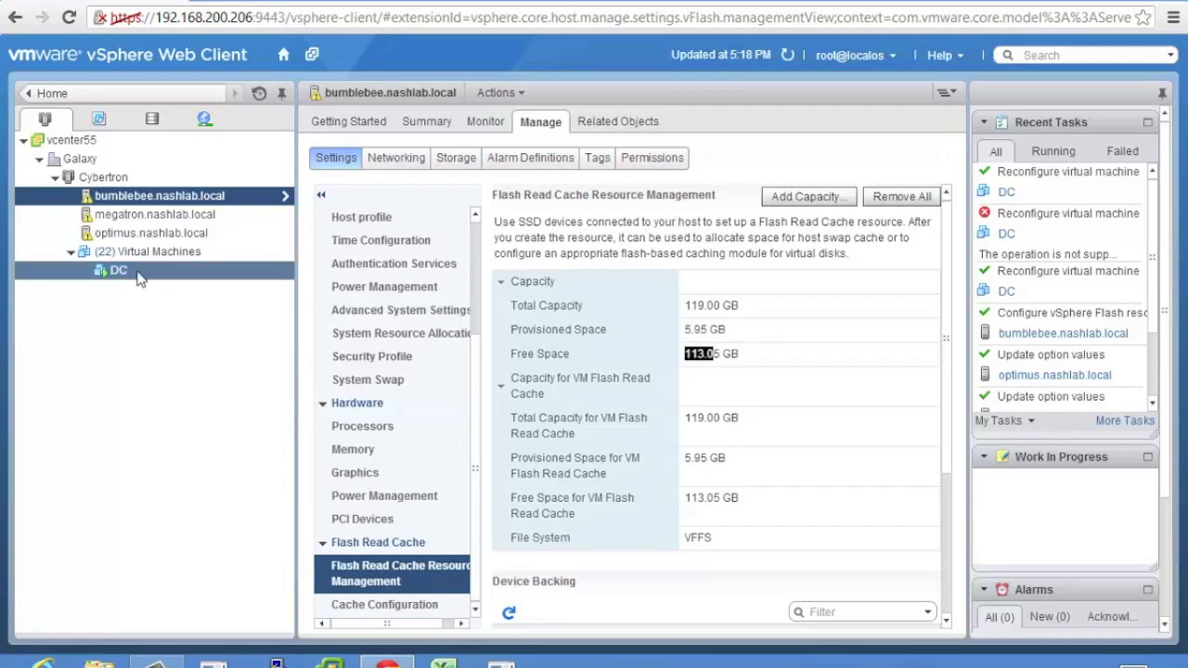
{"action": "left_click", "coordinate": [118, 270]}
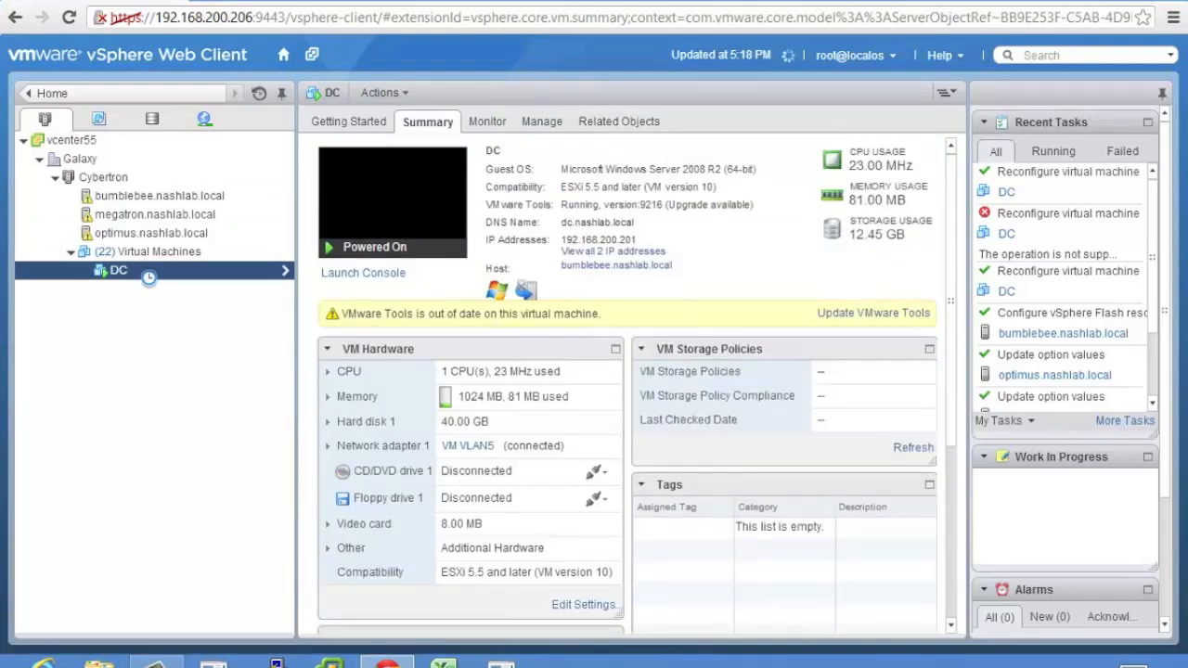
Start migrating DC with Change host and target the Cybertron cluster.
{"action": "right_click", "coordinate": [118, 270]}
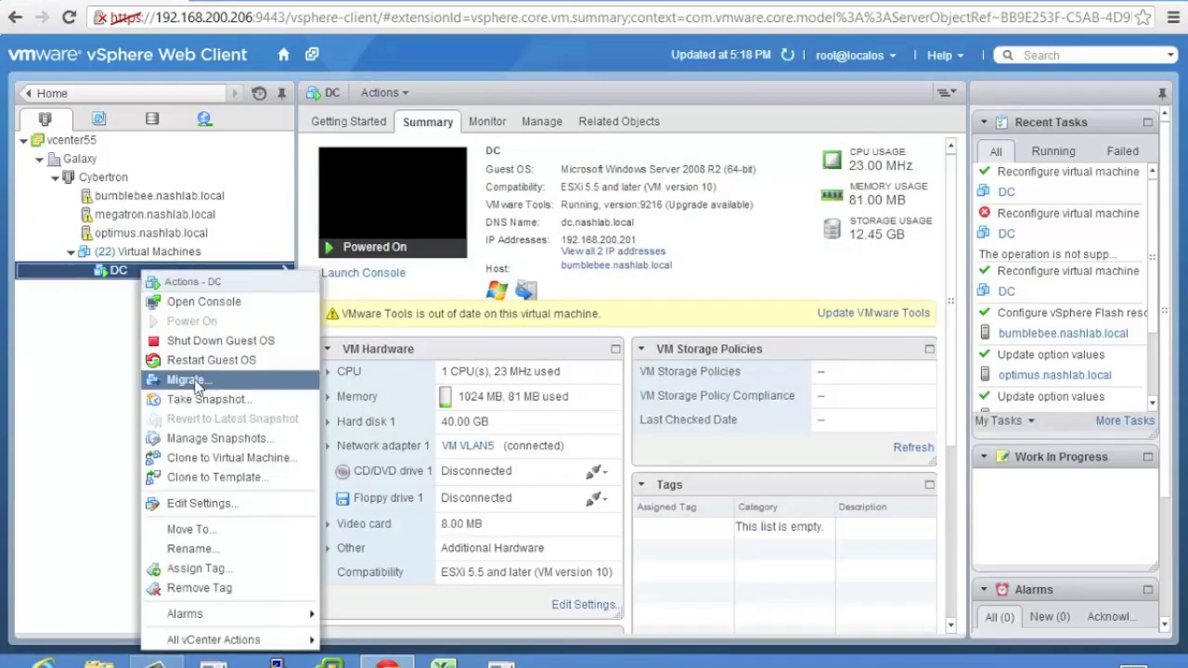
{"action": "left_click", "coordinate": [190, 380]}
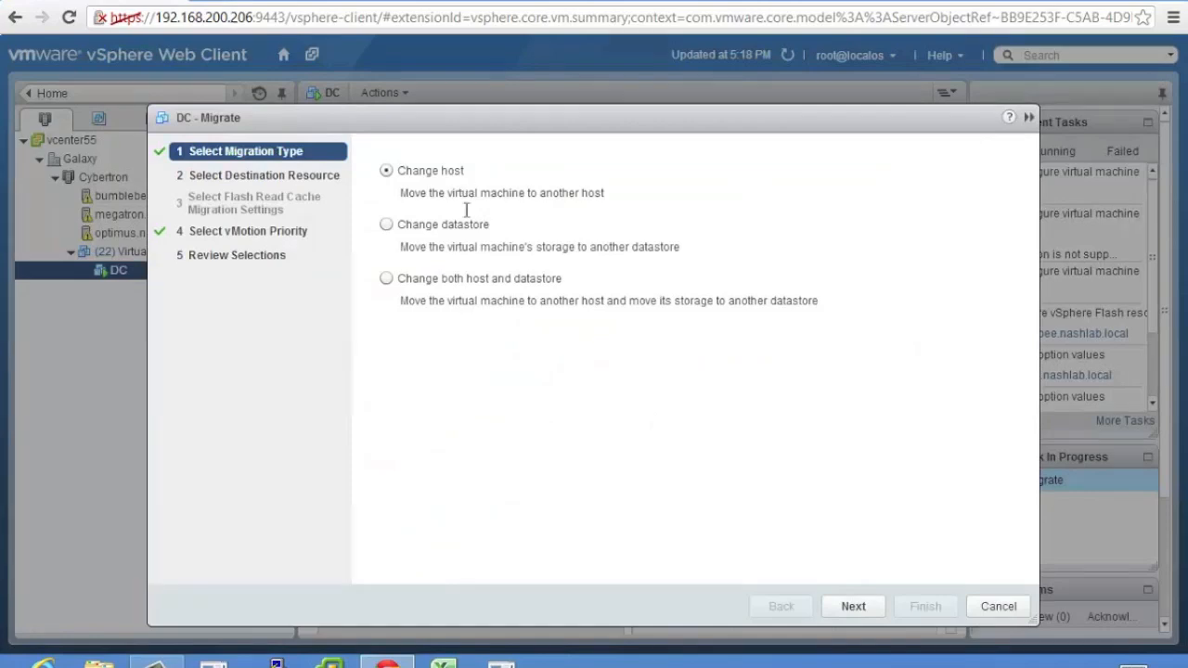
{"action": "left_click", "coordinate": [853, 607]}
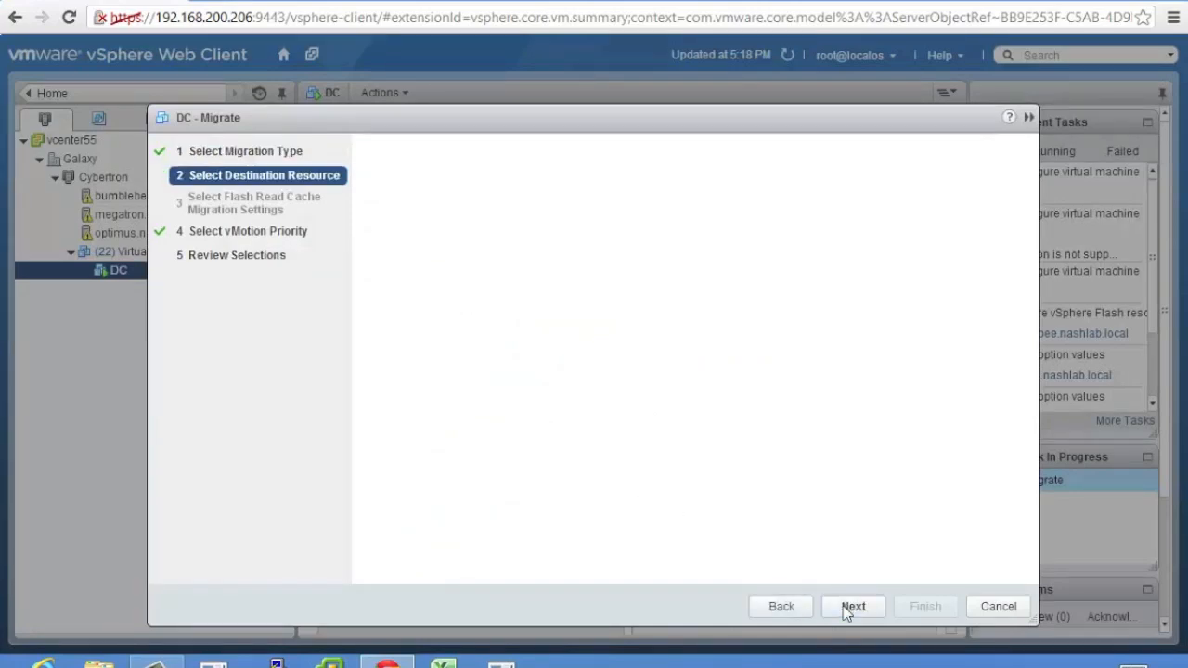
{"action": "left_click", "coordinate": [852, 606]}
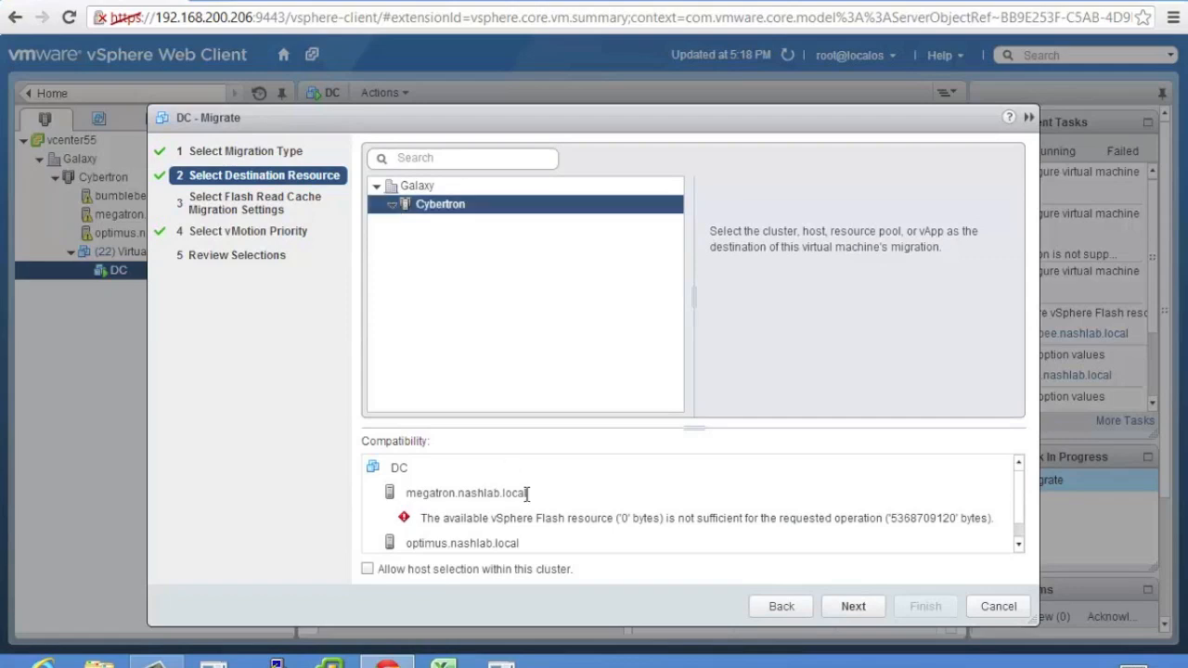
{"action": "mouse_move", "coordinate": [722, 522]}
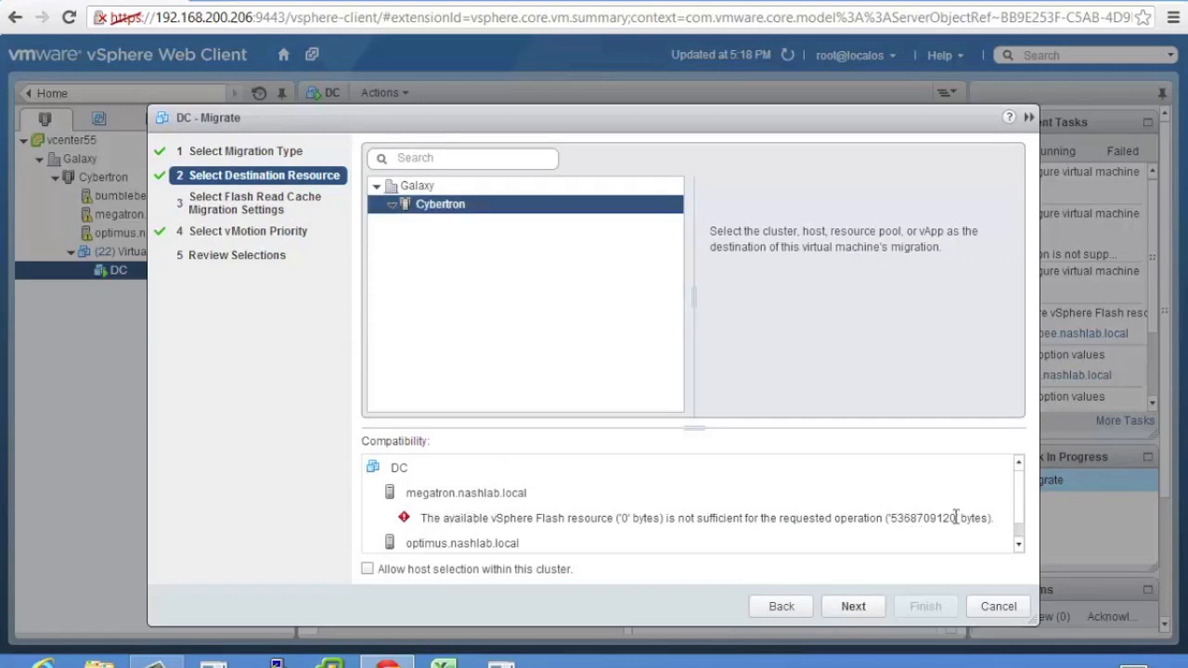
Allow specific host selection and pick bumblebee.nashlab.local after megatron fails the flash check.
{"action": "scroll", "scroll_direction": "down", "scroll_amount": 3}
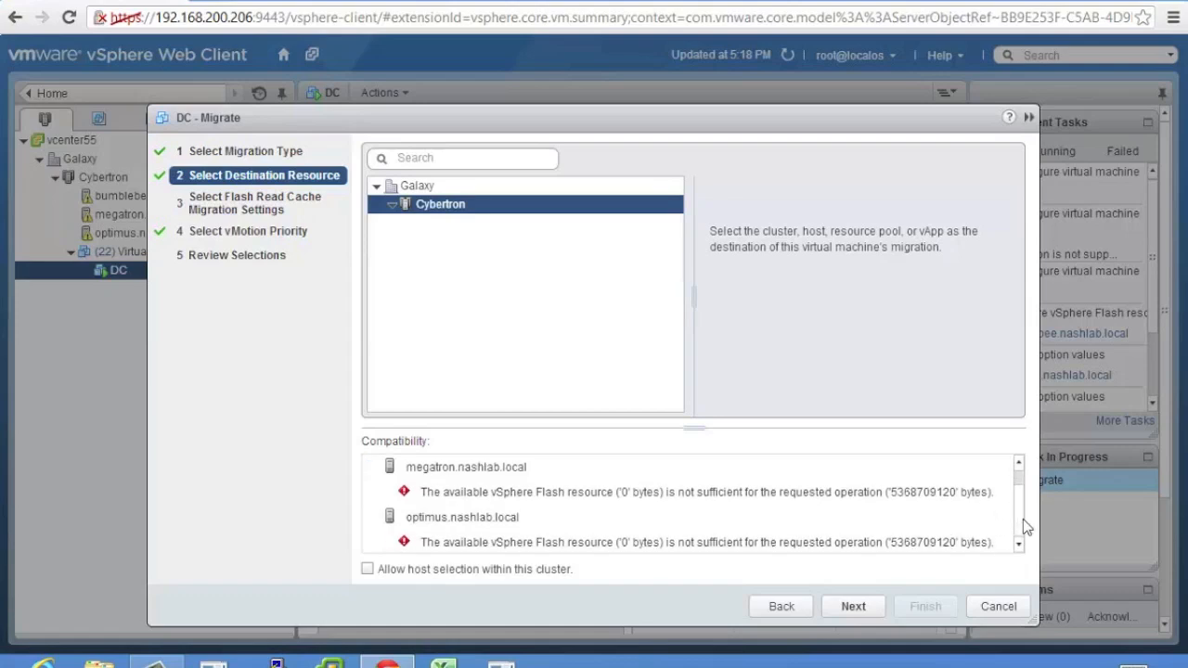
{"action": "mouse_move", "coordinate": [404, 532]}
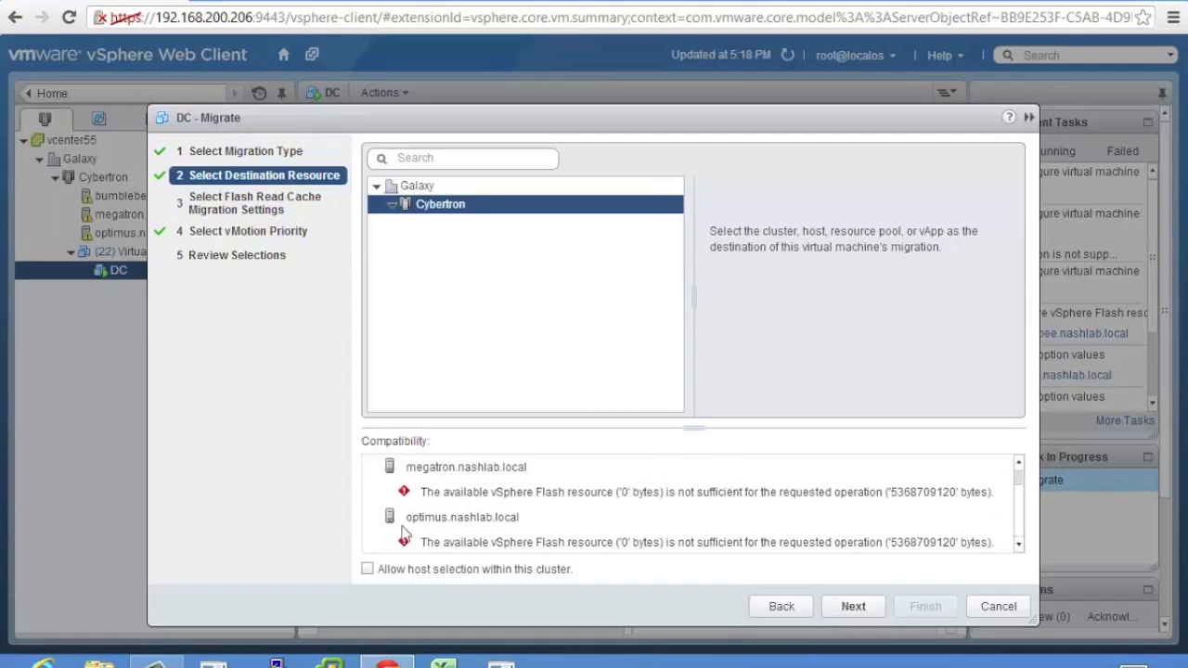
{"action": "left_click", "coordinate": [367, 568]}
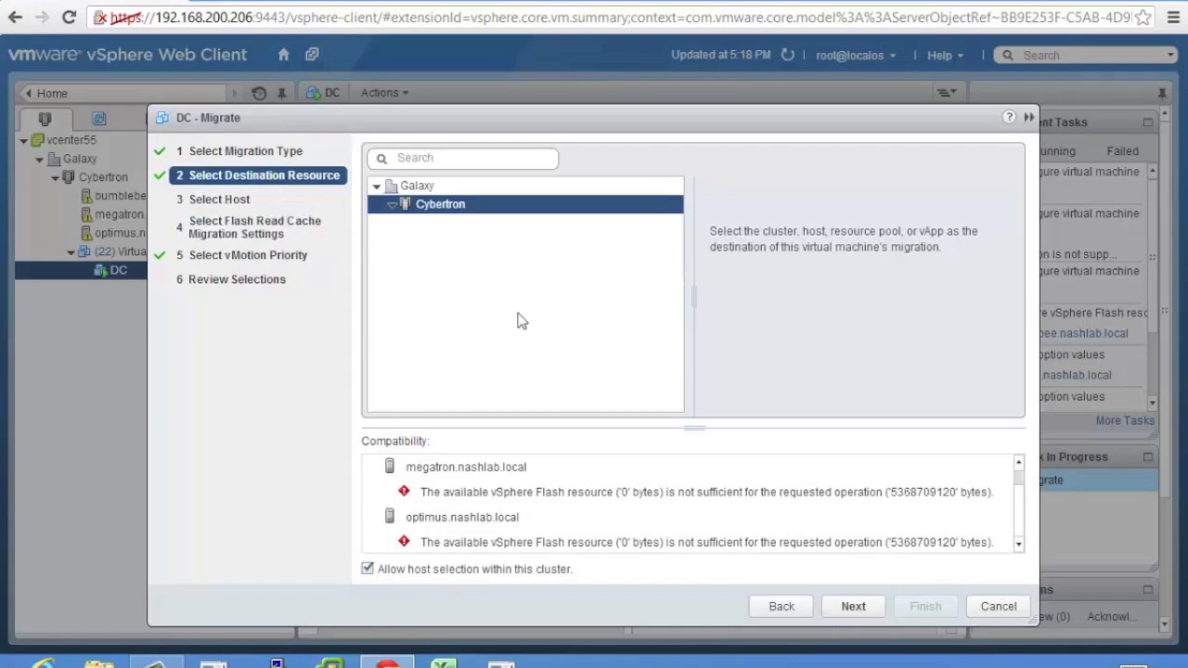
{"action": "left_click", "coordinate": [851, 606]}
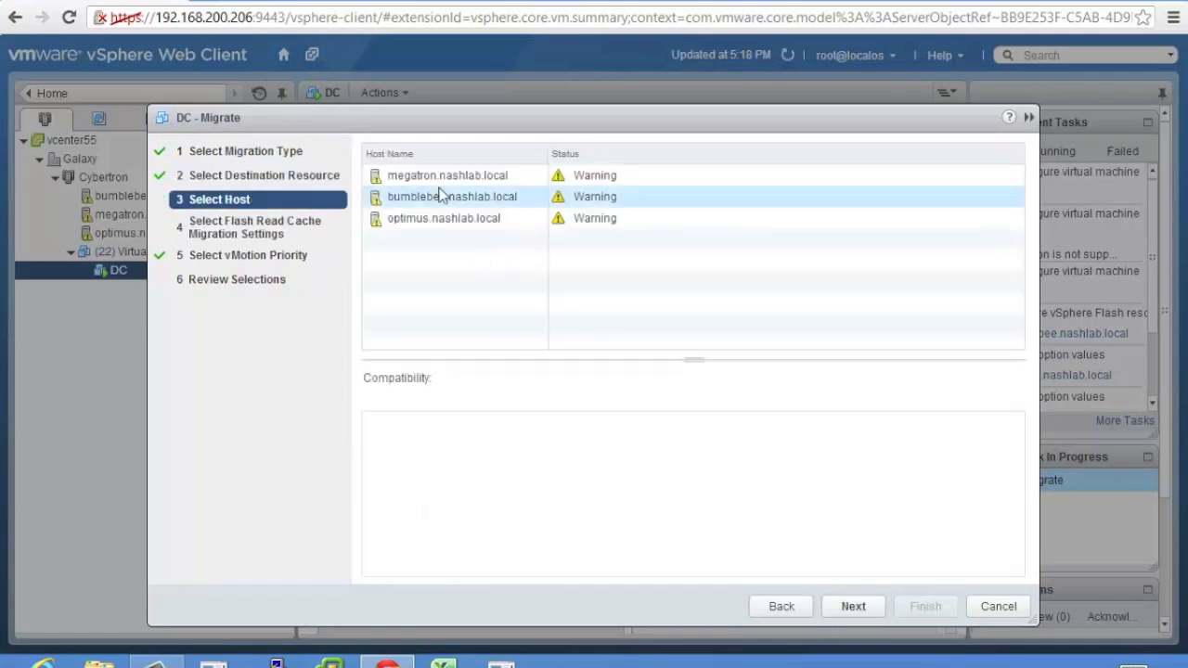
{"action": "left_click", "coordinate": [447, 175]}
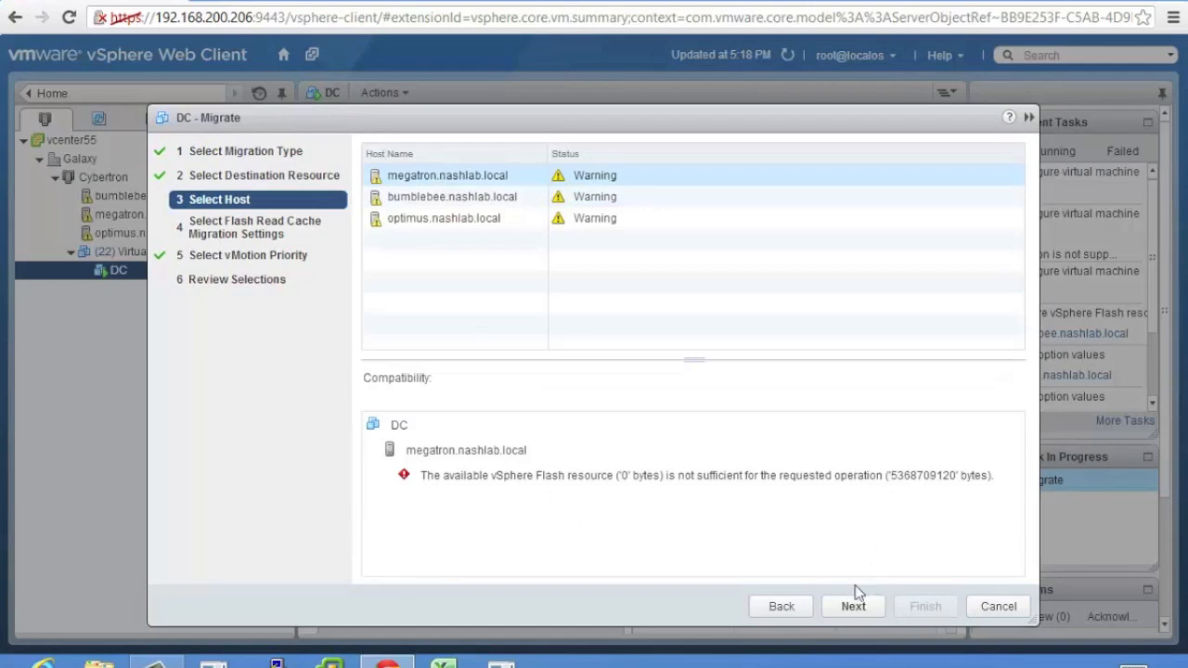
{"action": "left_click", "coordinate": [853, 606]}
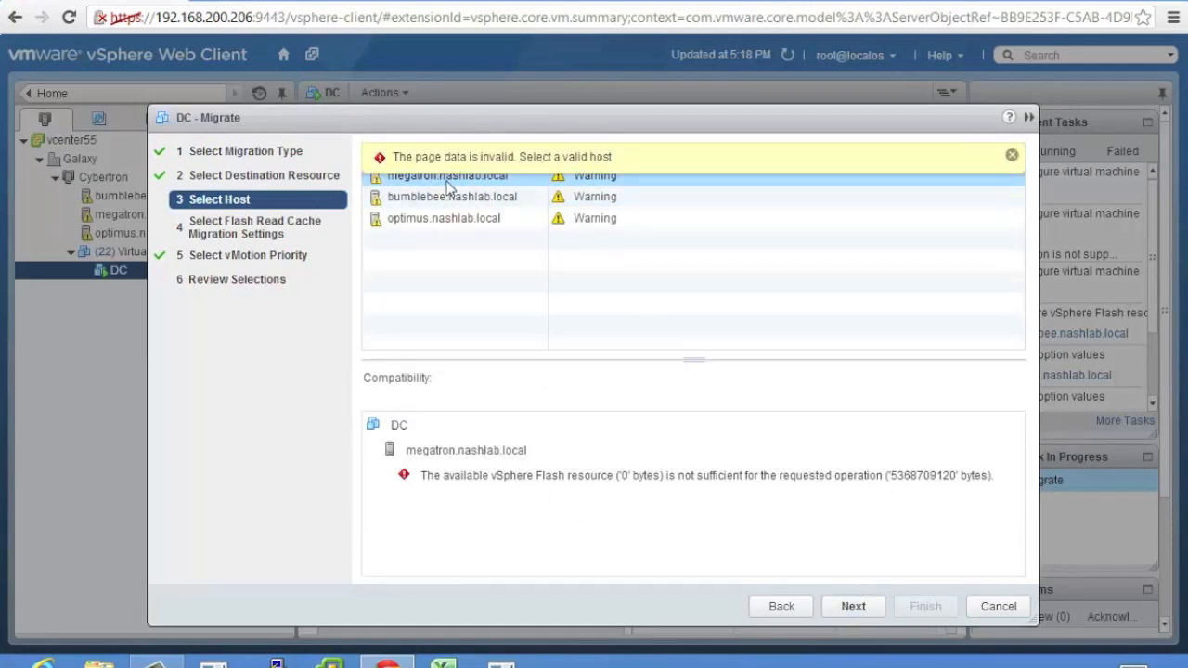
{"action": "left_click", "coordinate": [851, 606]}
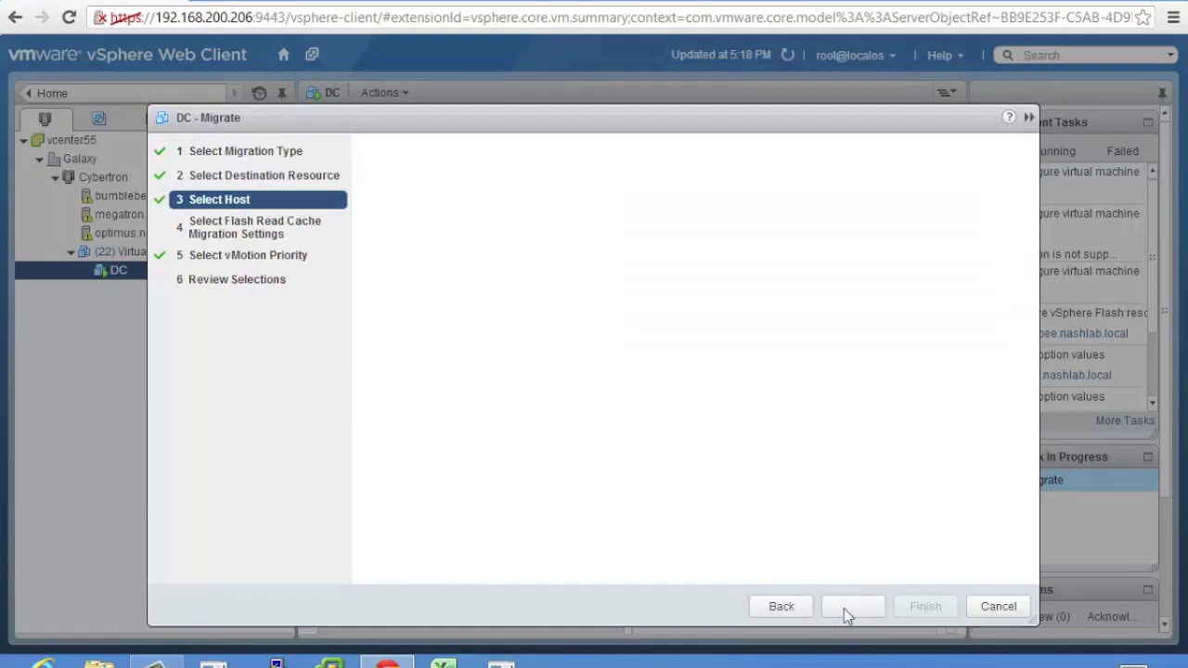
Reach the Flash Read Cache Migration Settings page and view Hard disk 1's advanced setting before returning to Basic.
{"action": "left_click", "coordinate": [854, 606]}
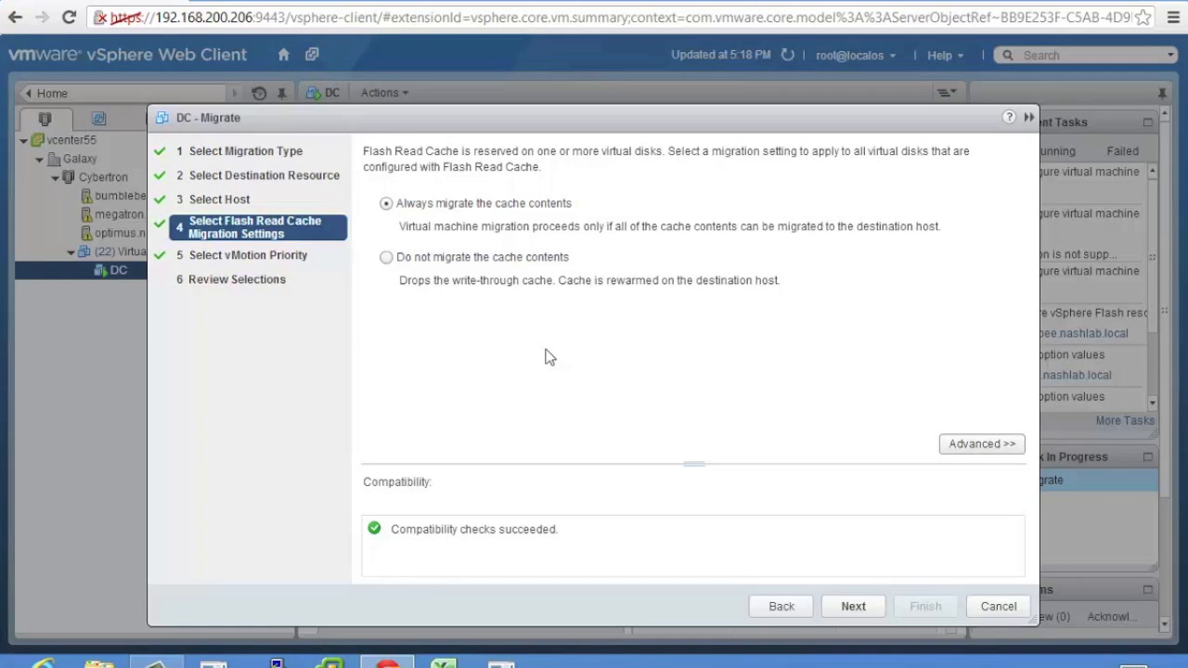
{"action": "mouse_move", "coordinate": [548, 368]}
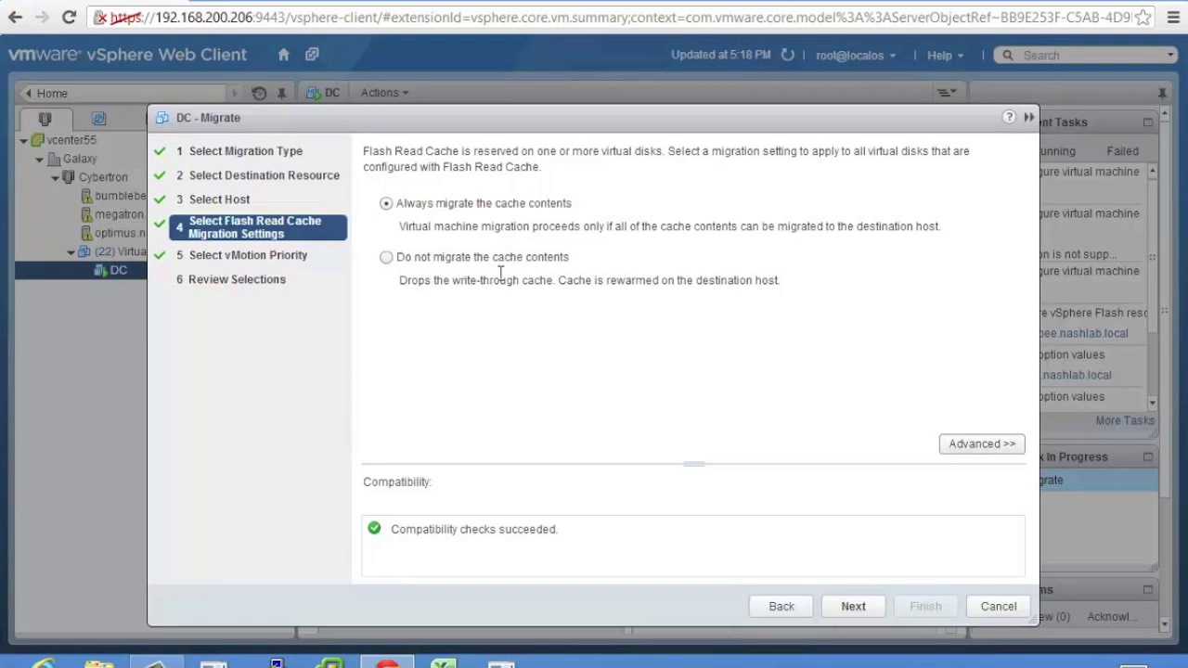
{"action": "mouse_move", "coordinate": [713, 304]}
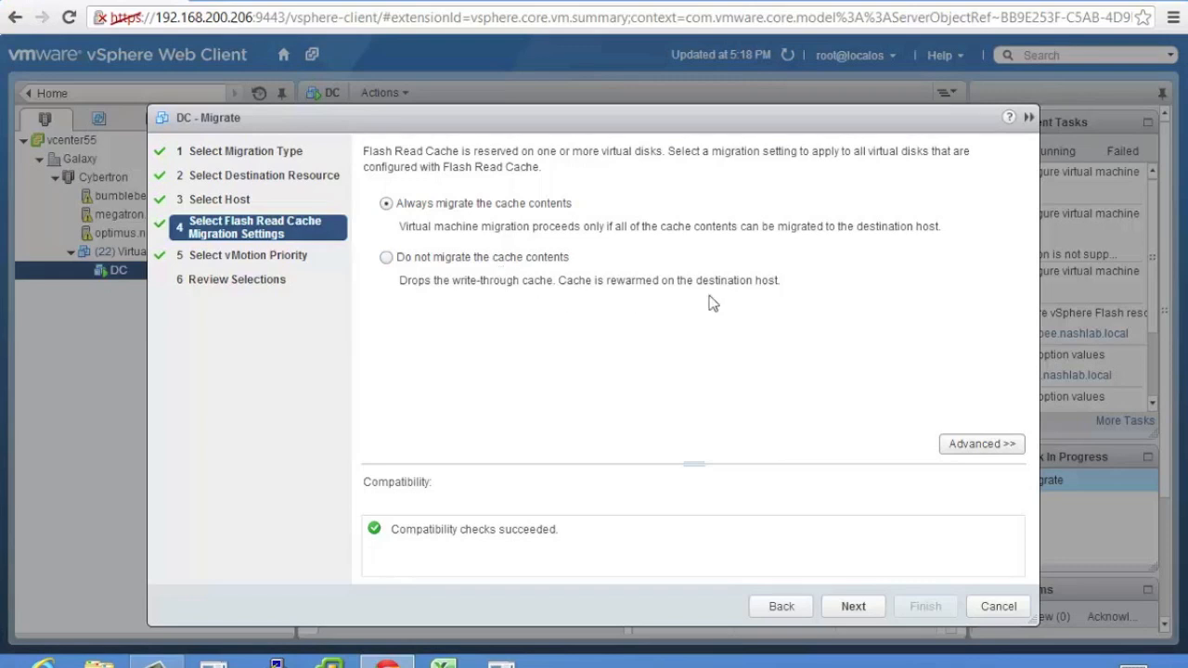
{"action": "left_click", "coordinate": [981, 444]}
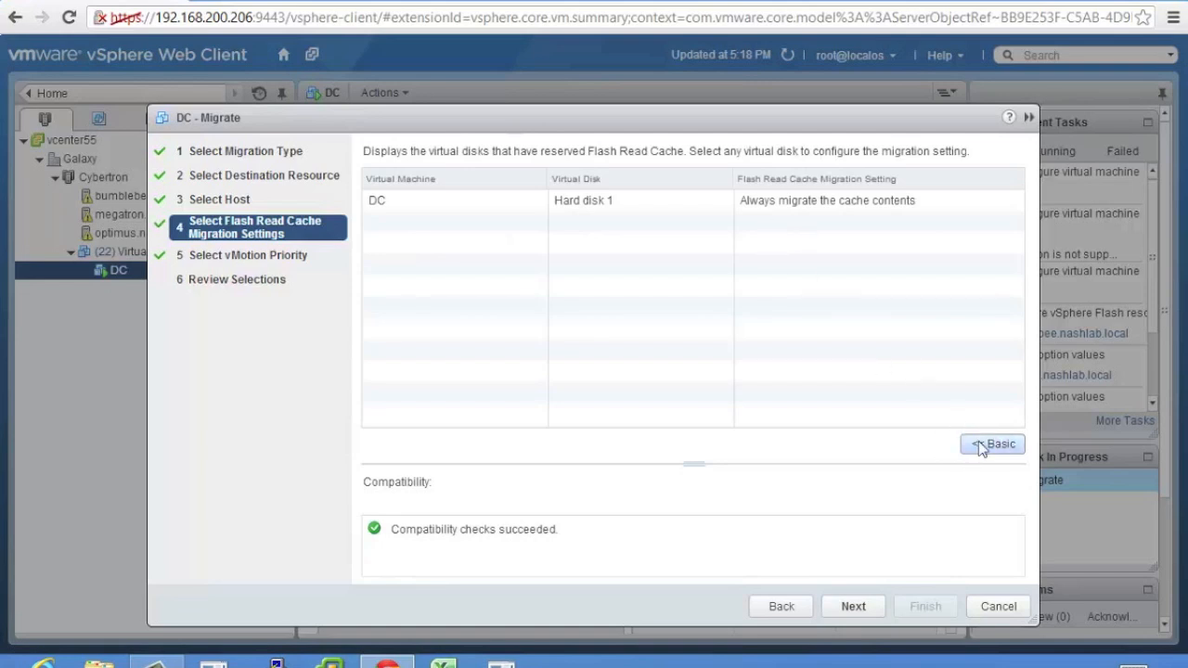
{"action": "left_click", "coordinate": [992, 444]}
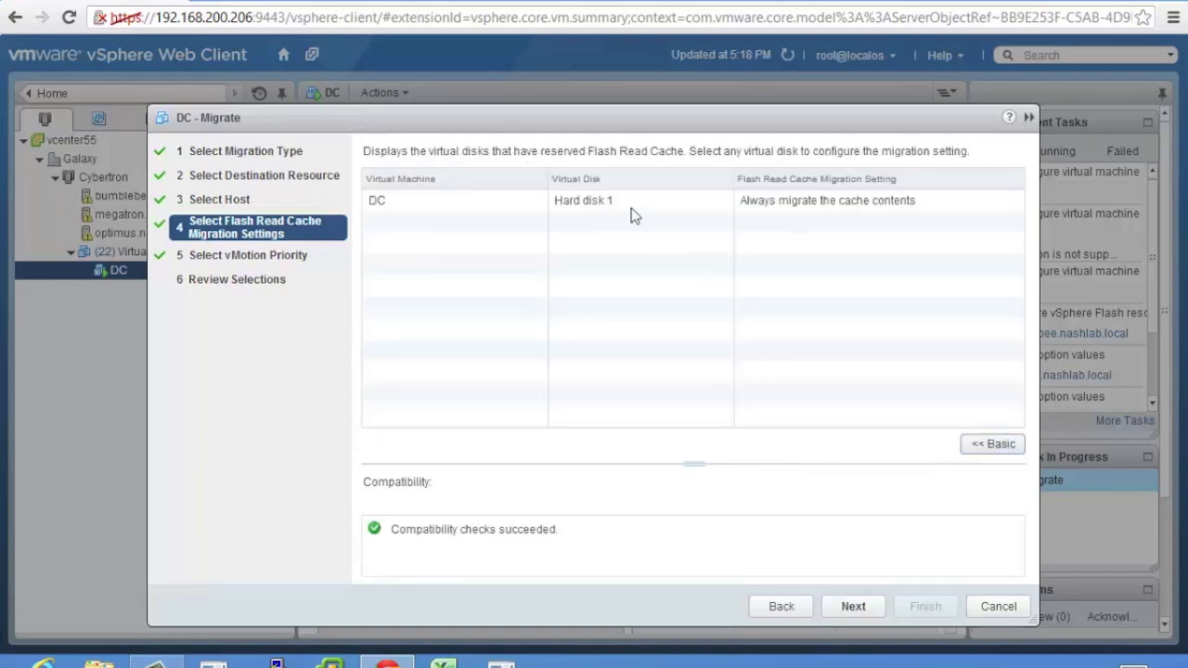
{"action": "left_click", "coordinate": [992, 444]}
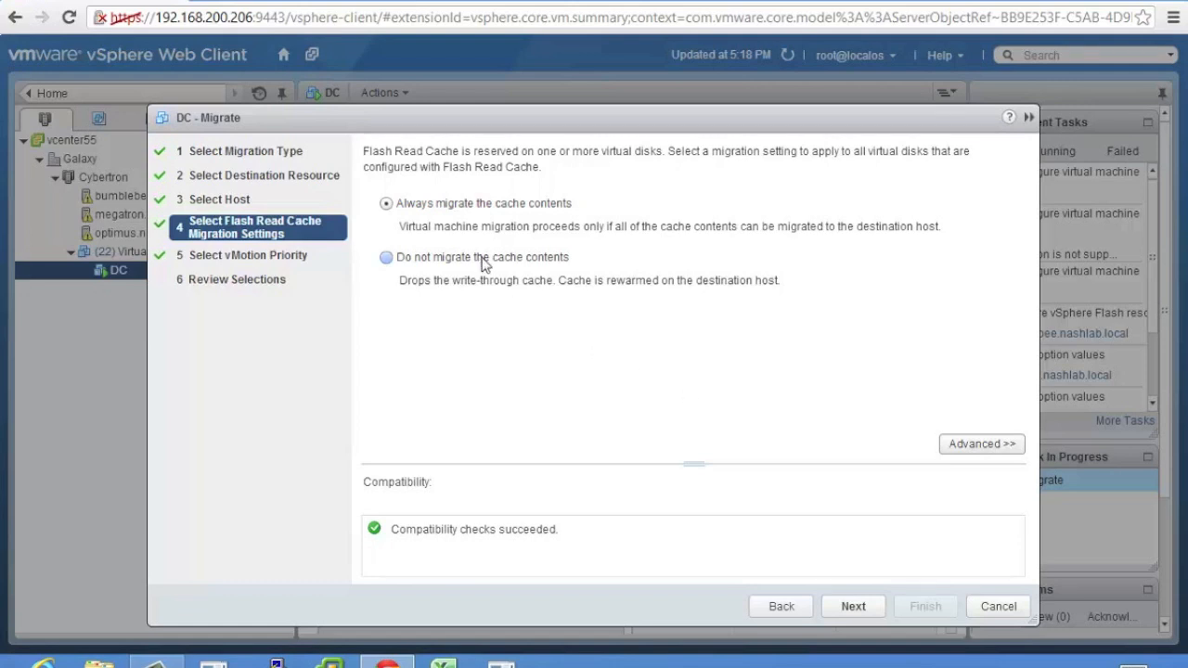
{"action": "mouse_move", "coordinate": [775, 599]}
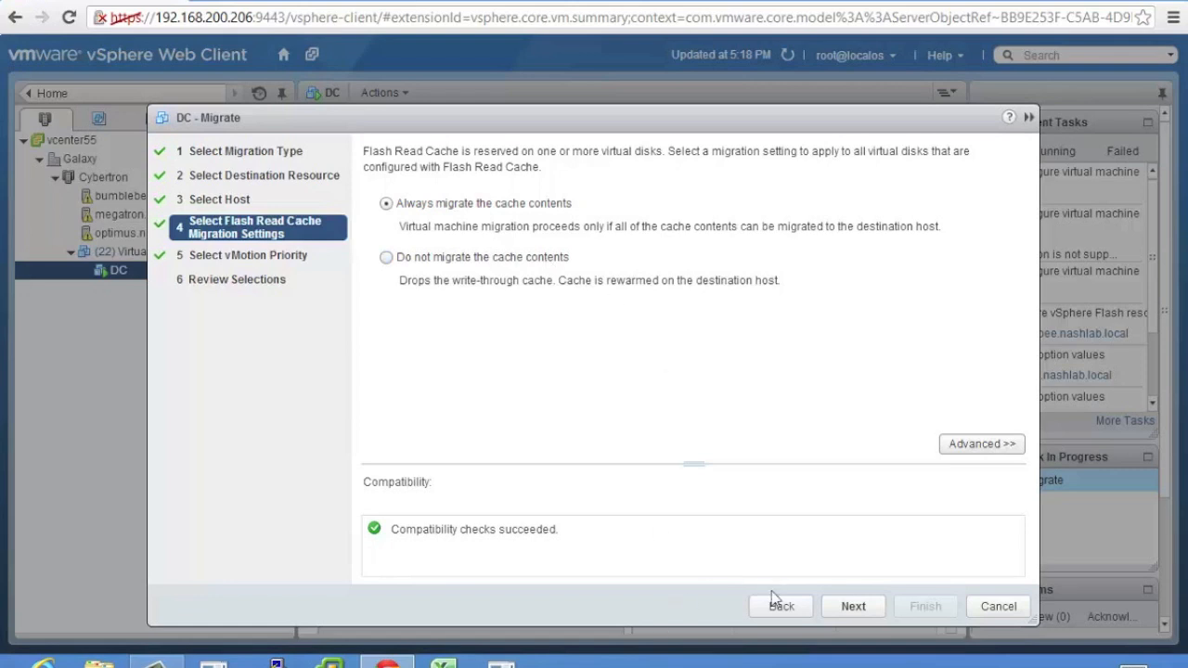
Back out of the Migrate wizard without migrating DC and open host bumblebee.nashlab.local.
{"action": "left_click", "coordinate": [781, 606]}
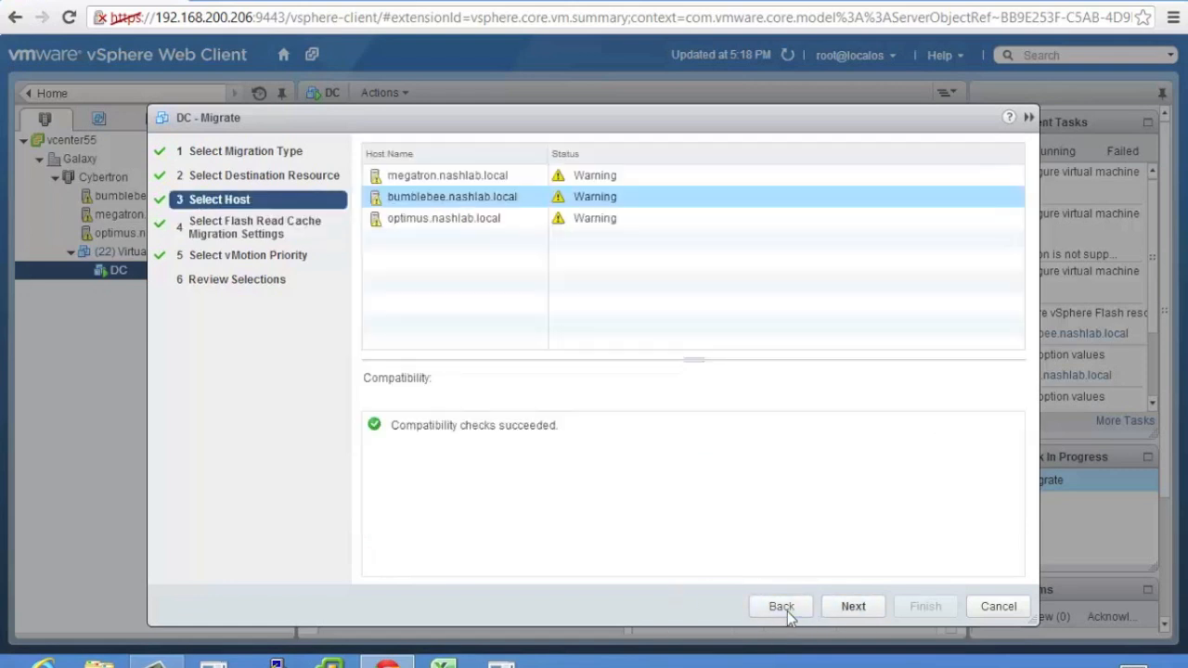
{"action": "left_click", "coordinate": [781, 606]}
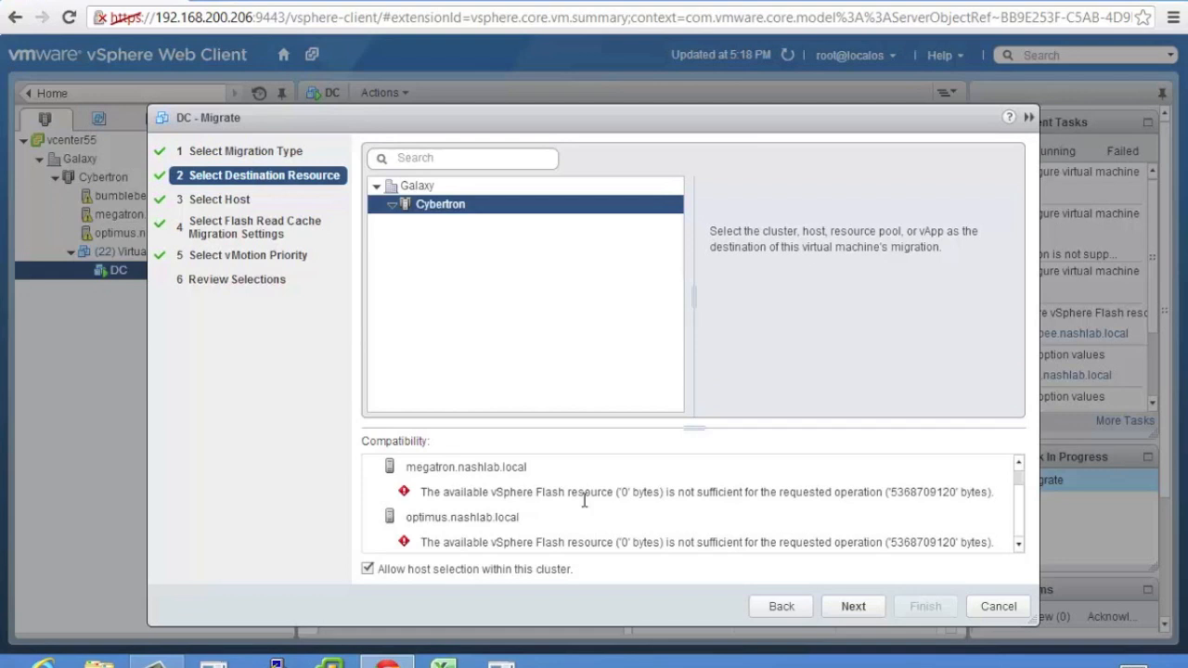
{"action": "mouse_move", "coordinate": [557, 282]}
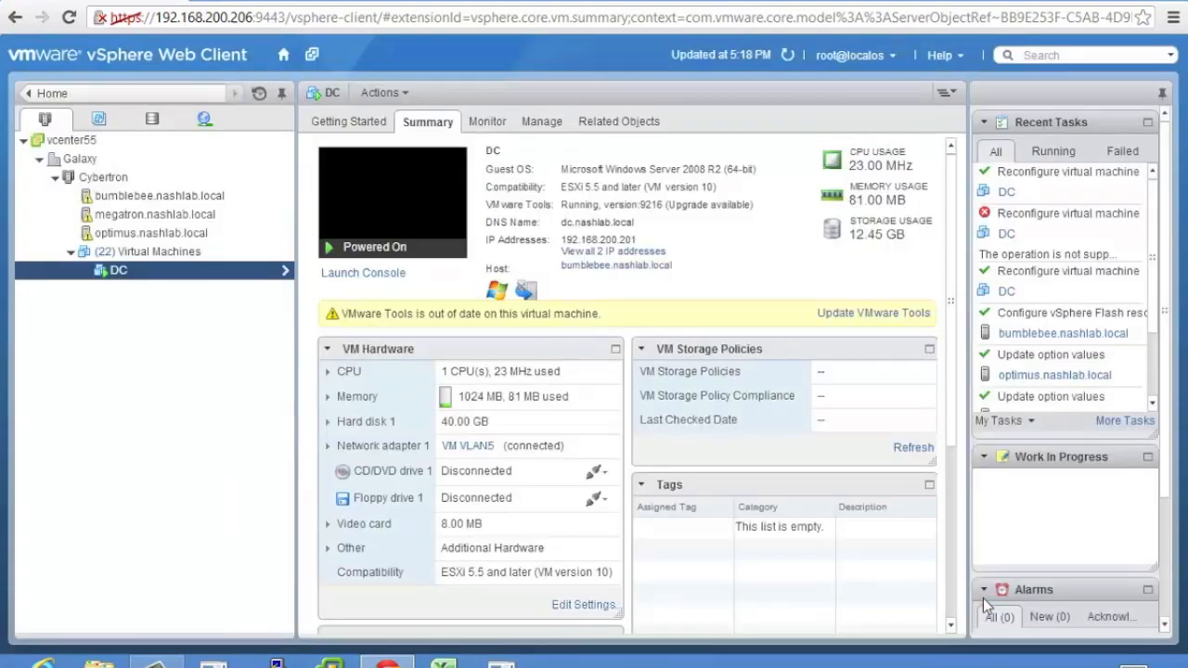
{"action": "left_click", "coordinate": [159, 195]}
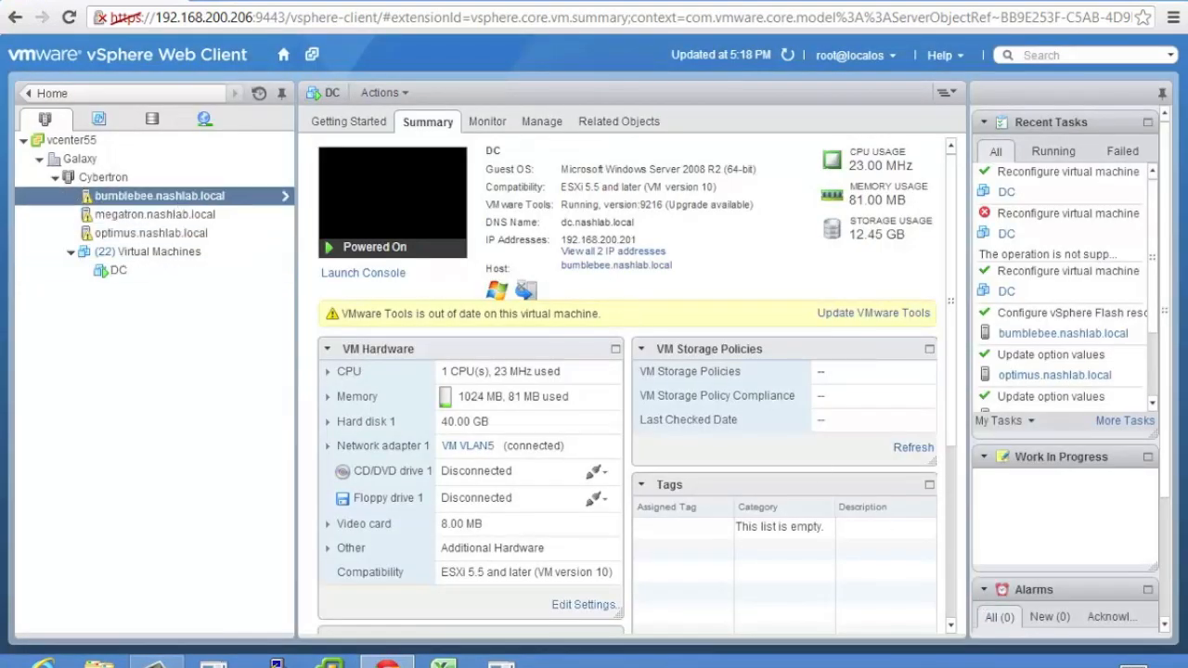